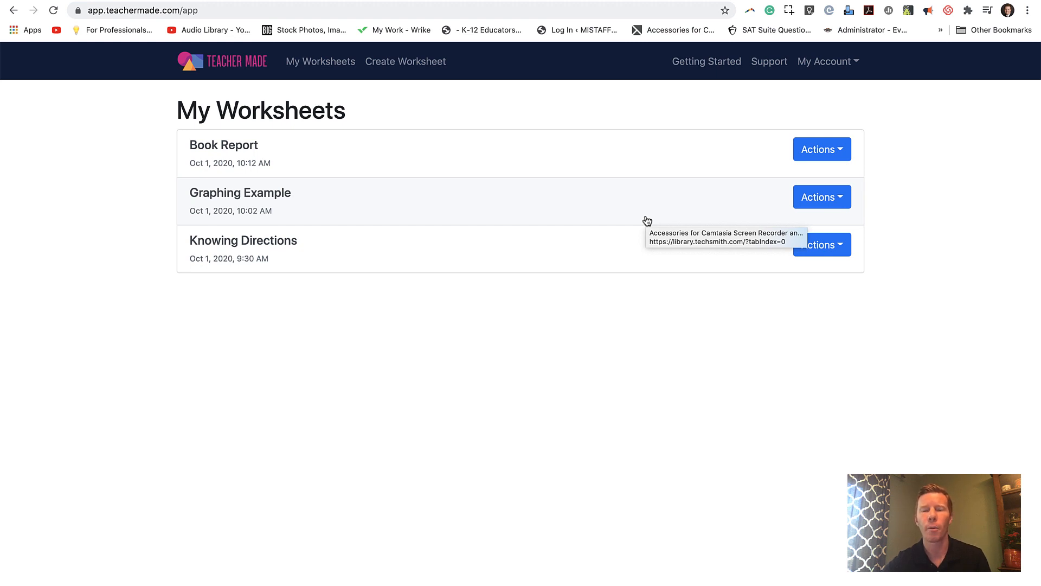
mouse_move(594, 202)
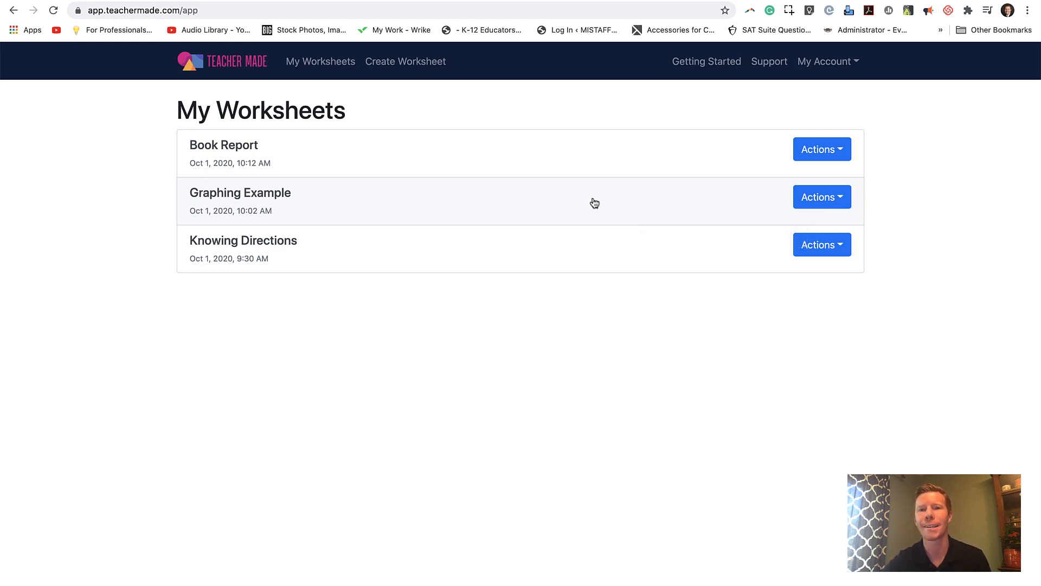
mouse_move(483, 100)
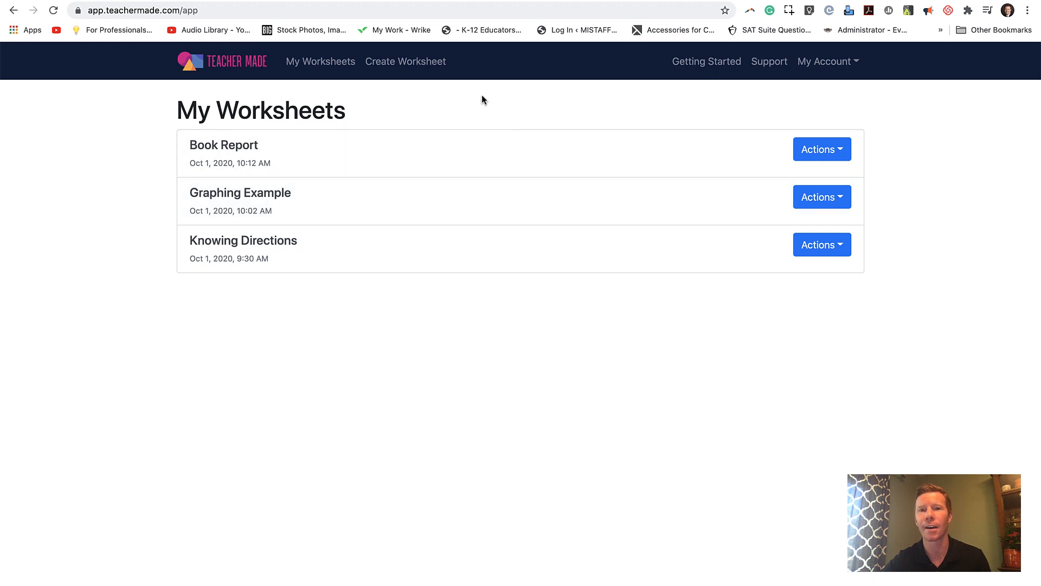
mouse_move(399, 71)
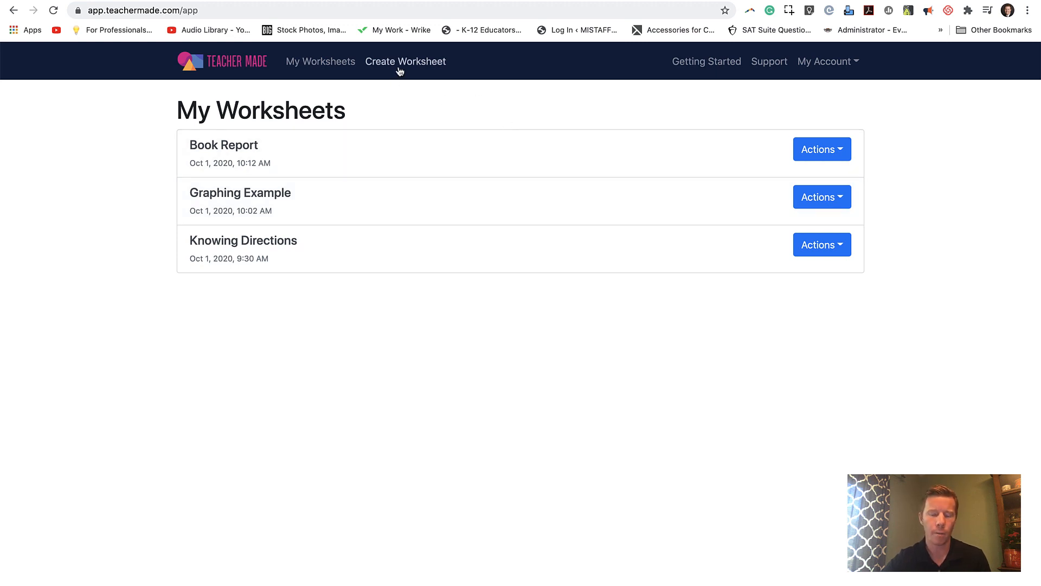
Step: Start a new worksheet and title it 'Scientific Method WS' from the autocomplete suggestion
left_click(405, 60)
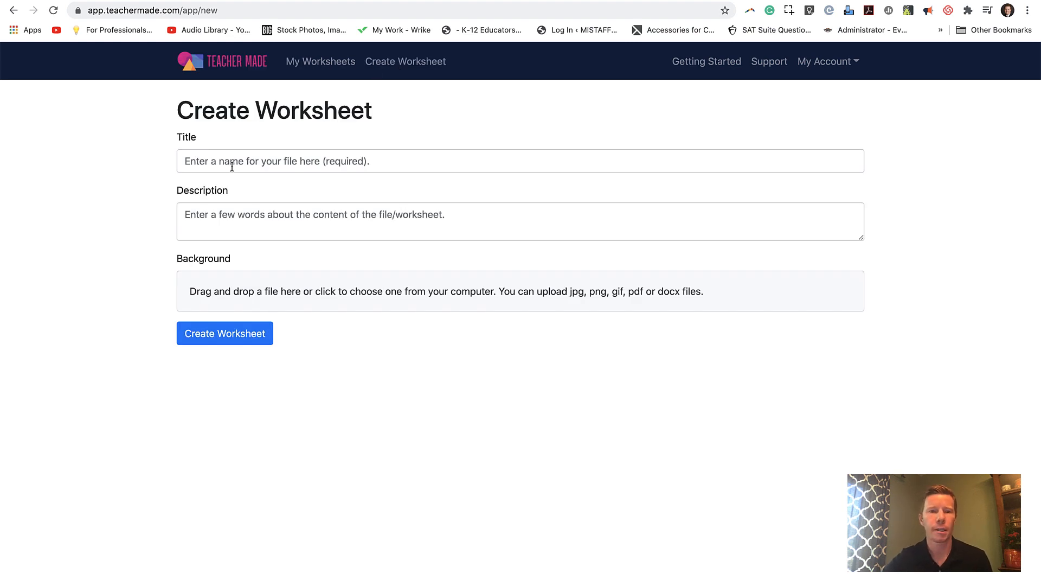
type("Scien")
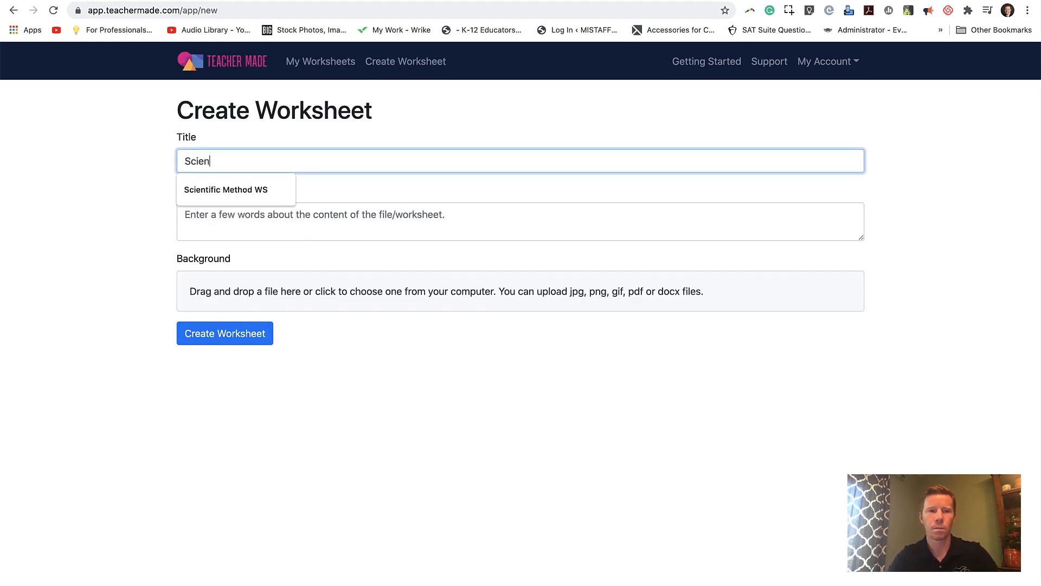
left_click(226, 189)
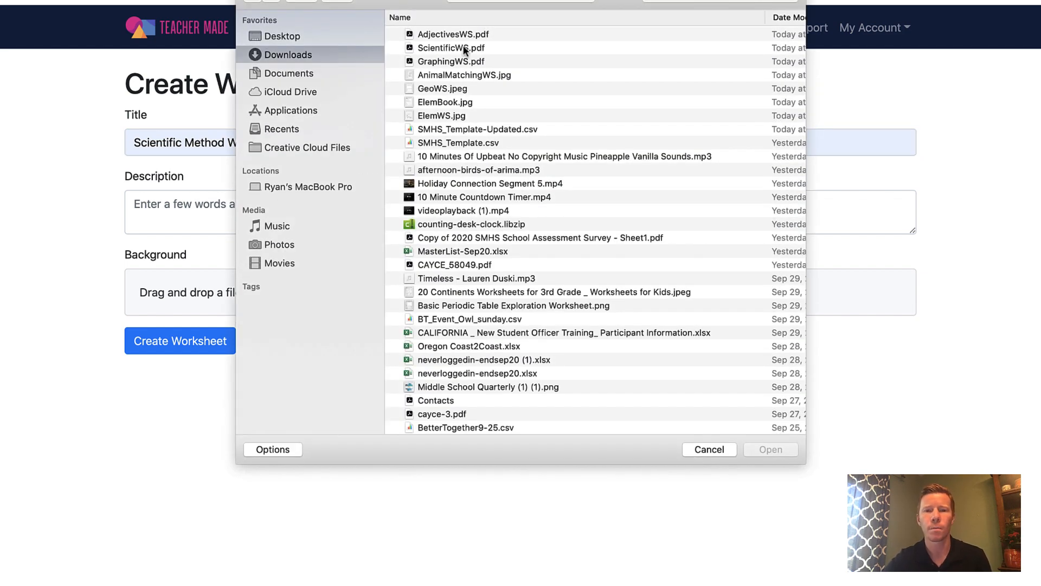
Step: Select ScientificWS.pdf in Downloads and upload it as the worksheet background
left_click(451, 47)
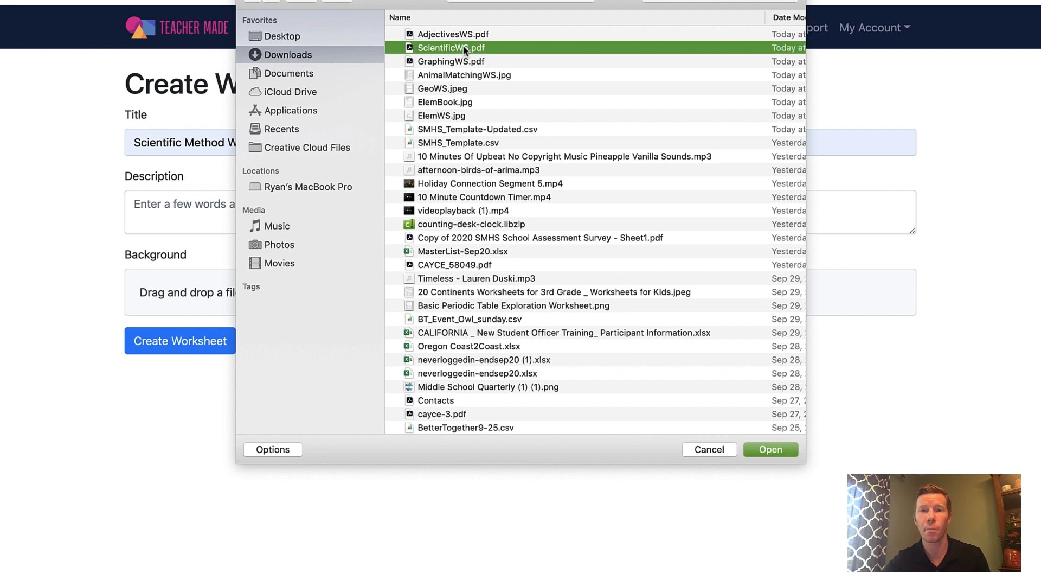
mouse_move(774, 460)
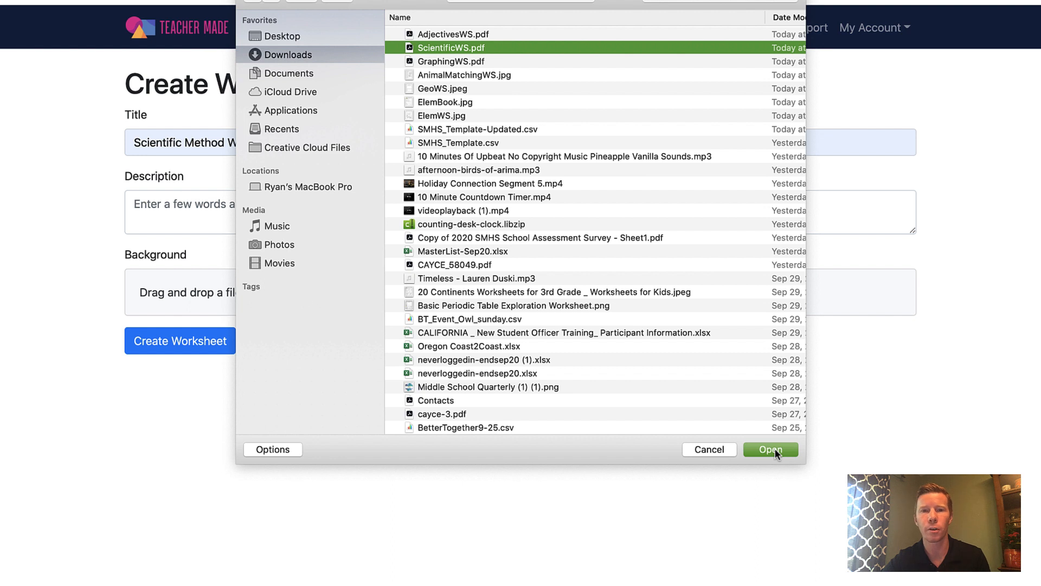
left_click(770, 449)
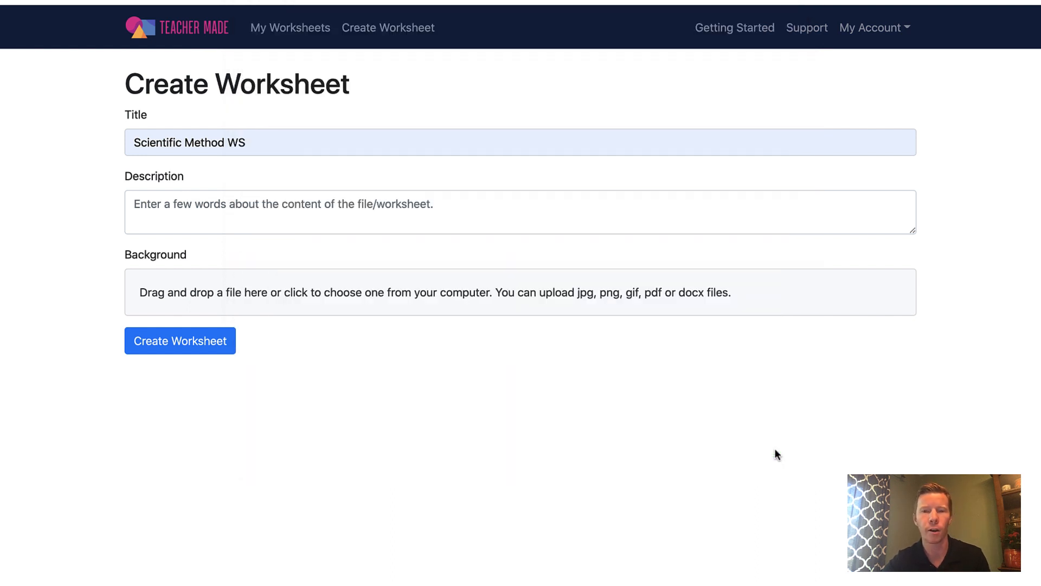
left_click(179, 340)
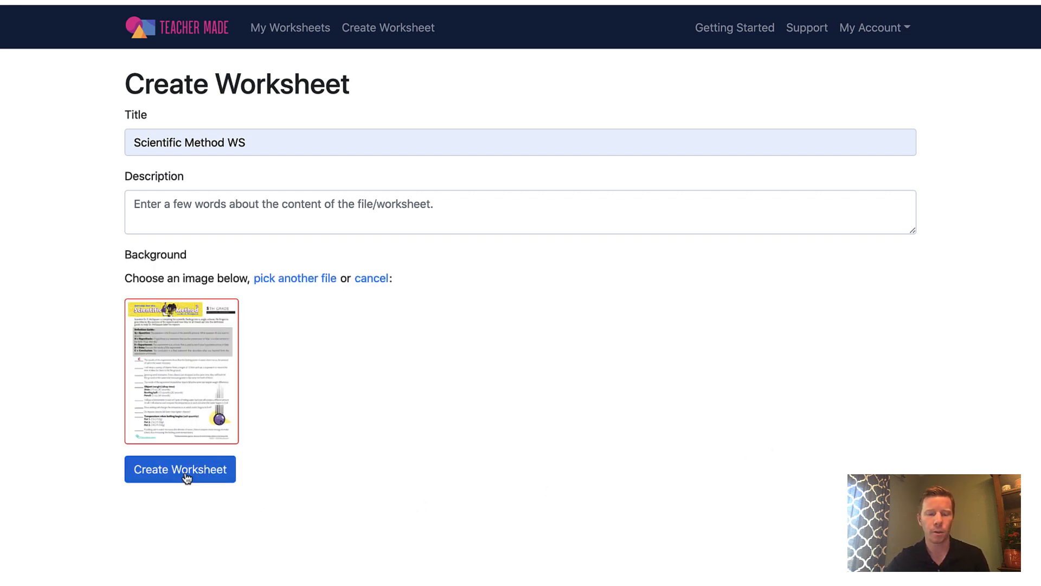
Step: Create the worksheet from the uploaded PDF and scroll through the scanned page in the editor
left_click(180, 469)
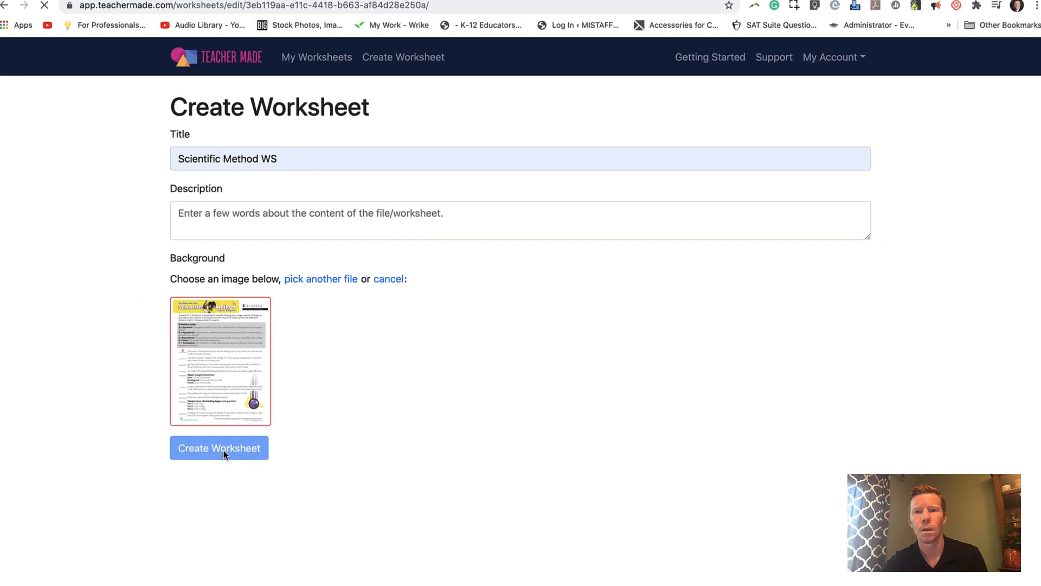
left_click(218, 448)
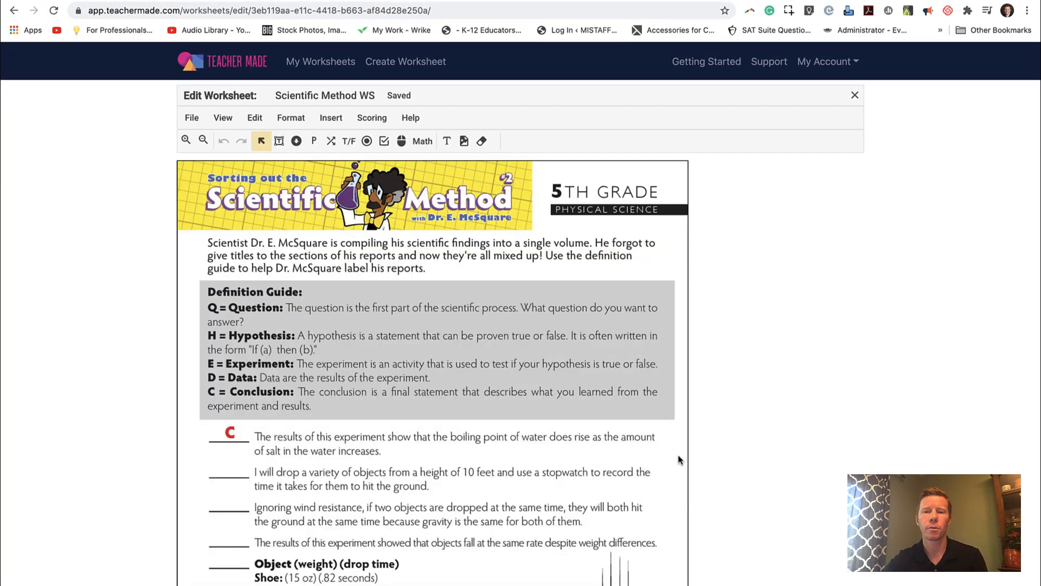
scroll("down", 3)
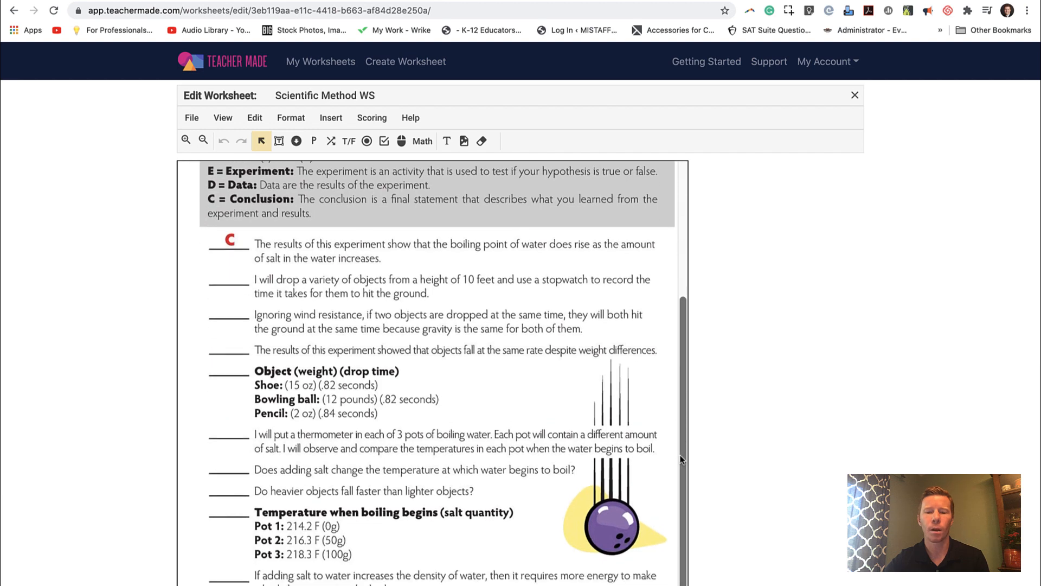
scroll("up", 3)
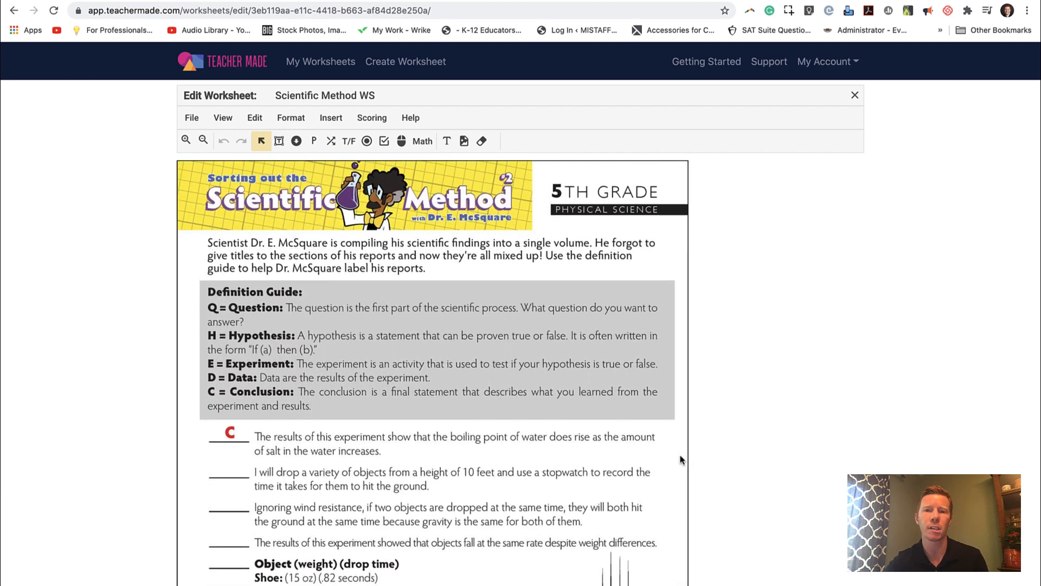
scroll("down", 3)
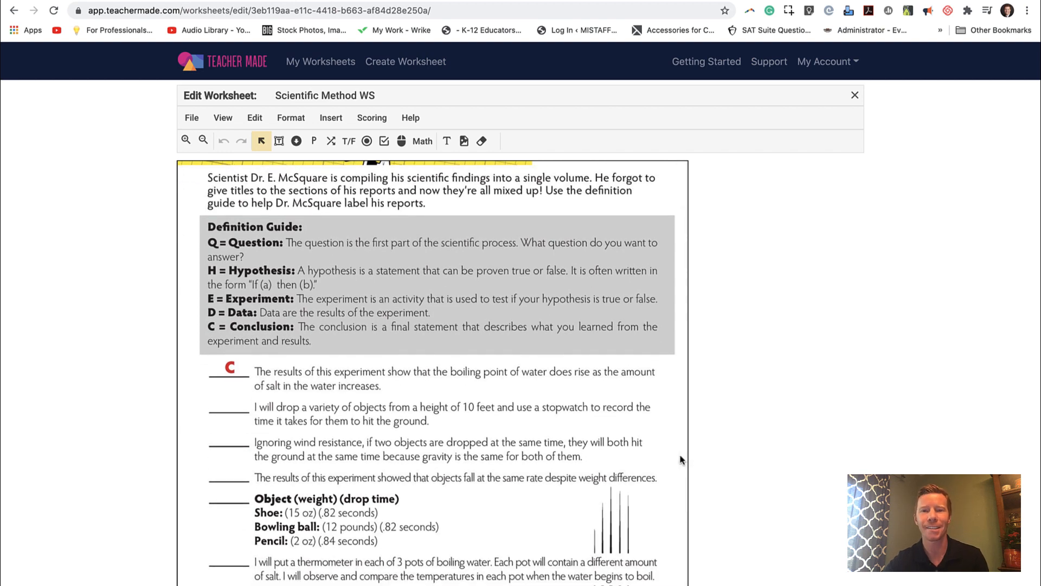
scroll("up", 3)
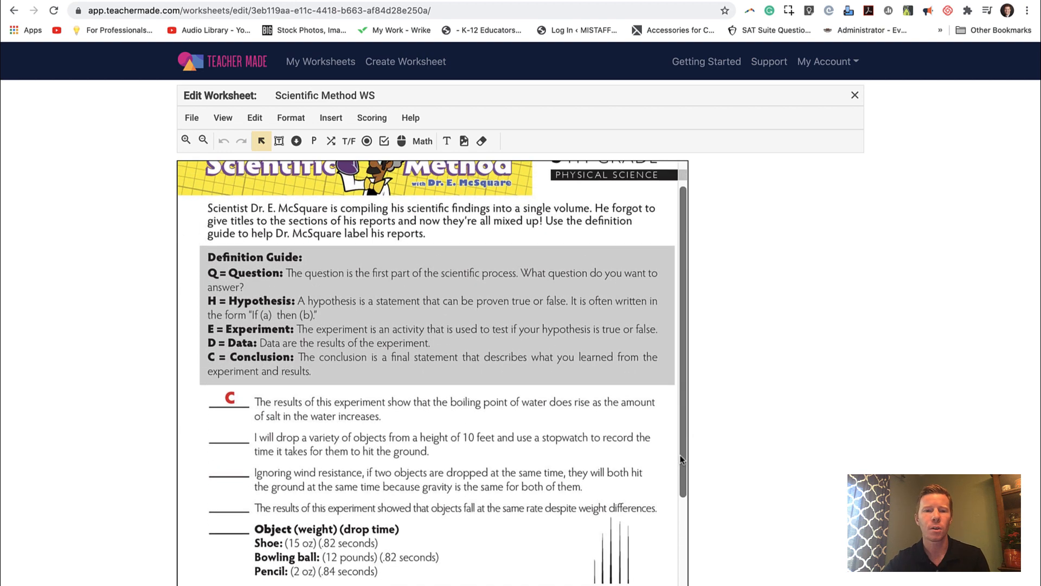
scroll("down", 3)
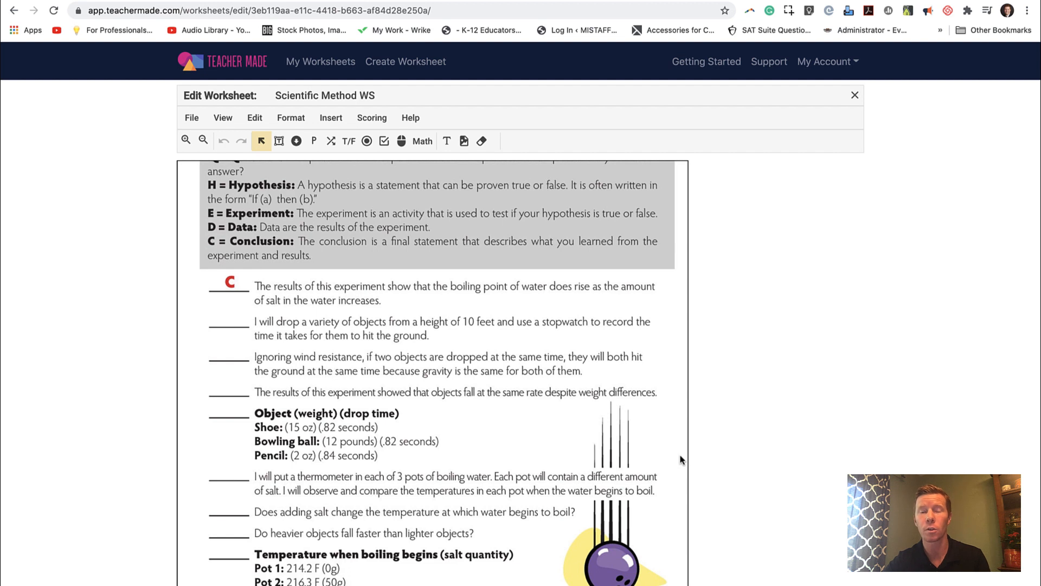
mouse_move(631, 481)
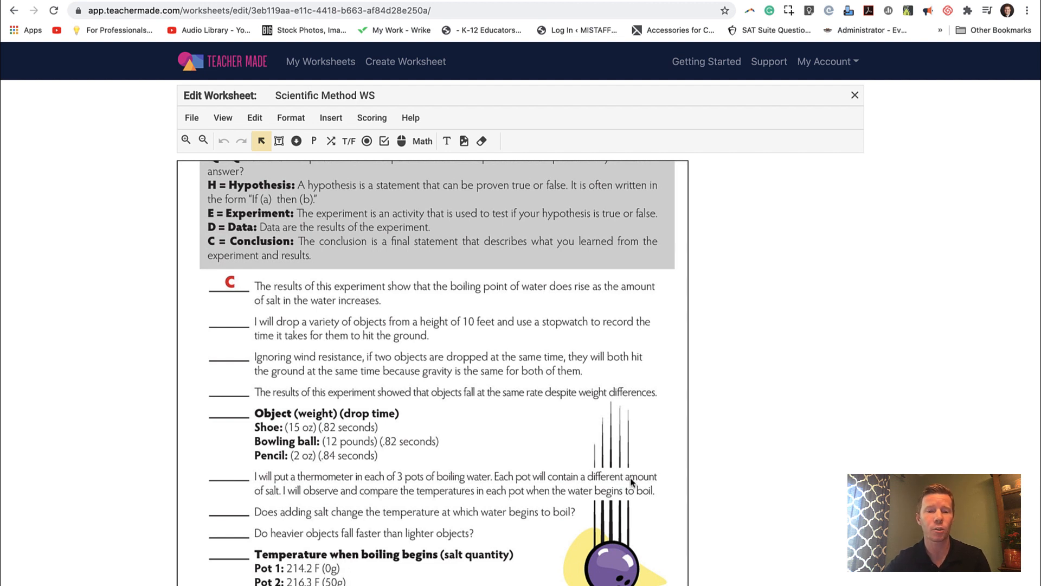
scroll("up", 3)
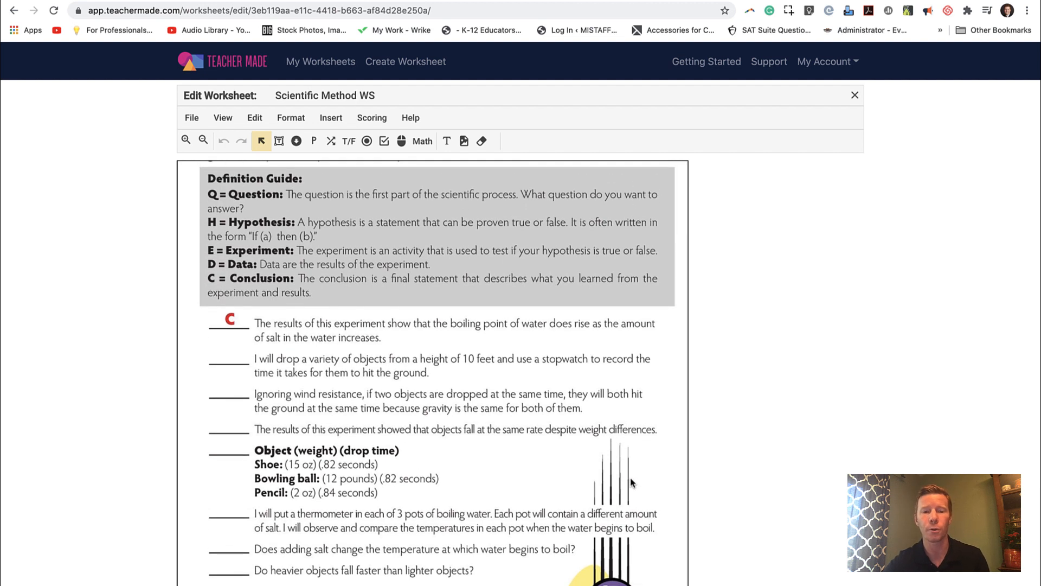
scroll("up", 3)
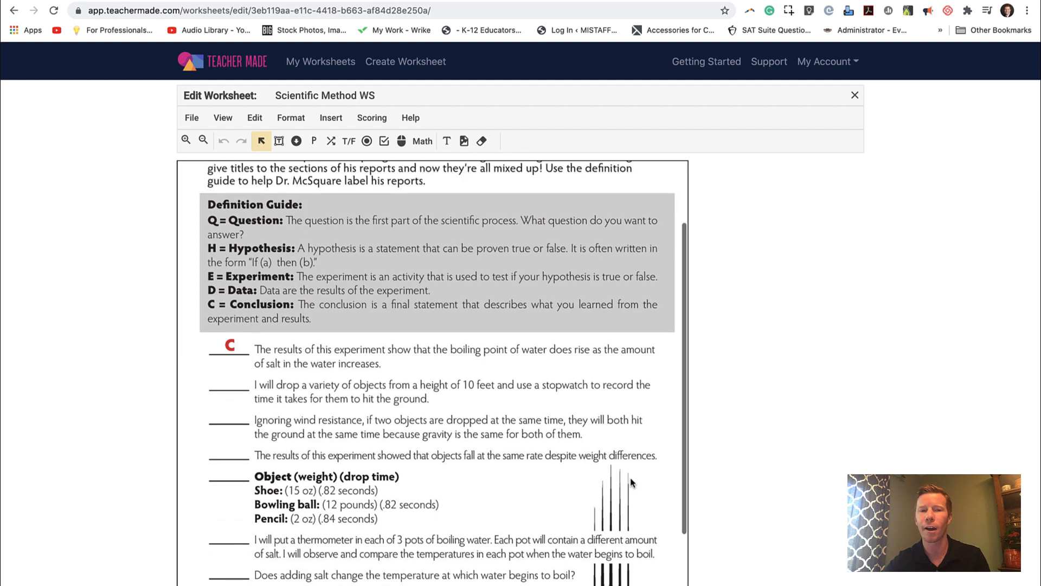
scroll("down", 3)
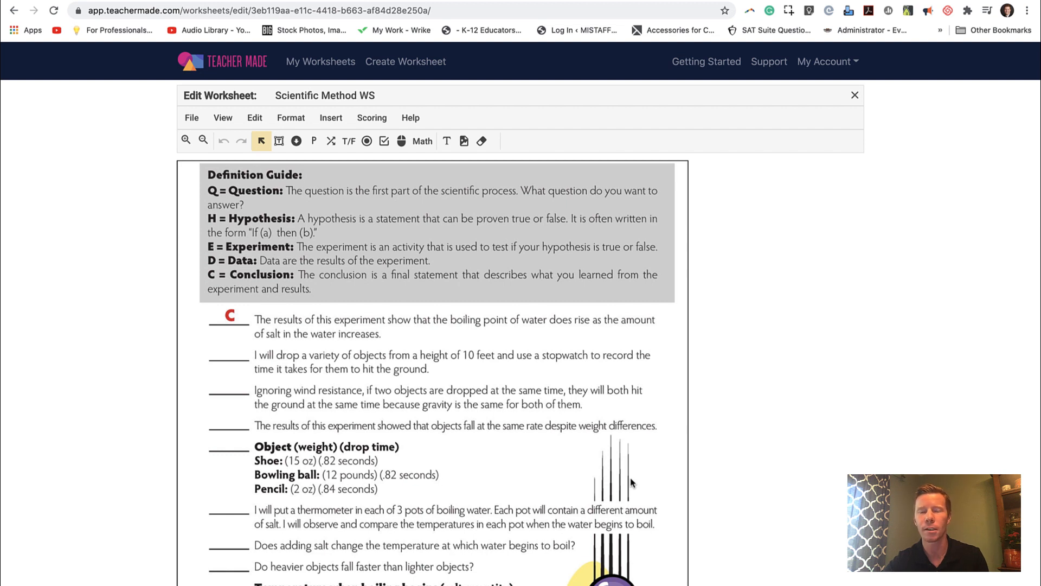
scroll("down", 3)
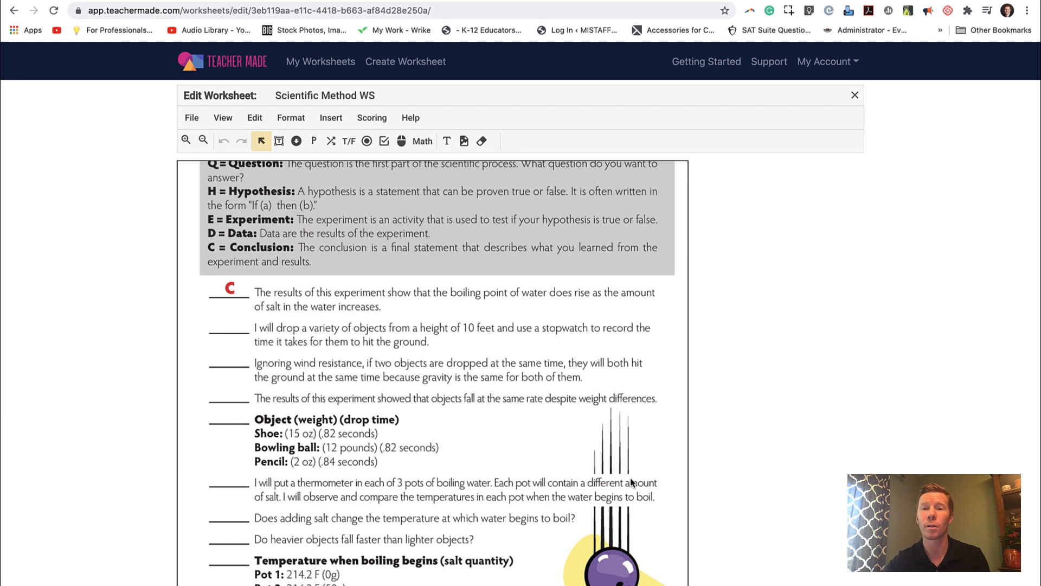
scroll("down", 3)
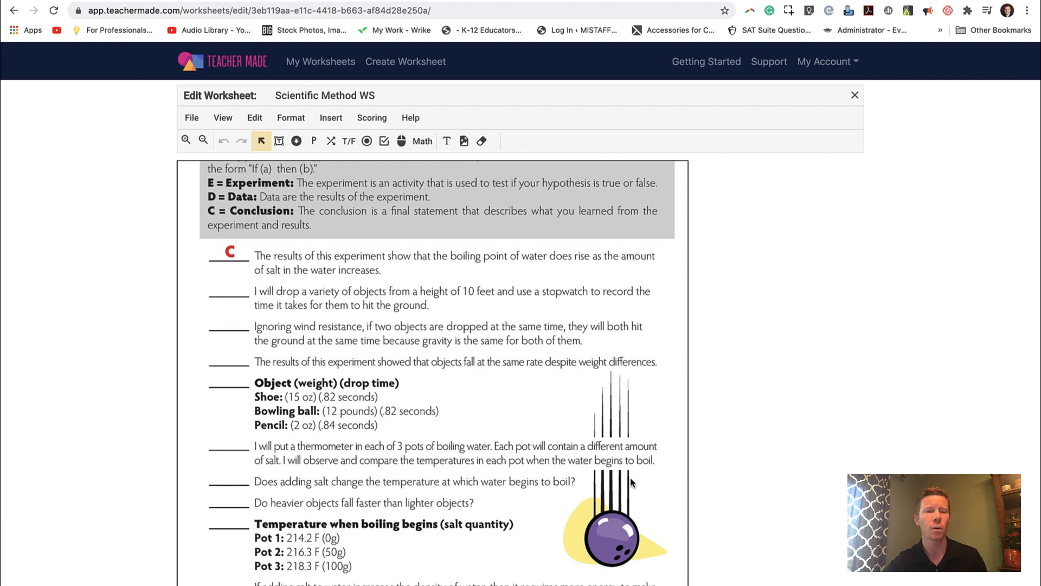
scroll("down", 3)
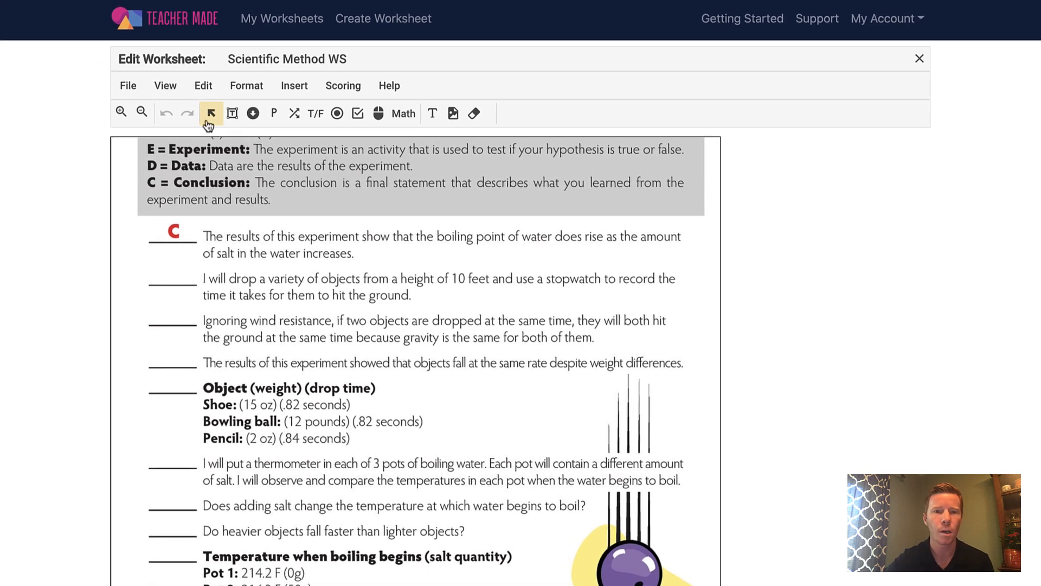
mouse_move(564, 107)
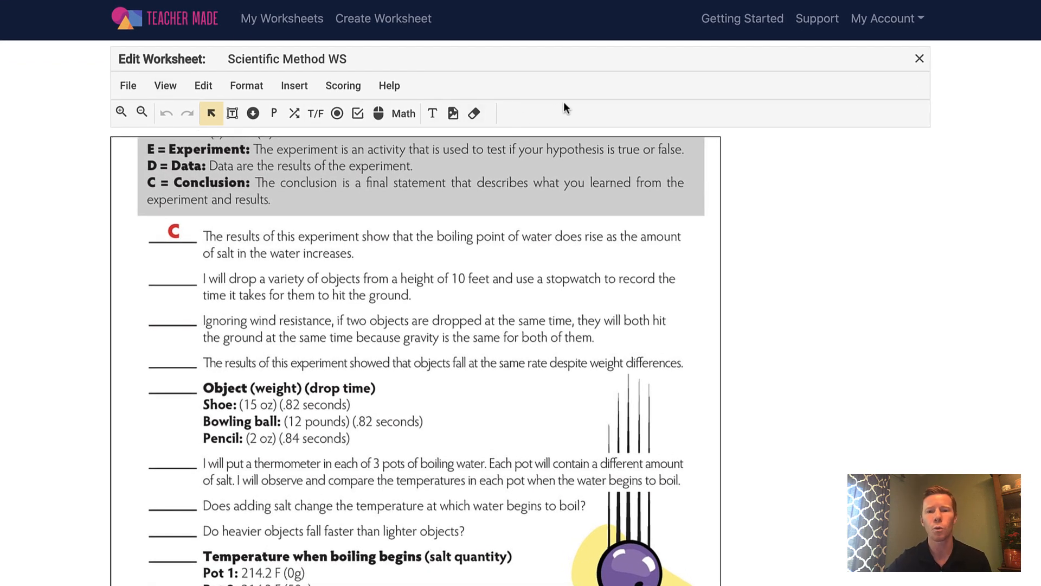
mouse_move(565, 114)
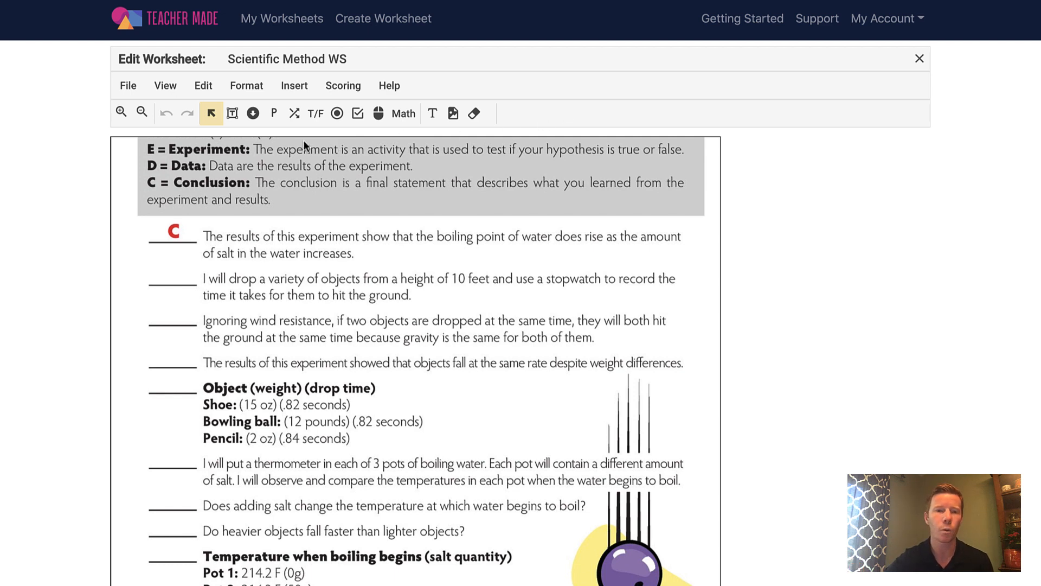
mouse_move(232, 113)
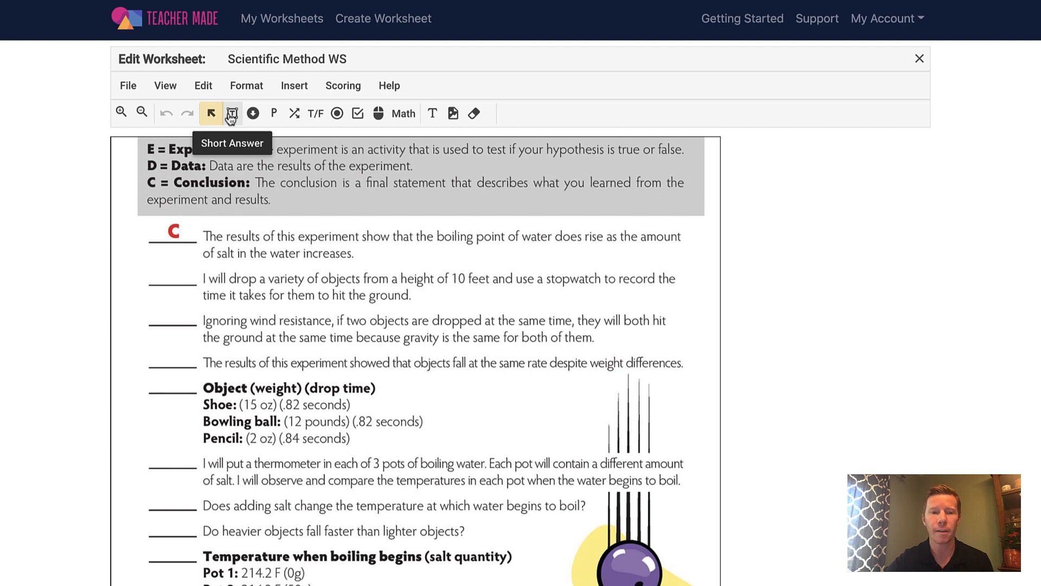
Step: Place a Short Answer box on the blank before the second experiment statement
left_click(232, 113)
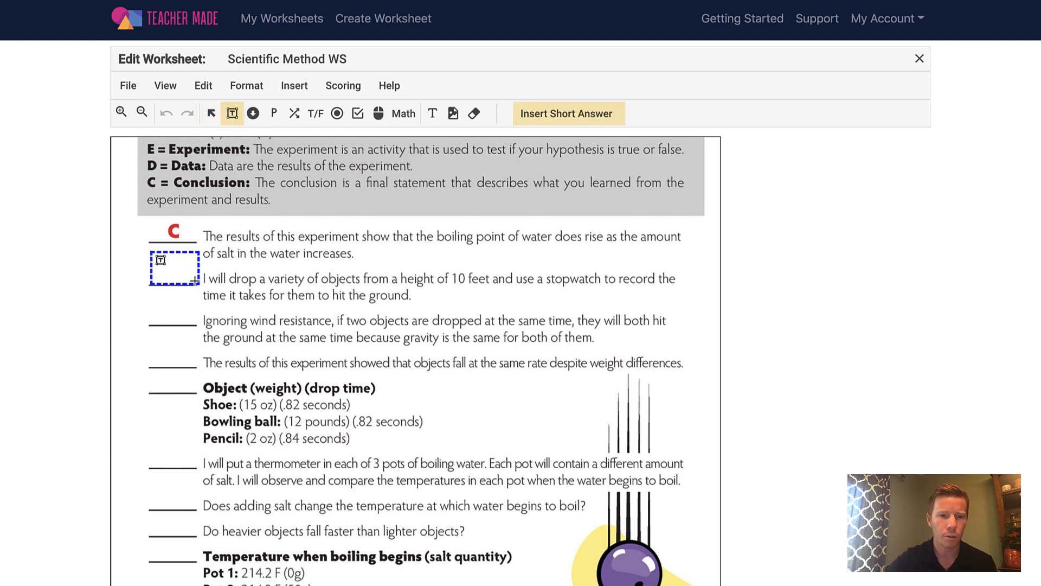
left_click(174, 266)
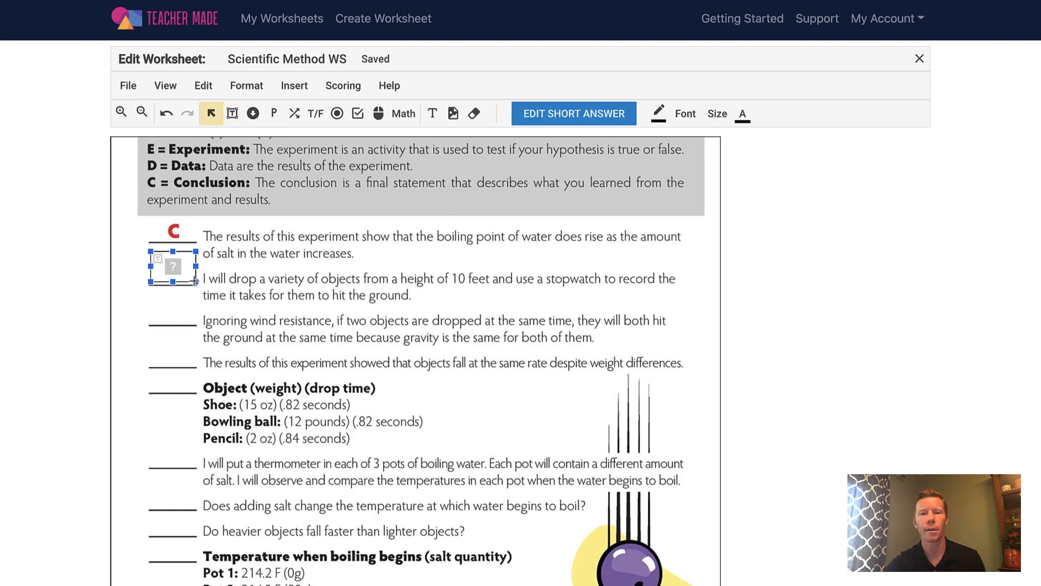
mouse_move(554, 122)
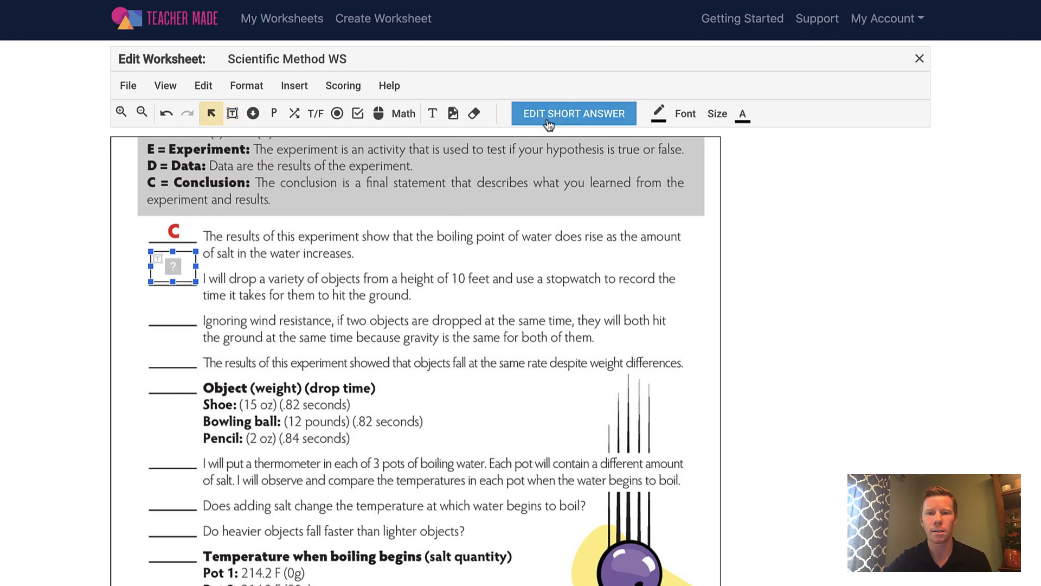
Step: Set the answer box to 1 point with correct answer E and save the changes
left_click(573, 112)
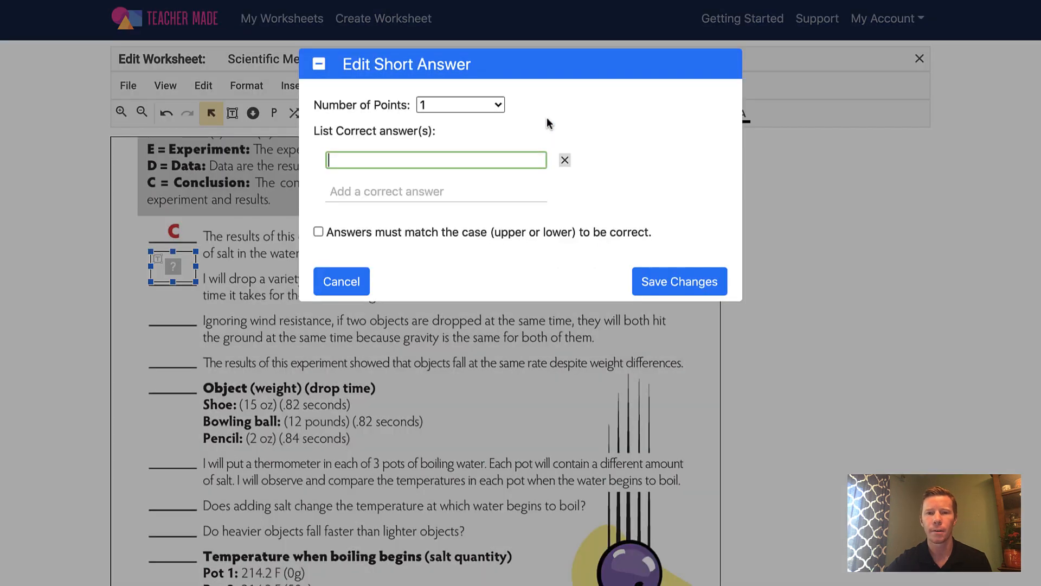
left_click(460, 104)
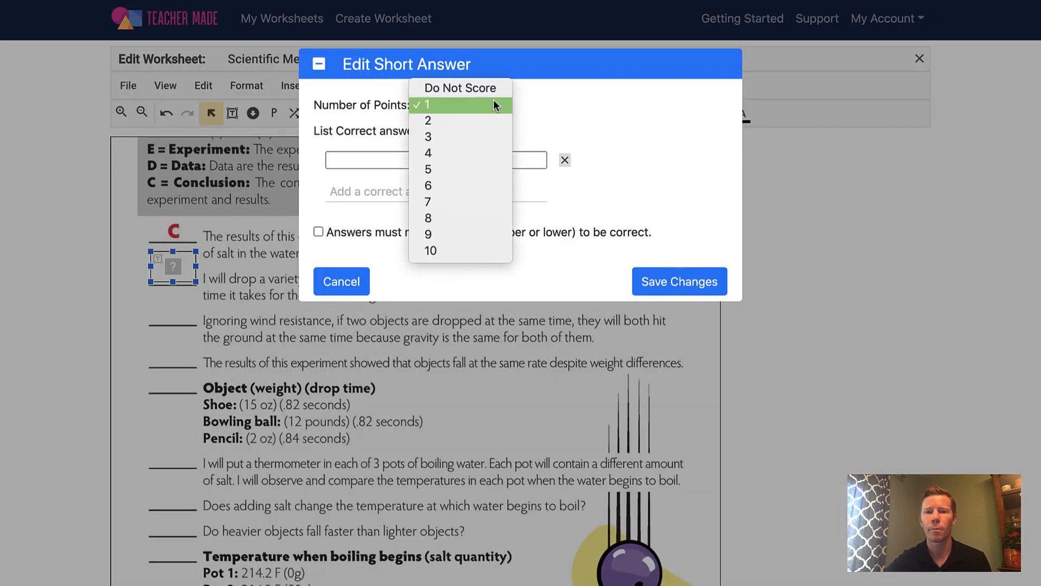
left_click(429, 104)
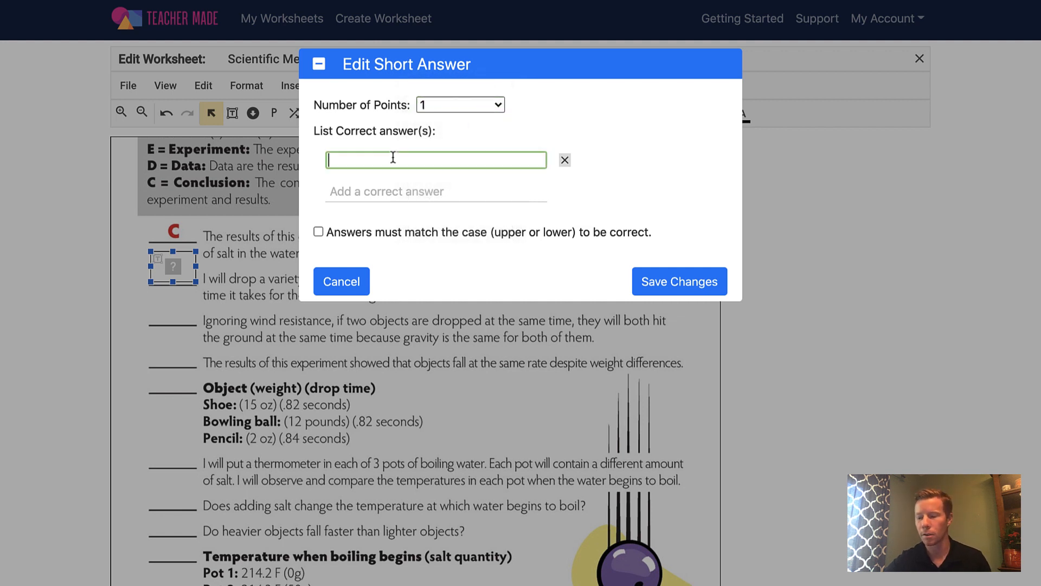
type("E")
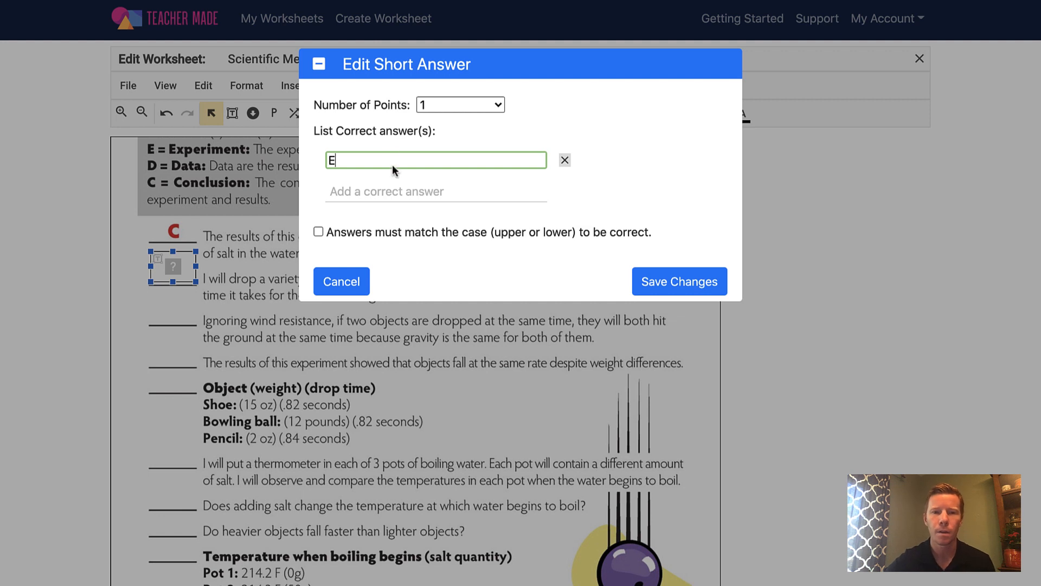
mouse_move(394, 191)
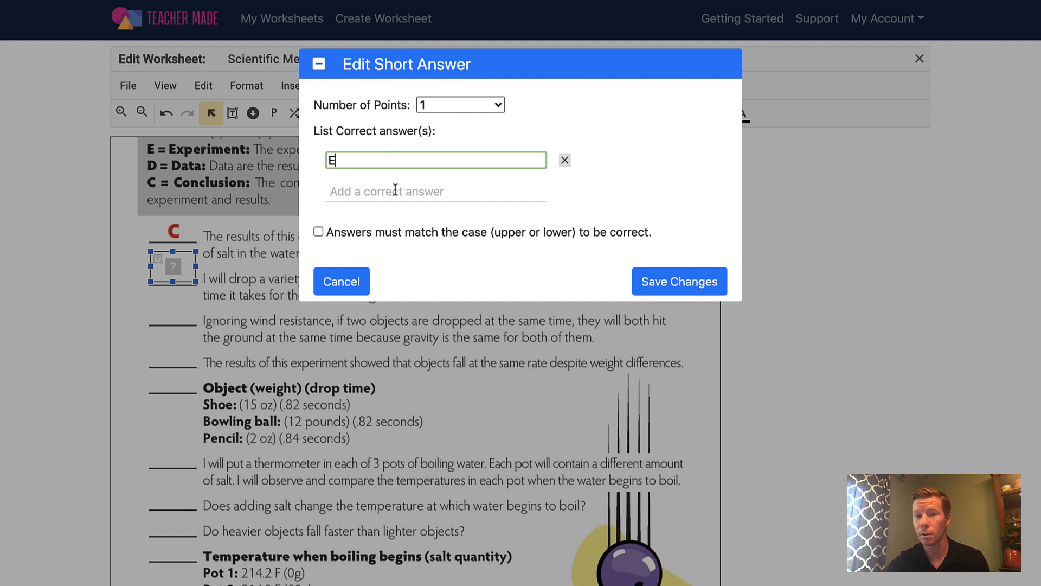
mouse_move(343, 260)
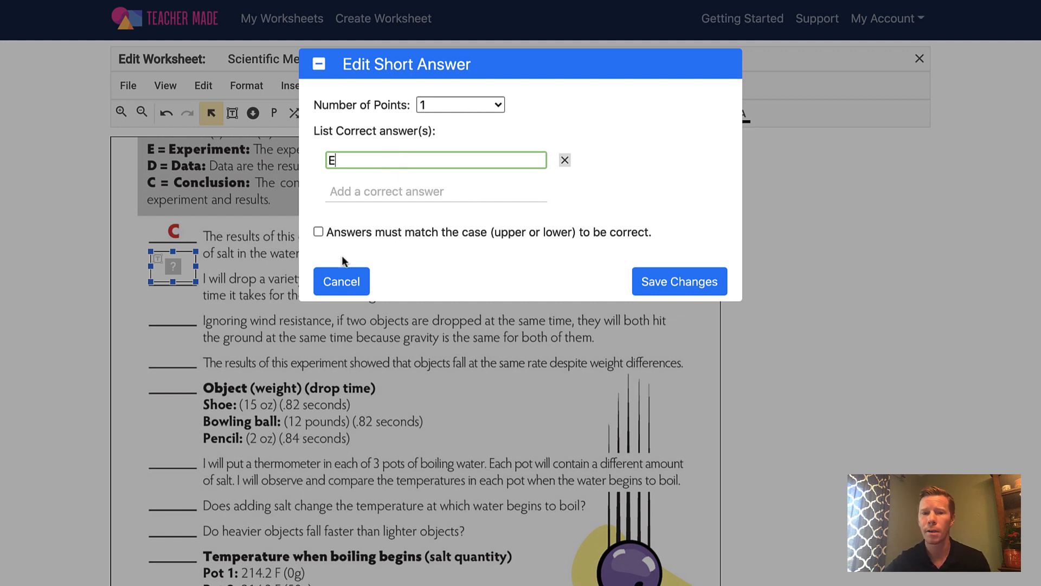
mouse_move(348, 242)
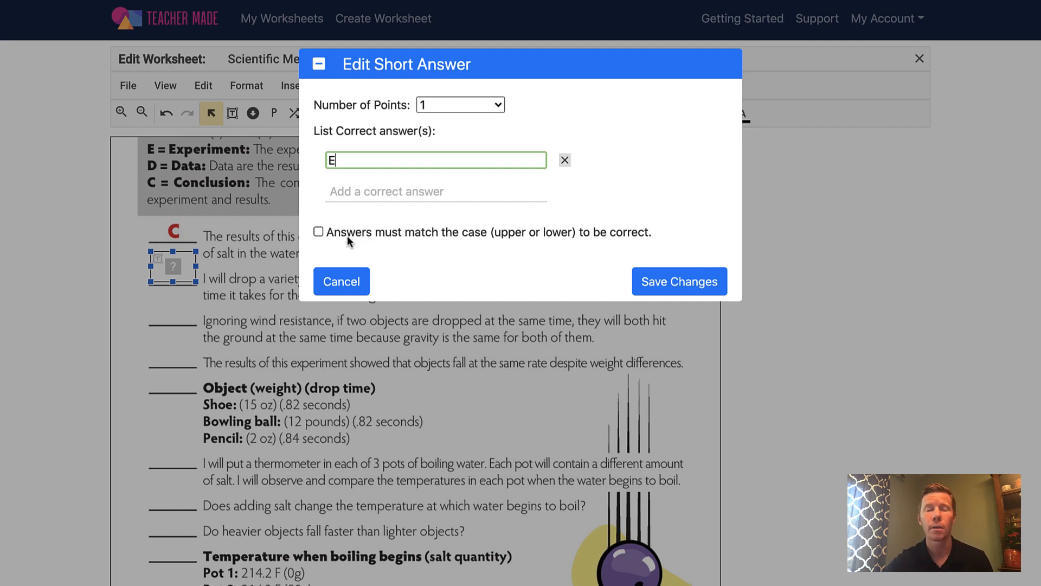
mouse_move(377, 234)
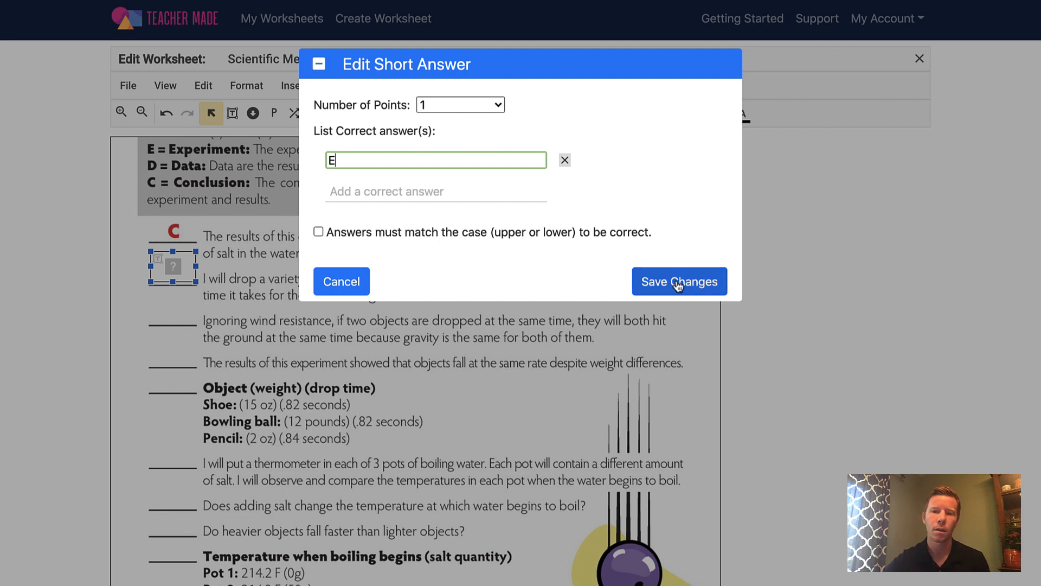
left_click(679, 281)
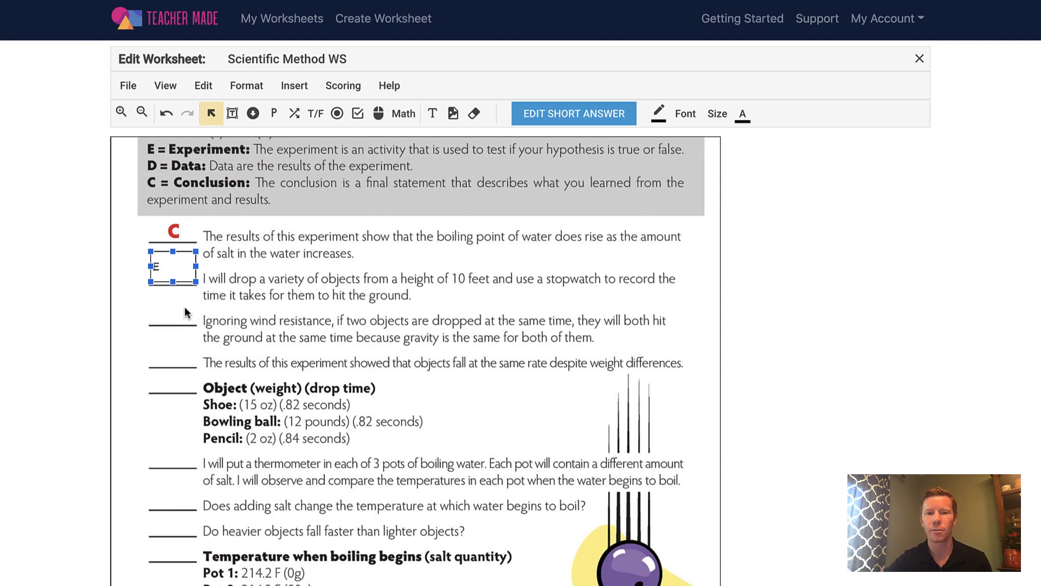
mouse_move(166, 321)
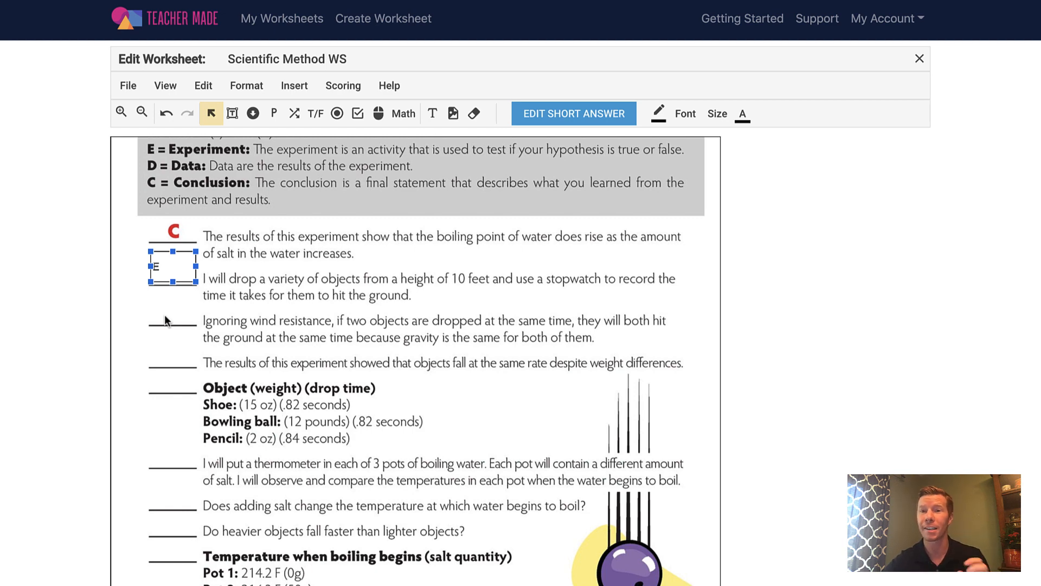
mouse_move(167, 302)
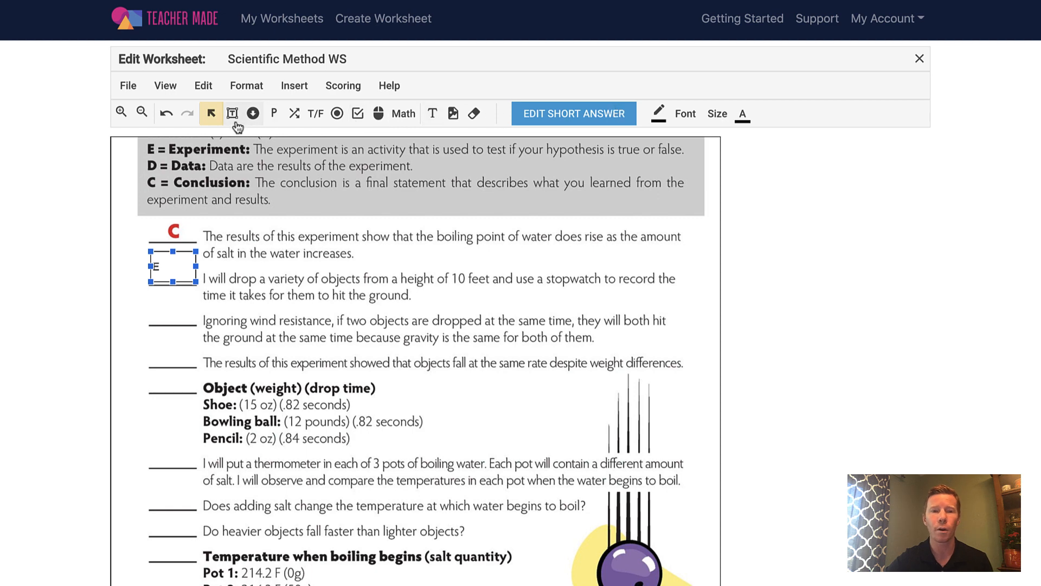
mouse_move(232, 113)
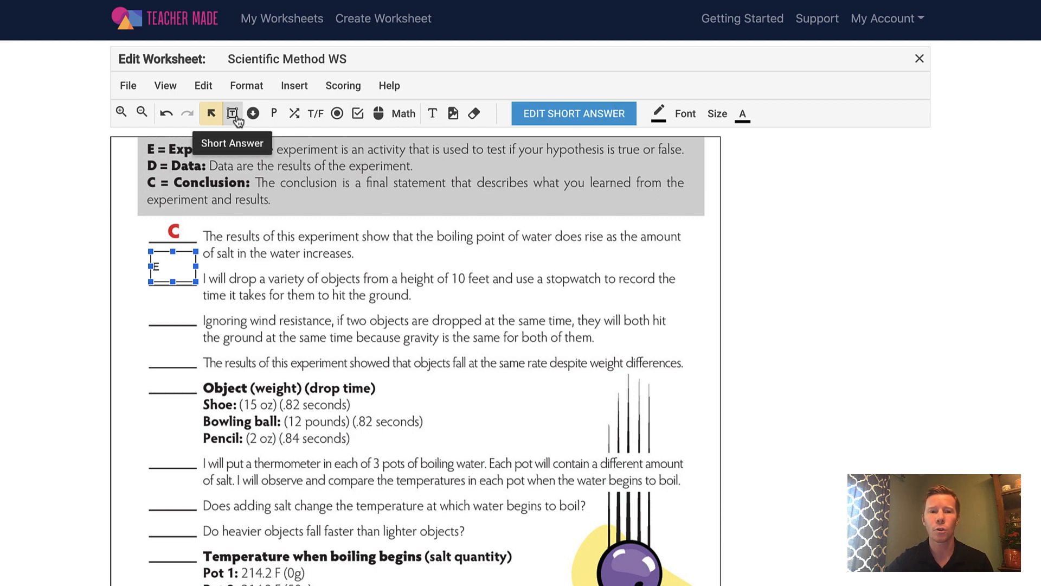
Step: Add a Short Answer box on the third statement's blank with correct answer H
left_click(232, 113)
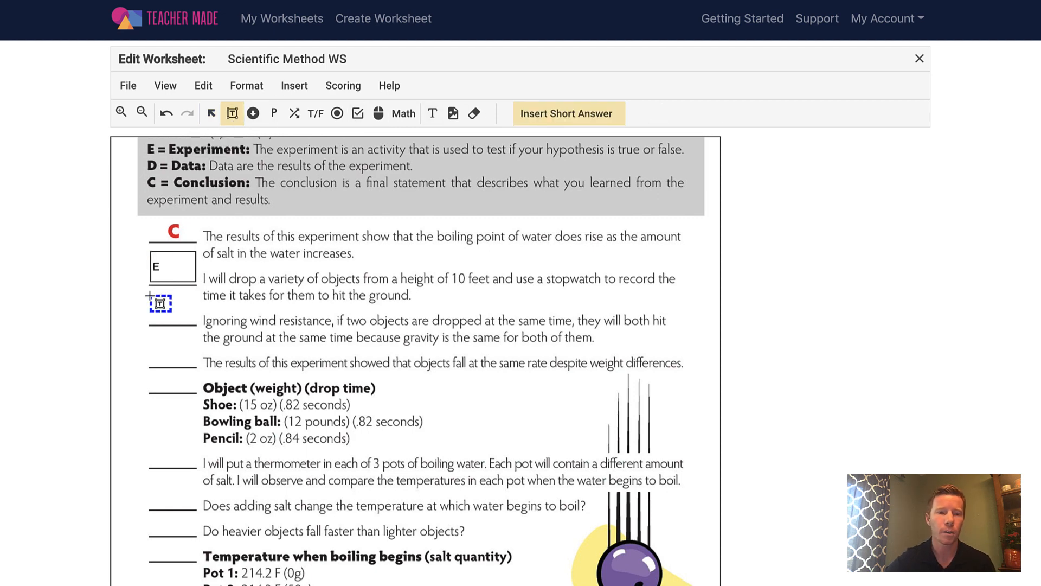
left_click(169, 303)
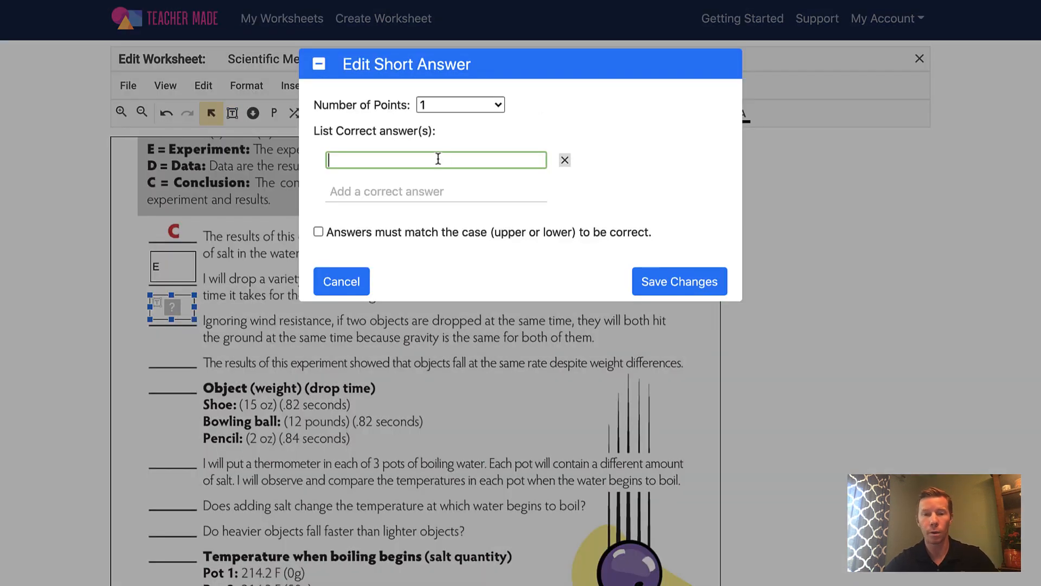
type("H")
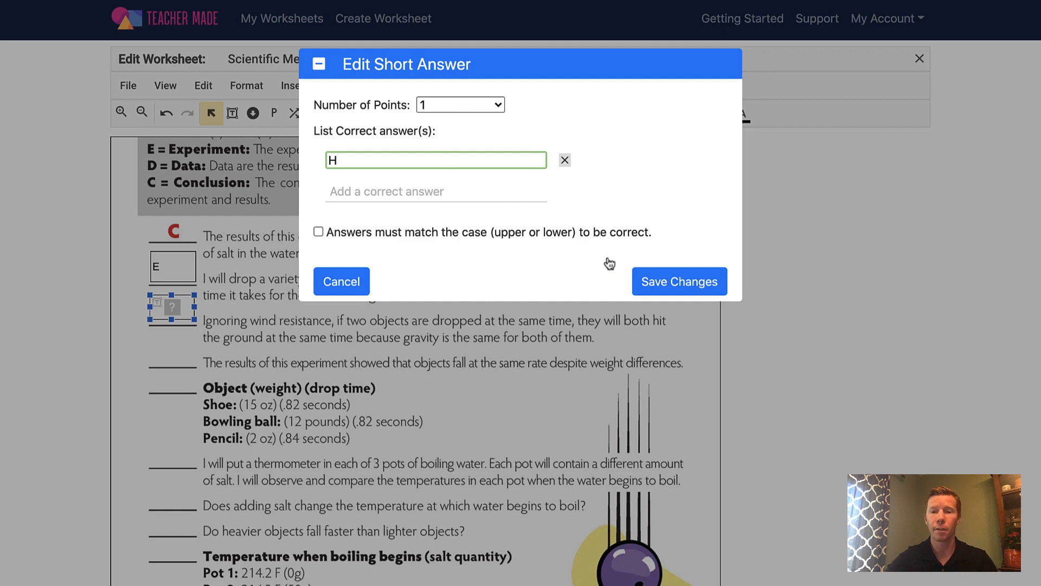
left_click(678, 281)
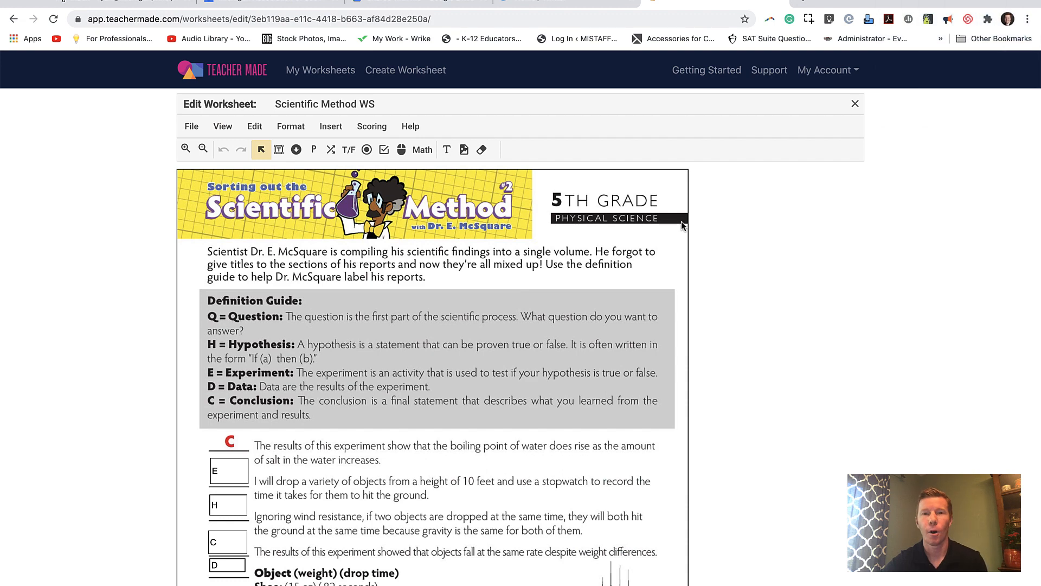
Step: Review the placed answer boxes and close the worksheet editor
scroll("down", 3)
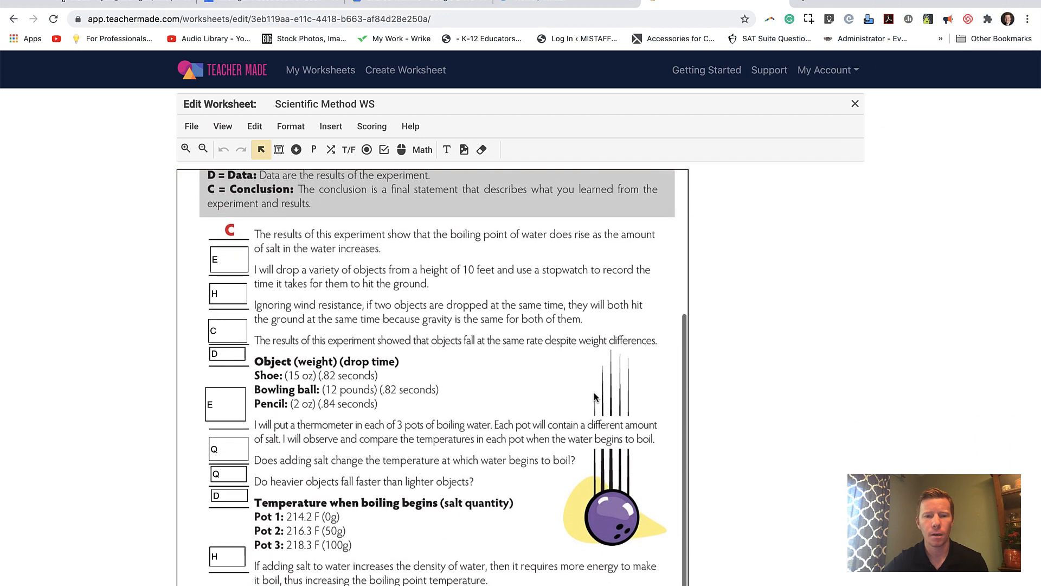
scroll("up", 3)
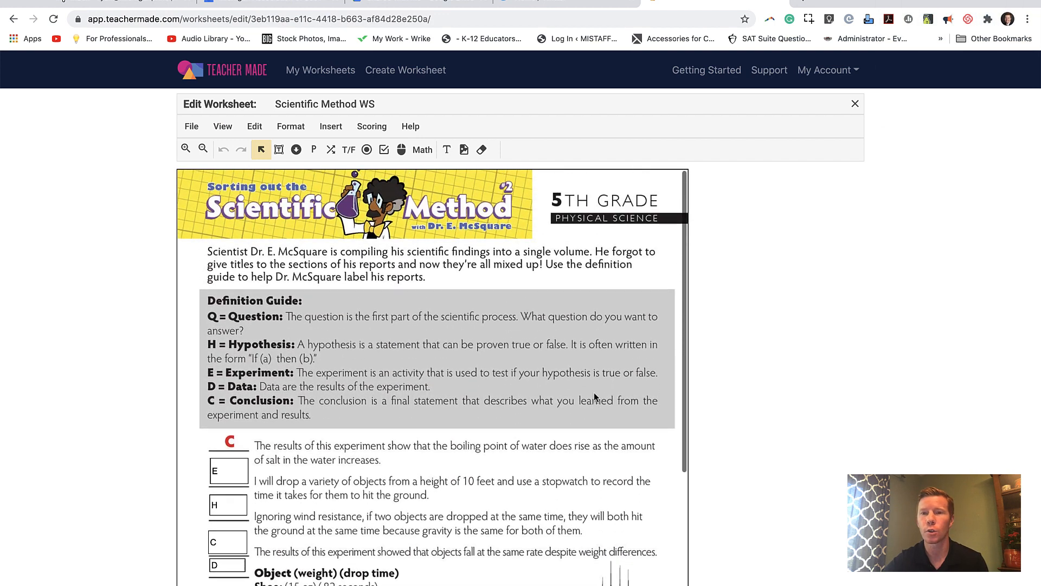
scroll("down", 3)
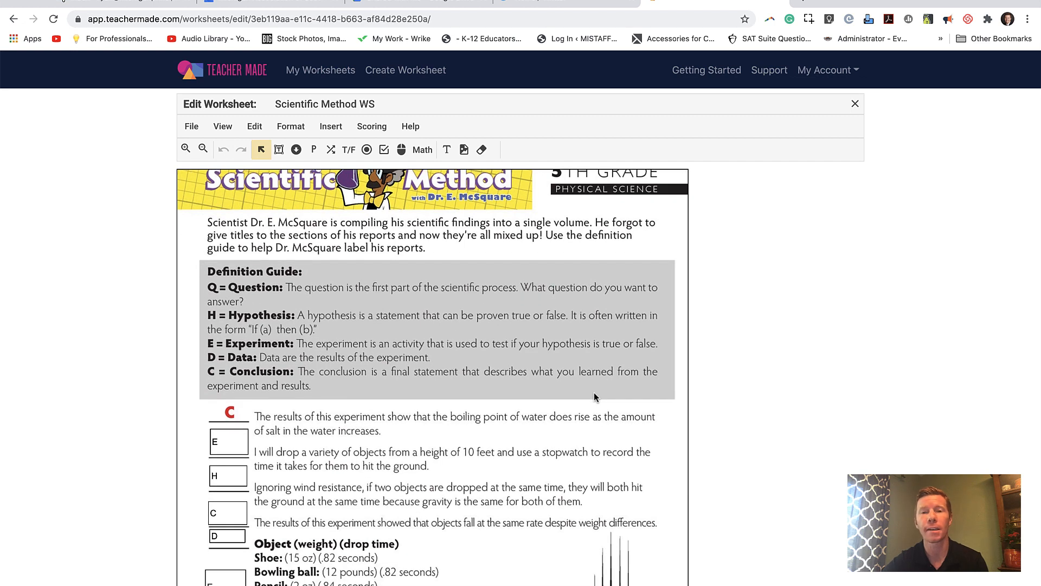
mouse_move(855, 104)
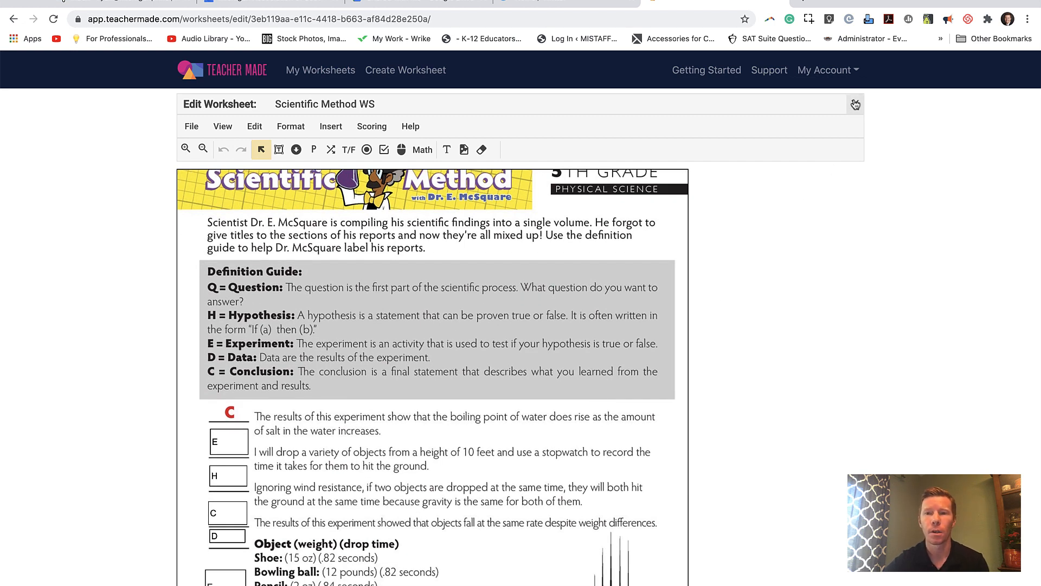
mouse_move(856, 104)
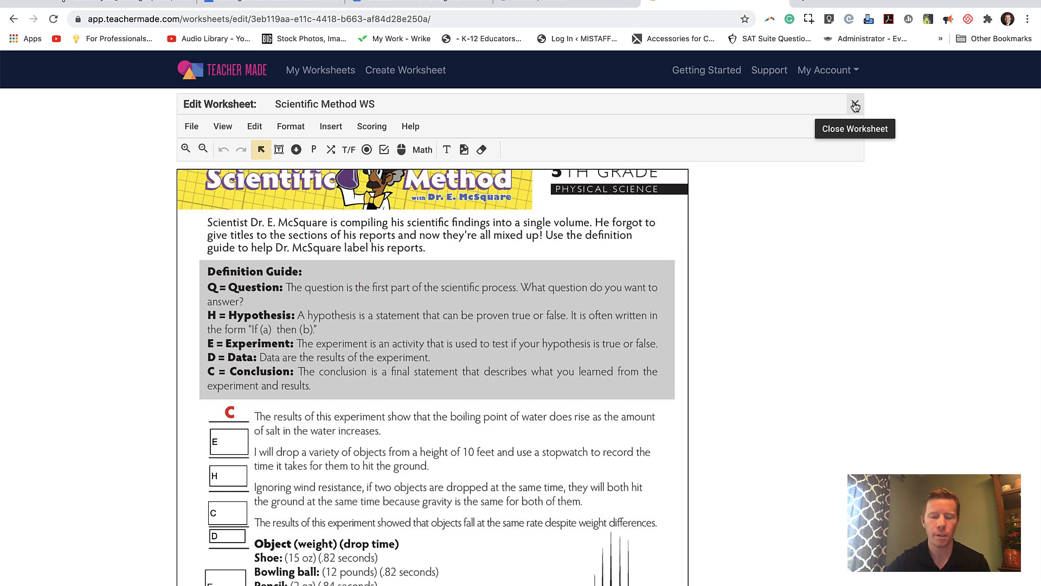
left_click(856, 105)
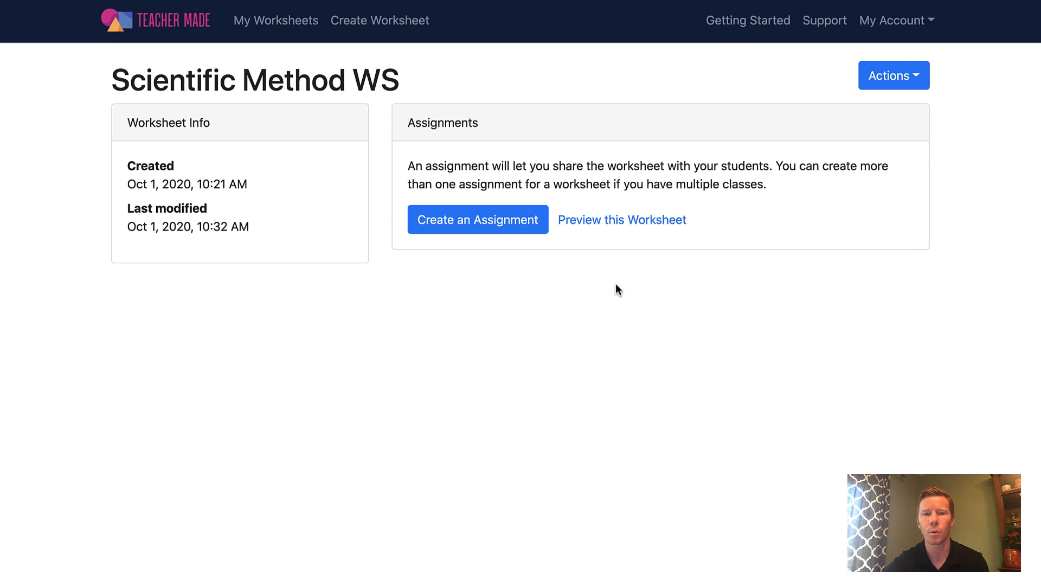
mouse_move(422, 271)
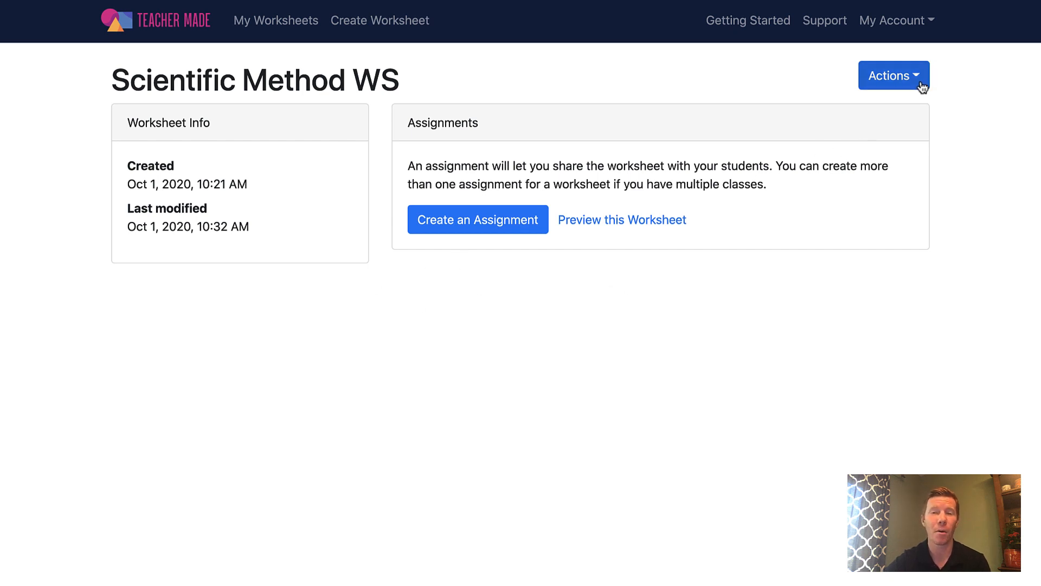
left_click(894, 75)
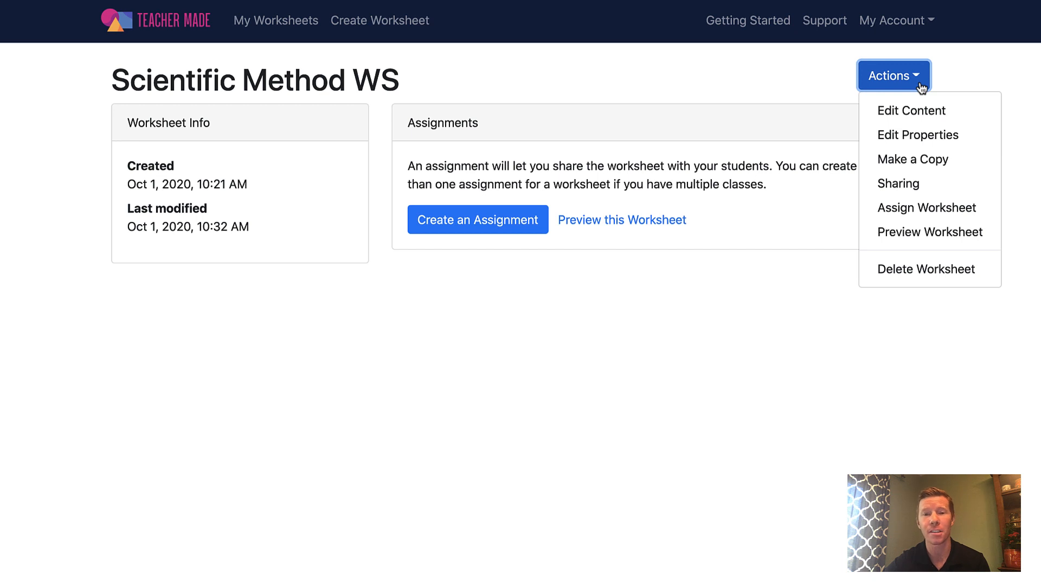
mouse_move(910, 200)
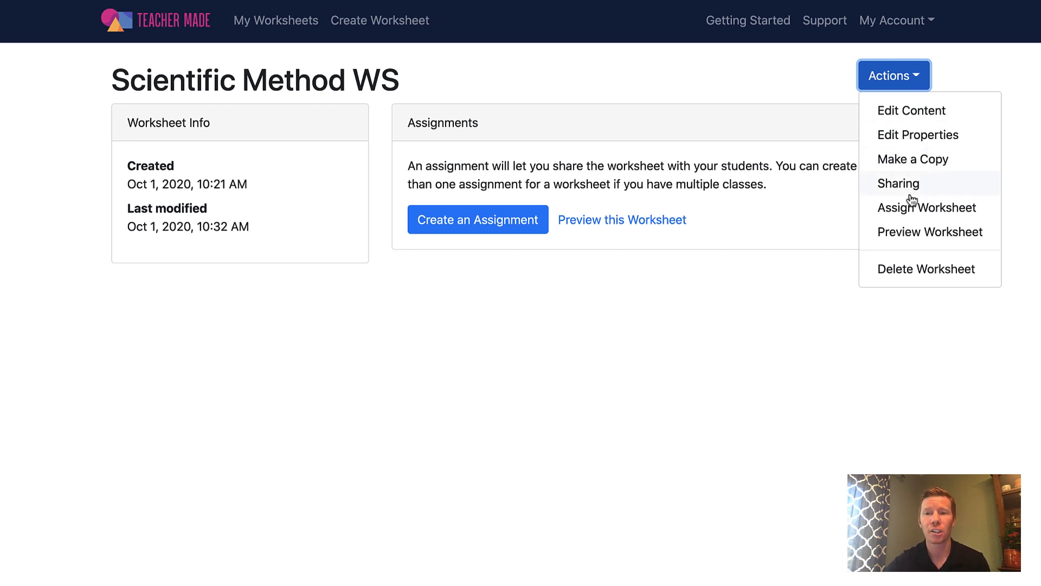
mouse_move(921, 192)
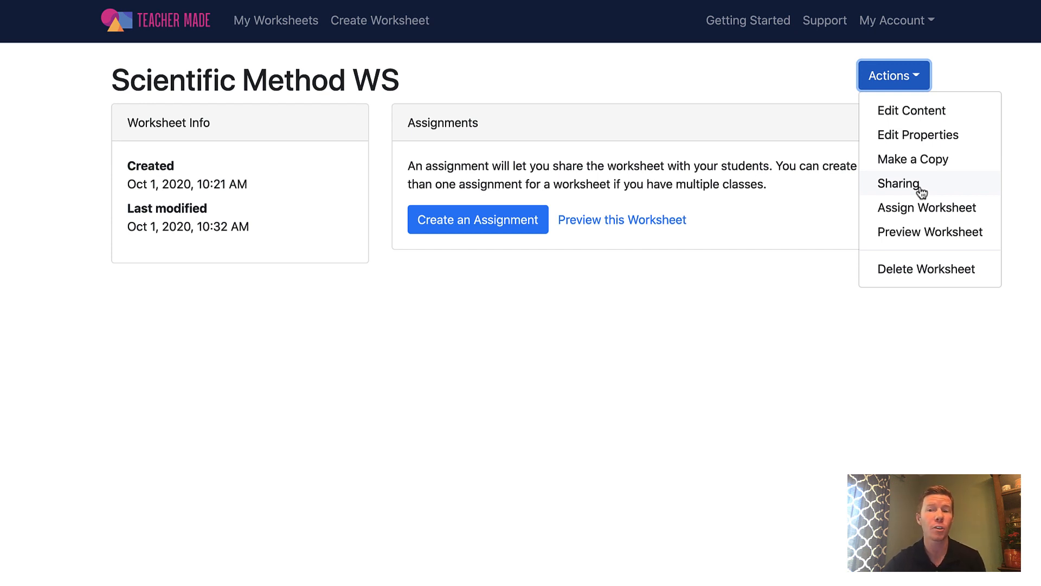
mouse_move(770, 323)
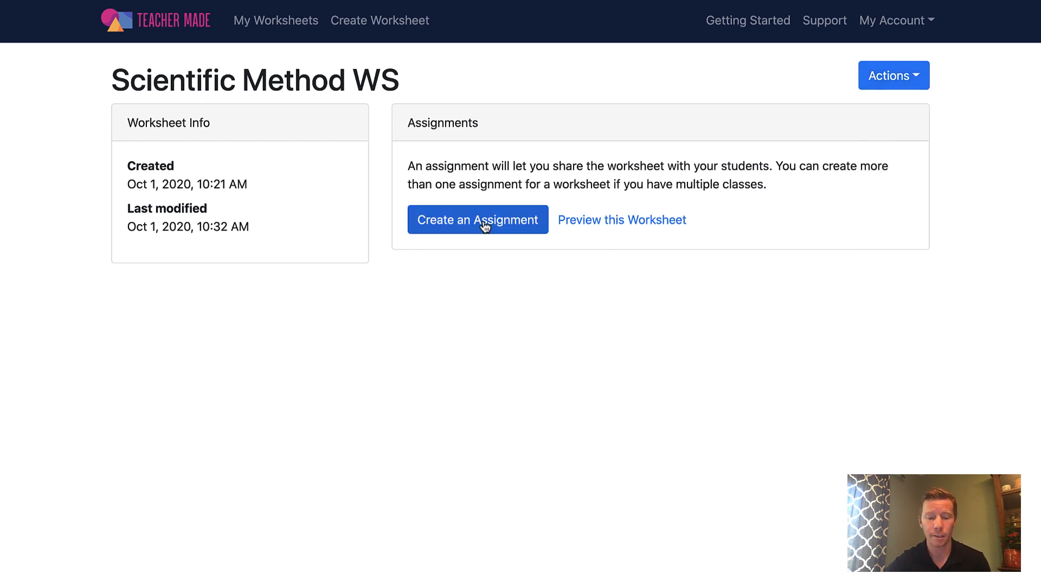
Step: Begin an assignment allowing Google account sign-in, leaving student name-list validation off
left_click(477, 219)
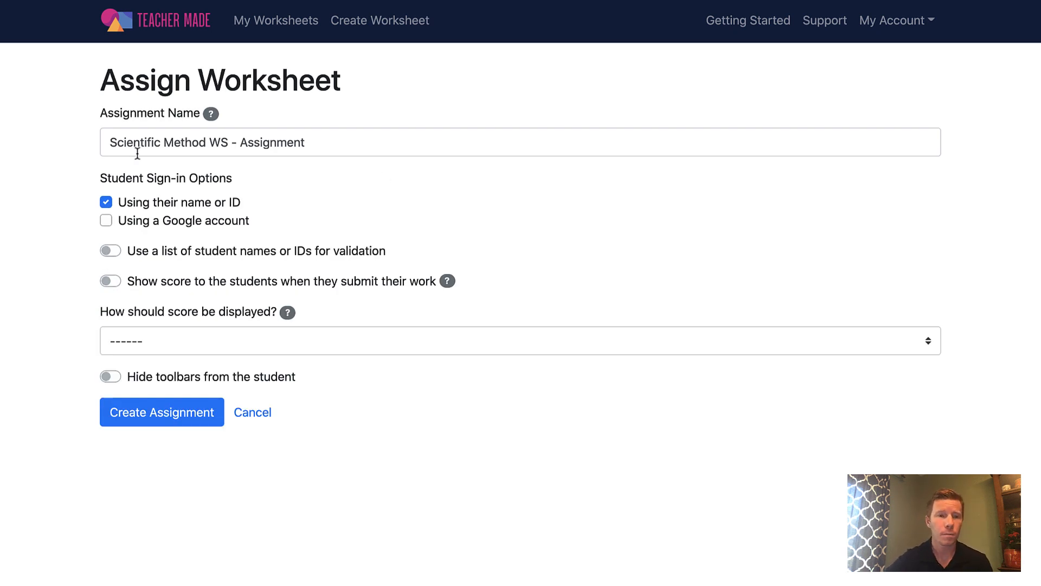
mouse_move(333, 140)
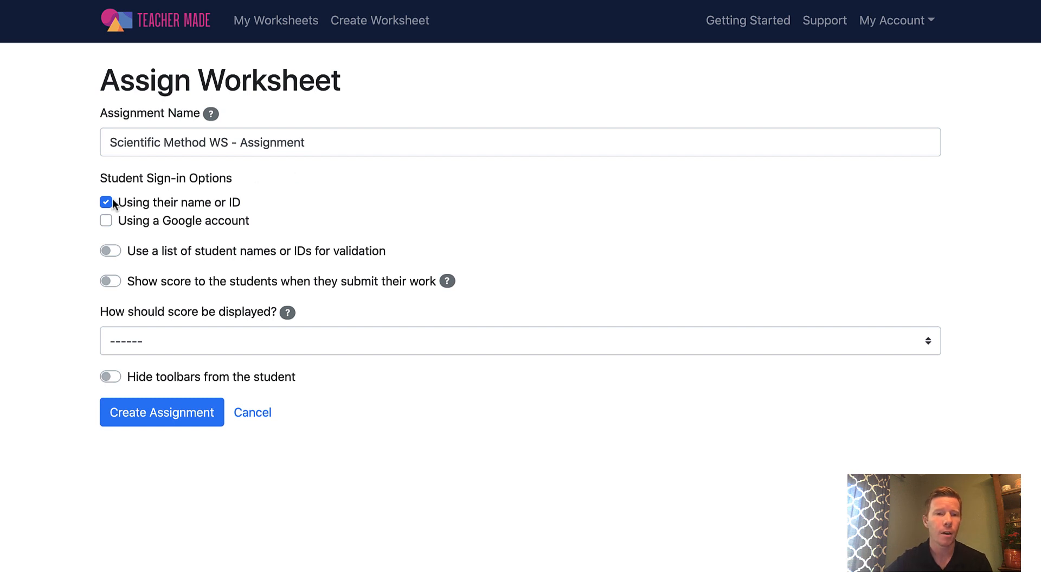
mouse_move(188, 215)
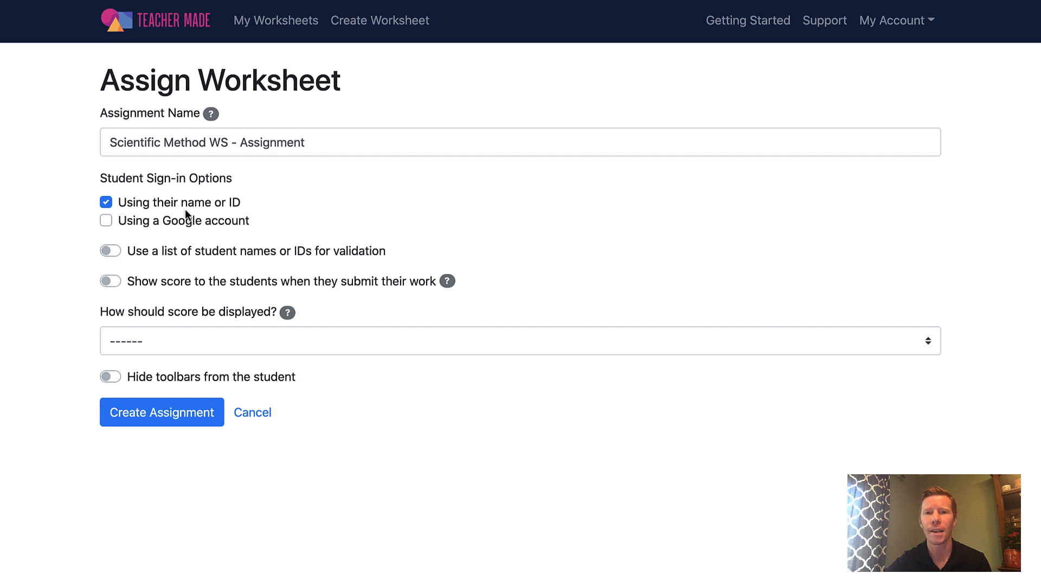
mouse_move(117, 209)
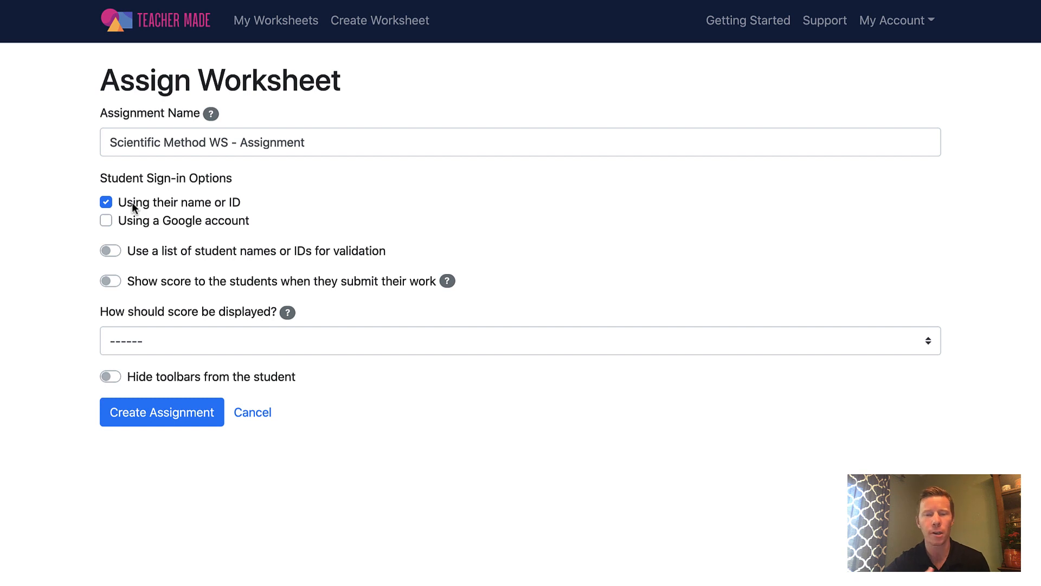
mouse_move(117, 238)
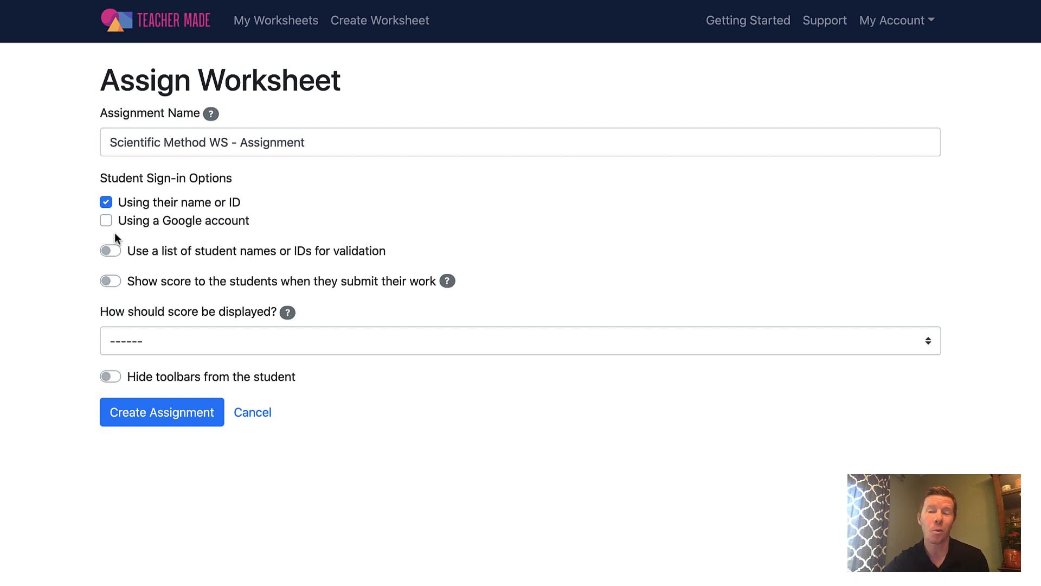
mouse_move(107, 227)
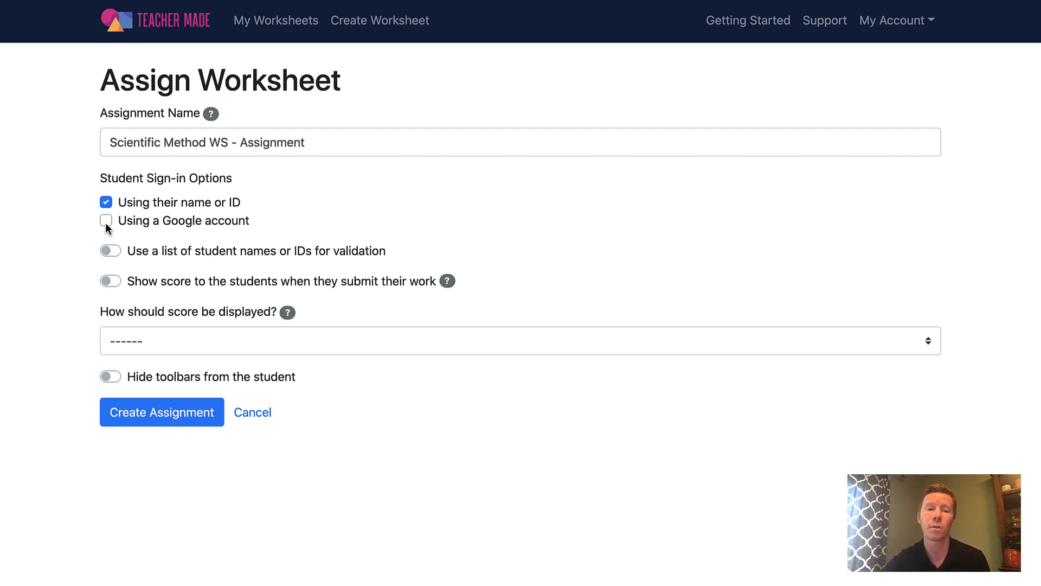
left_click(105, 220)
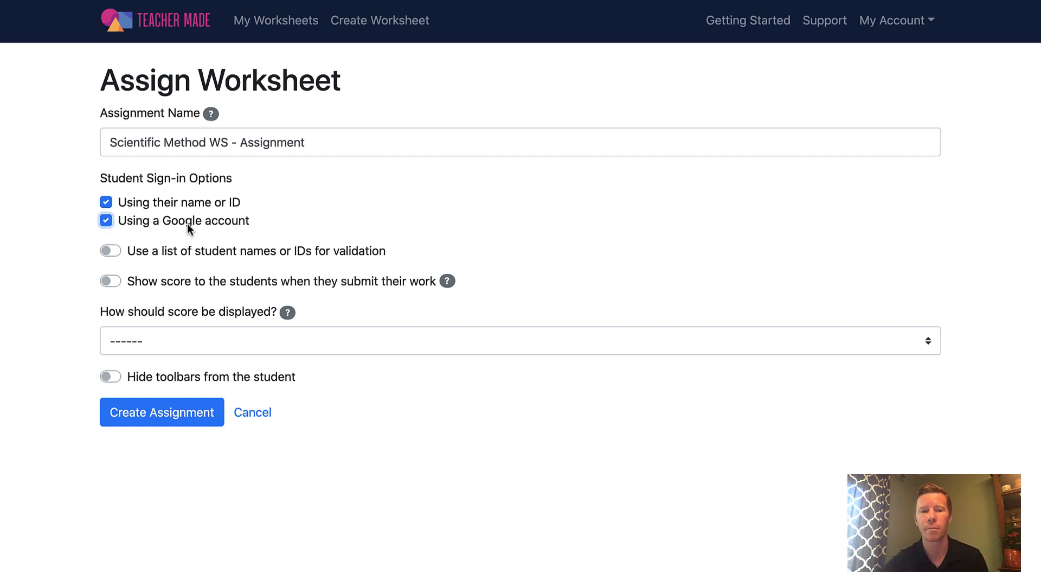
mouse_move(141, 242)
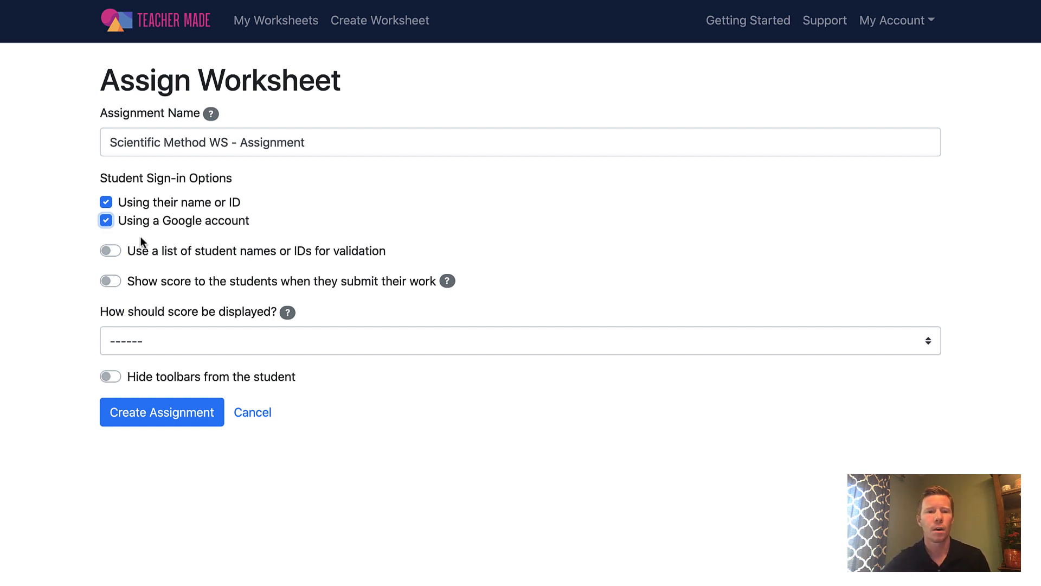
mouse_move(109, 254)
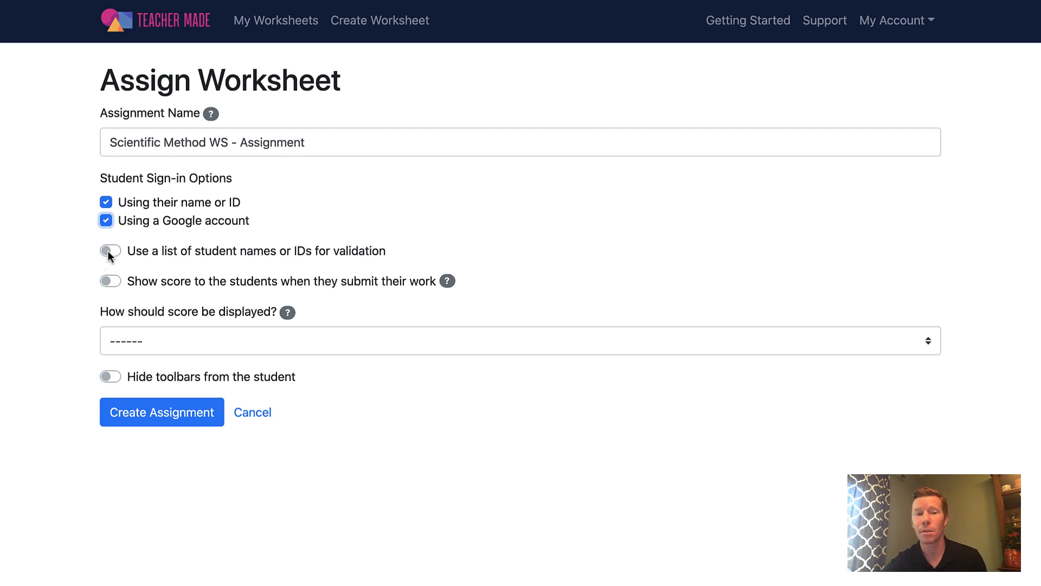
left_click(111, 250)
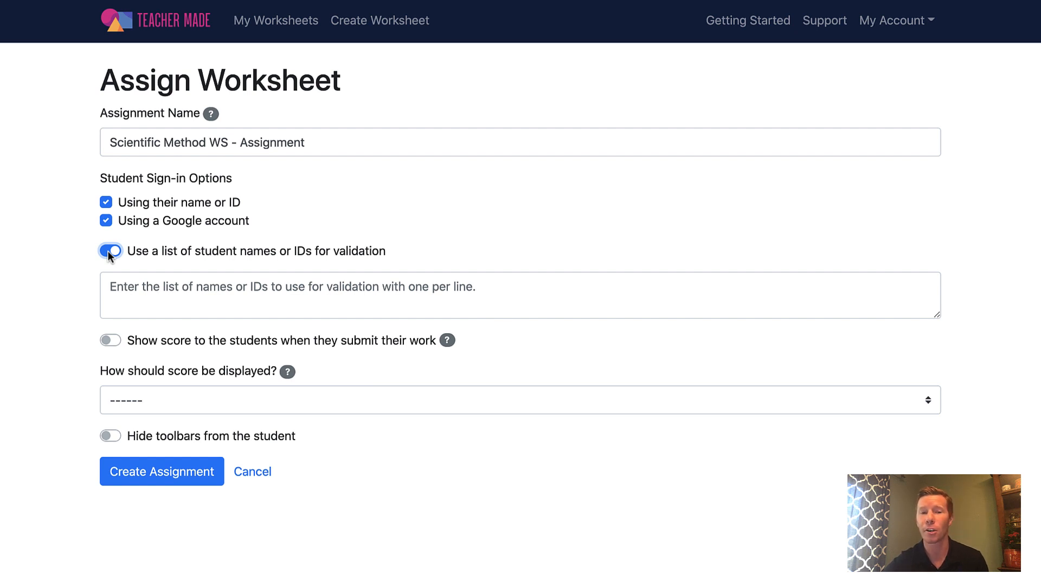
left_click(111, 250)
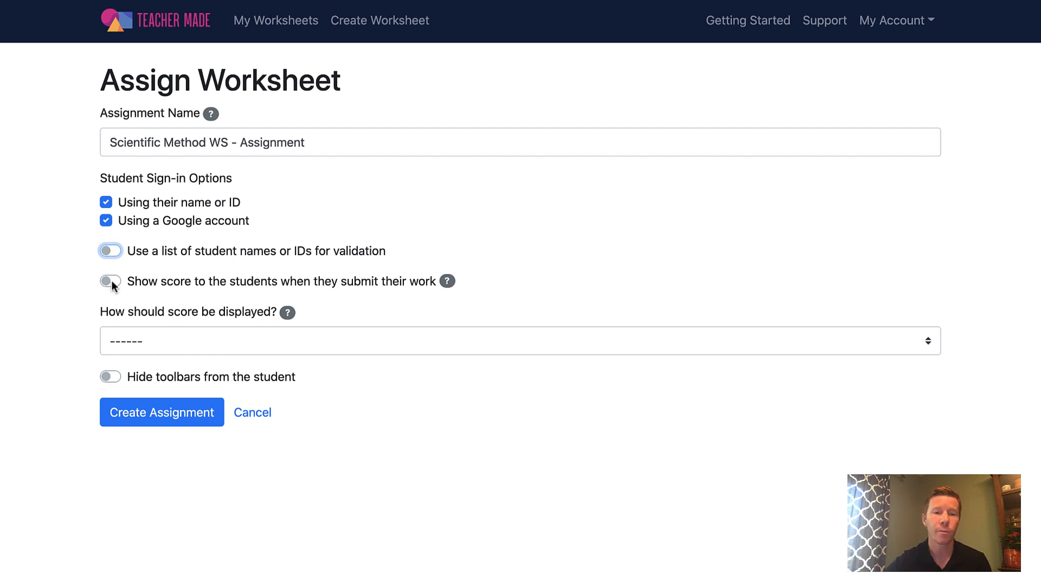
Step: Show score with correct answers as points earned / possible (%) and create the assignment
left_click(109, 281)
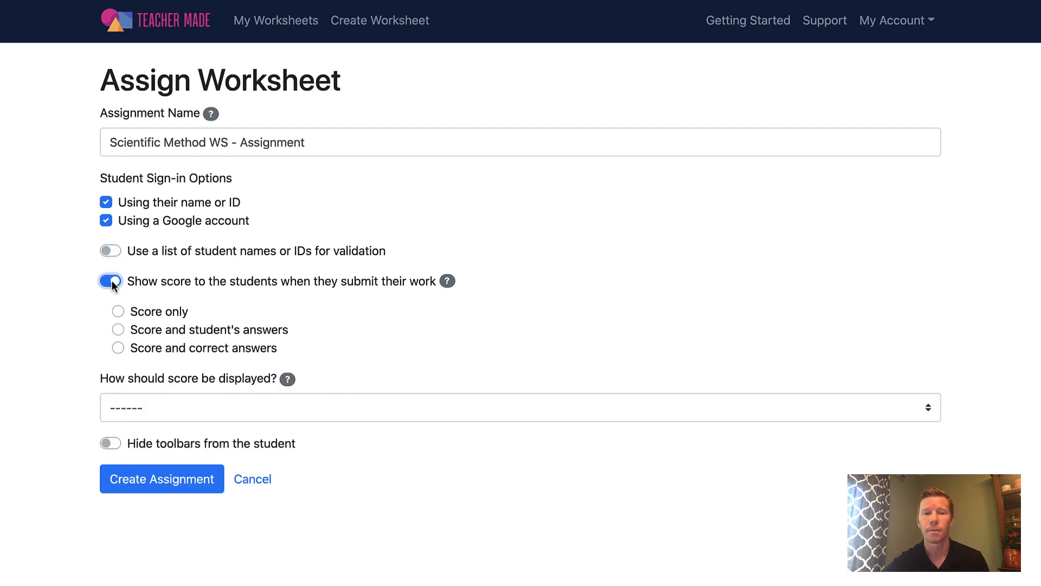
left_click(118, 329)
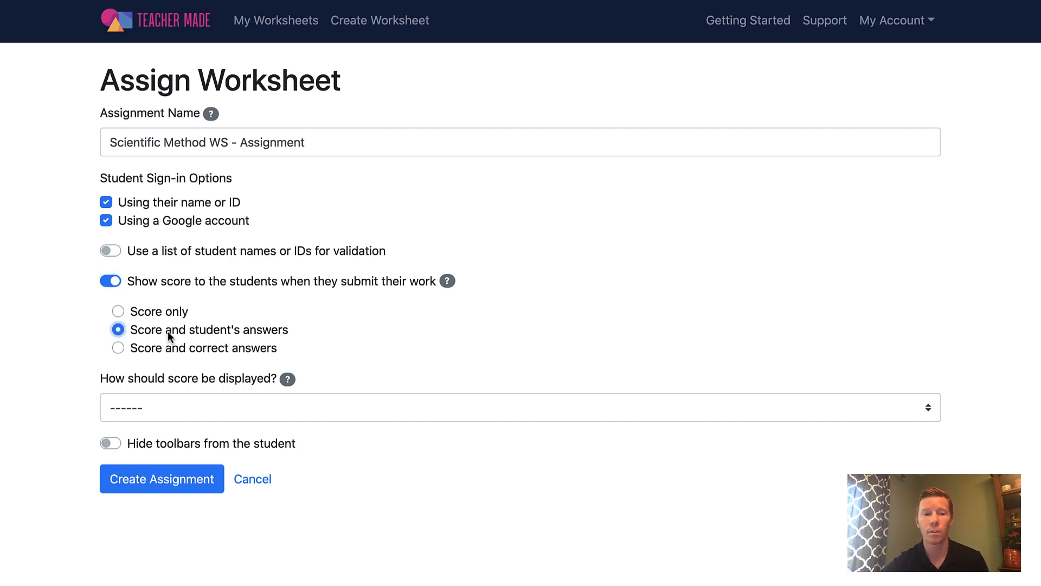
left_click(118, 345)
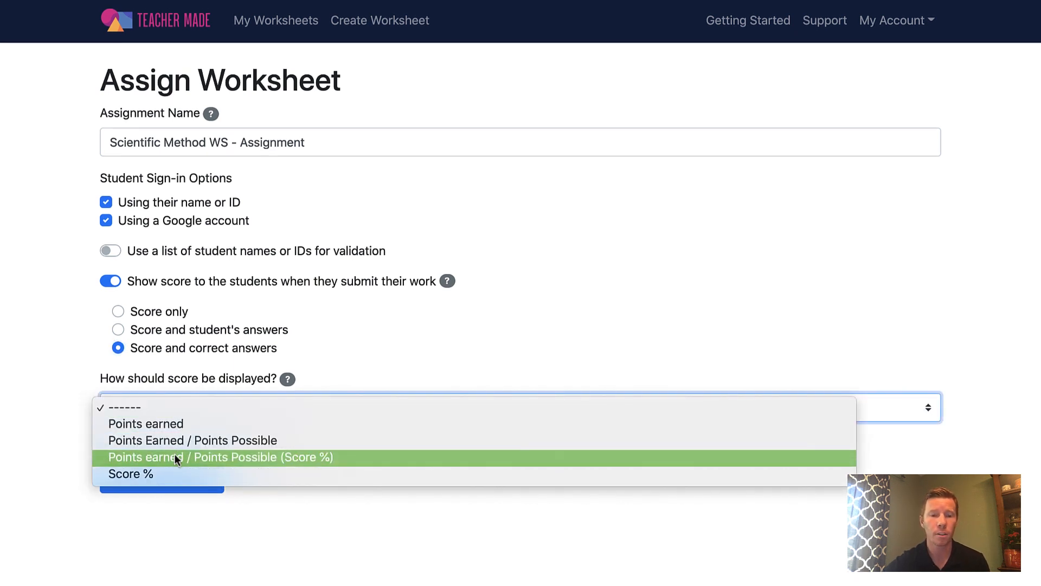
left_click(220, 457)
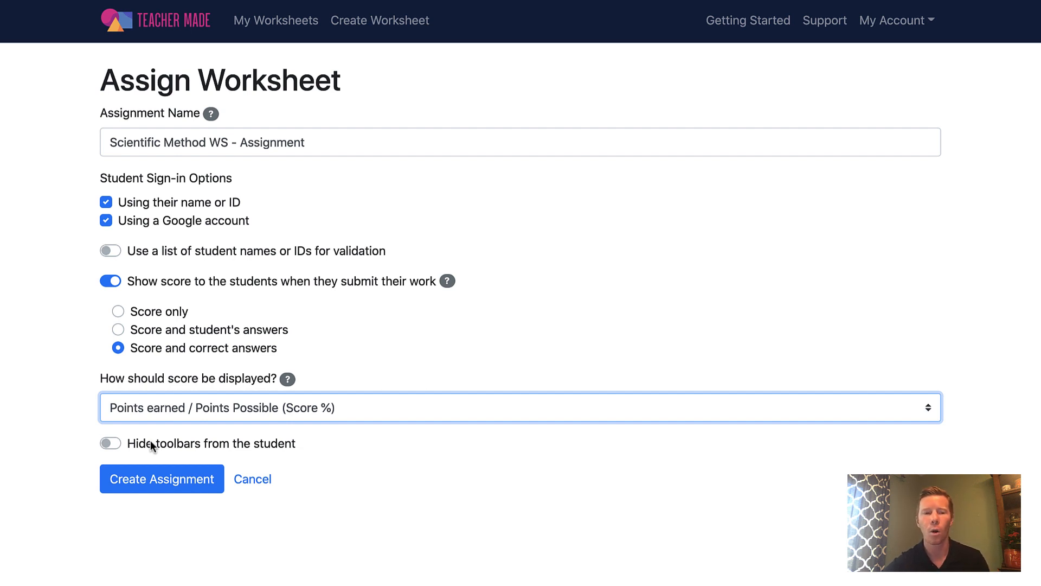
mouse_move(146, 486)
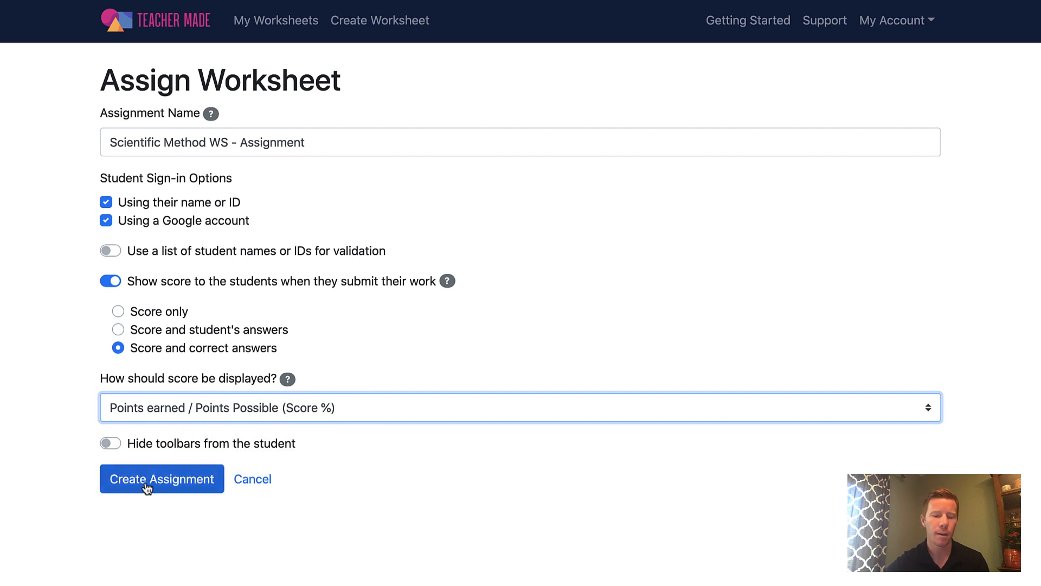
left_click(161, 478)
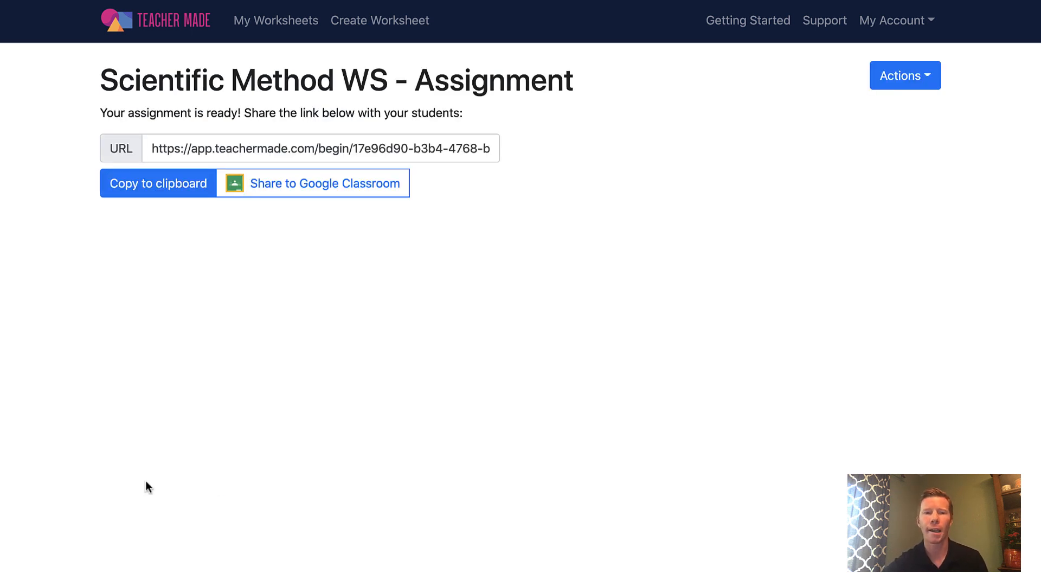
mouse_move(321, 148)
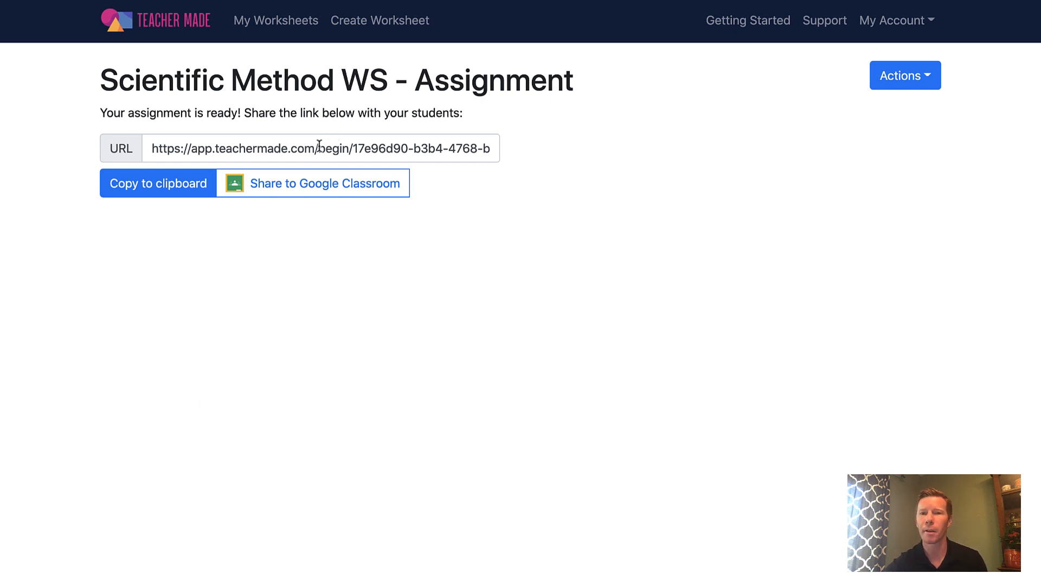
mouse_move(325, 184)
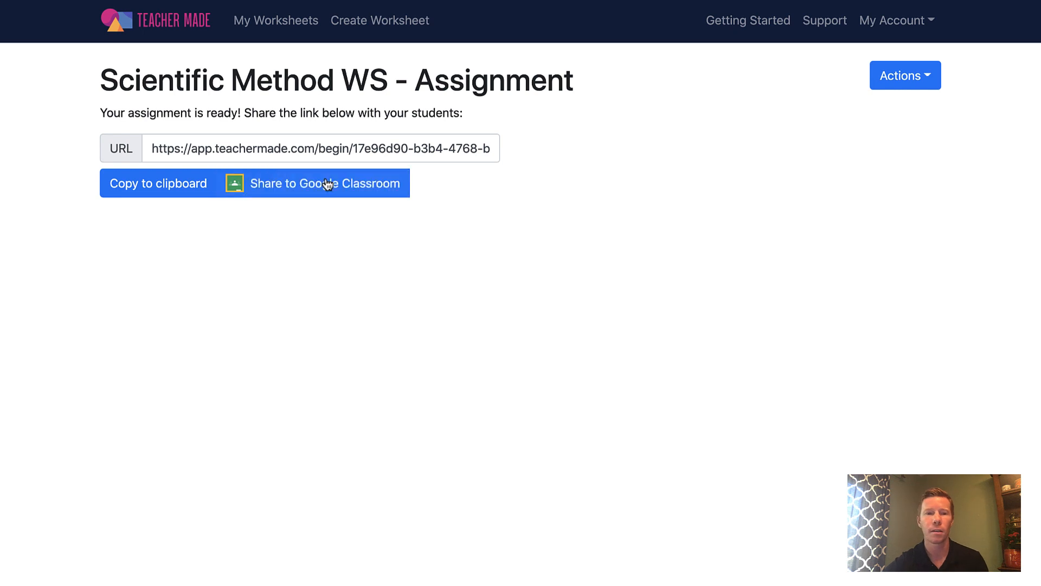
mouse_move(290, 335)
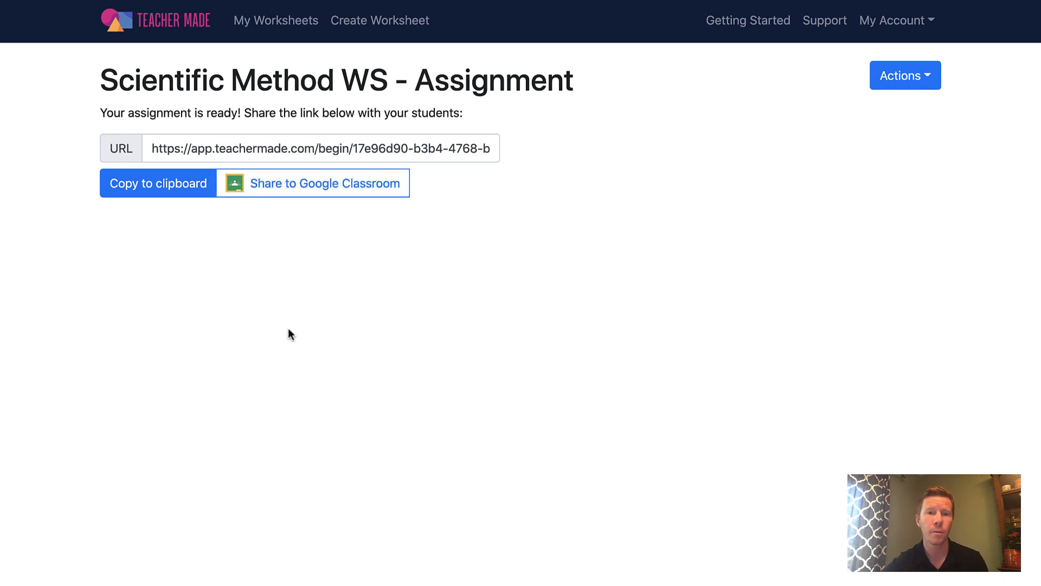
mouse_move(282, 324)
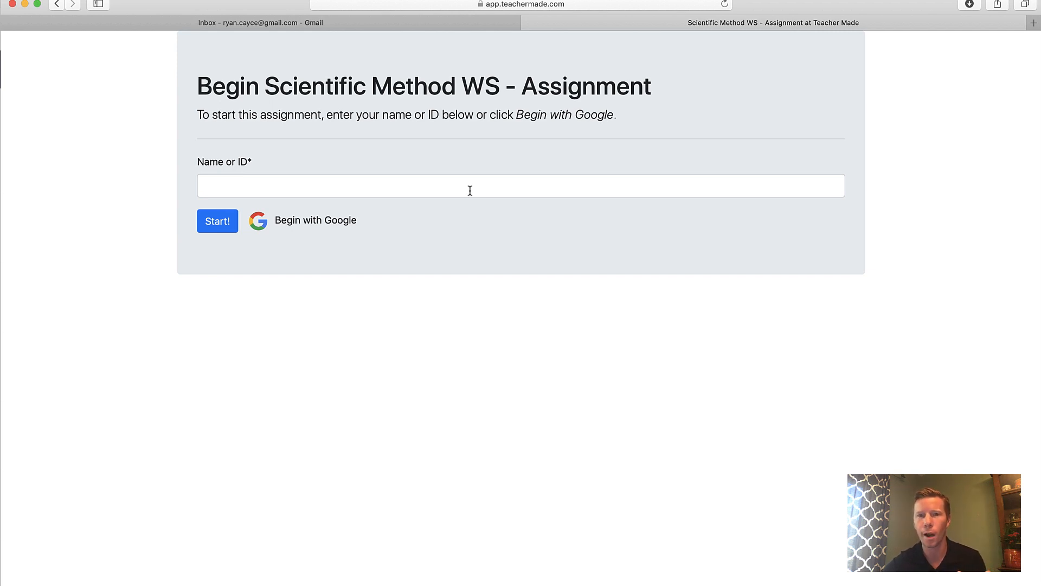
mouse_move(311, 228)
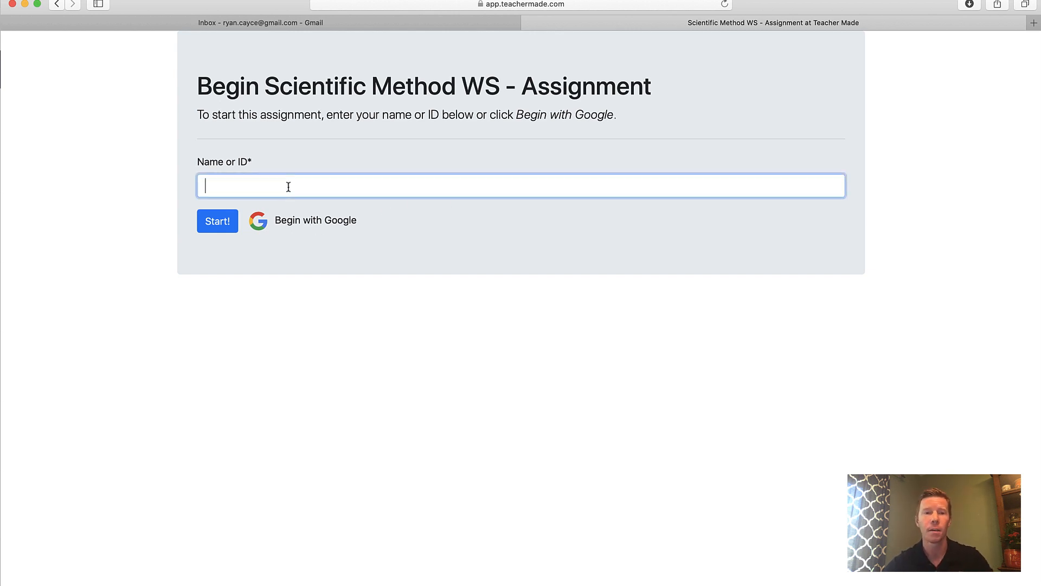
Step: Sign in as 'Ima Student' and start the assignment
type("Ima Stude")
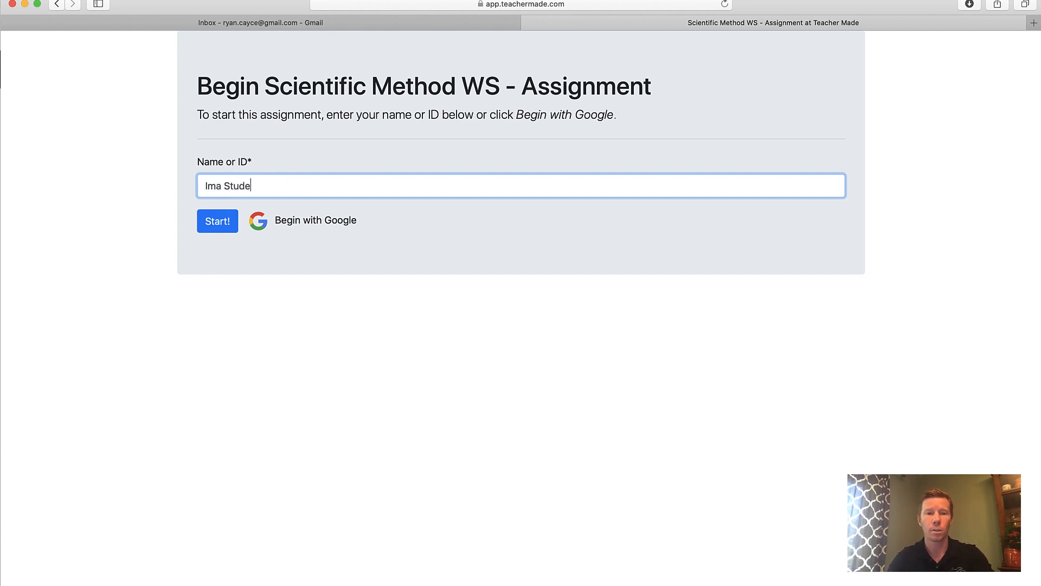
type("nt")
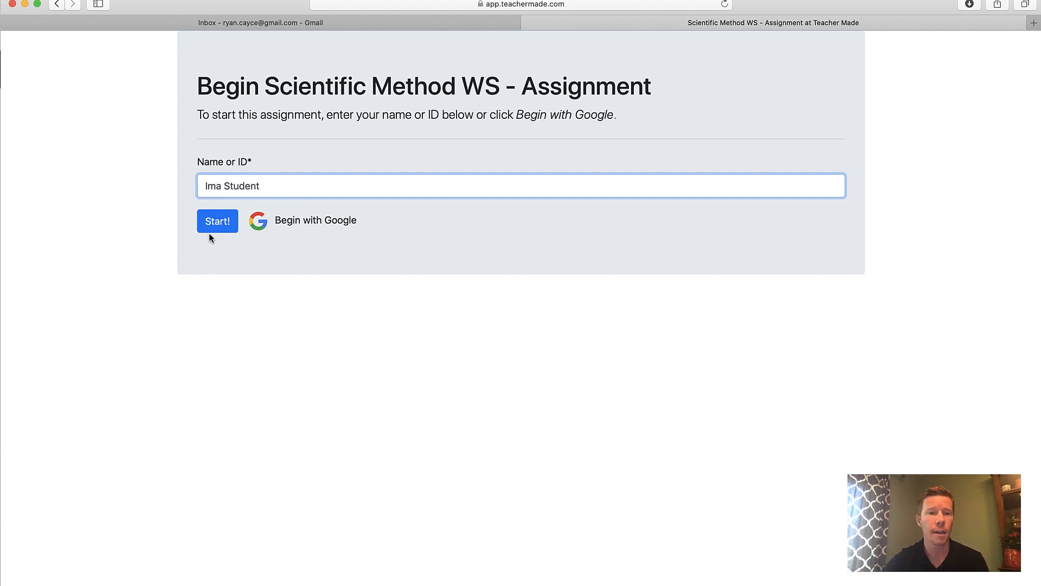
left_click(217, 220)
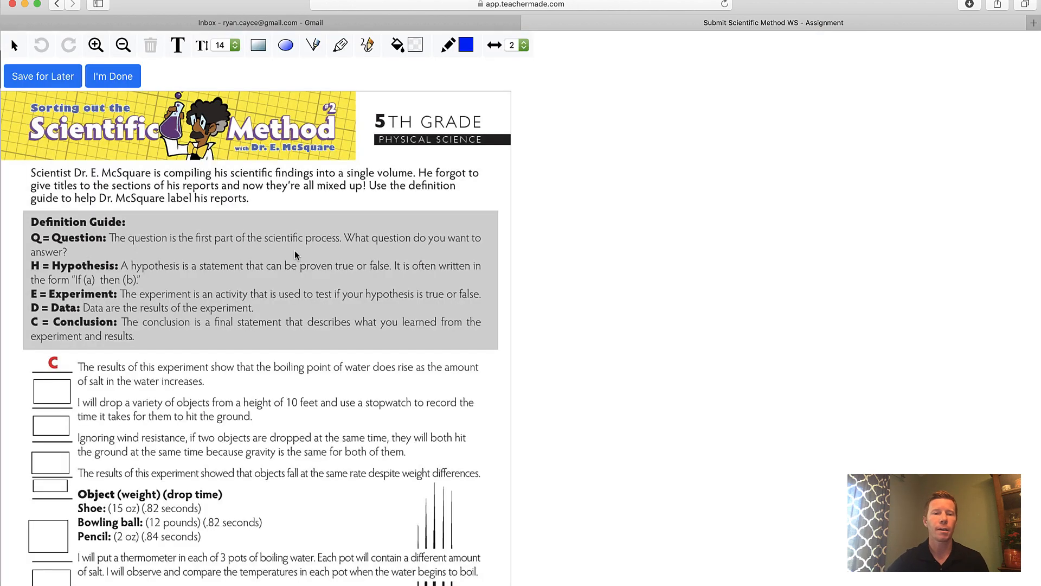
scroll("down", 3)
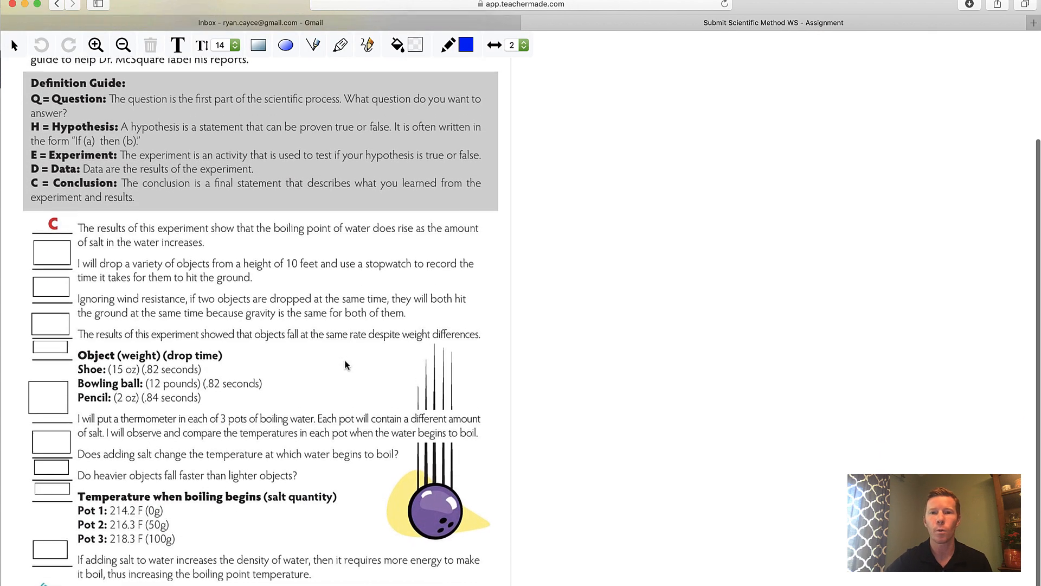
scroll("up", 3)
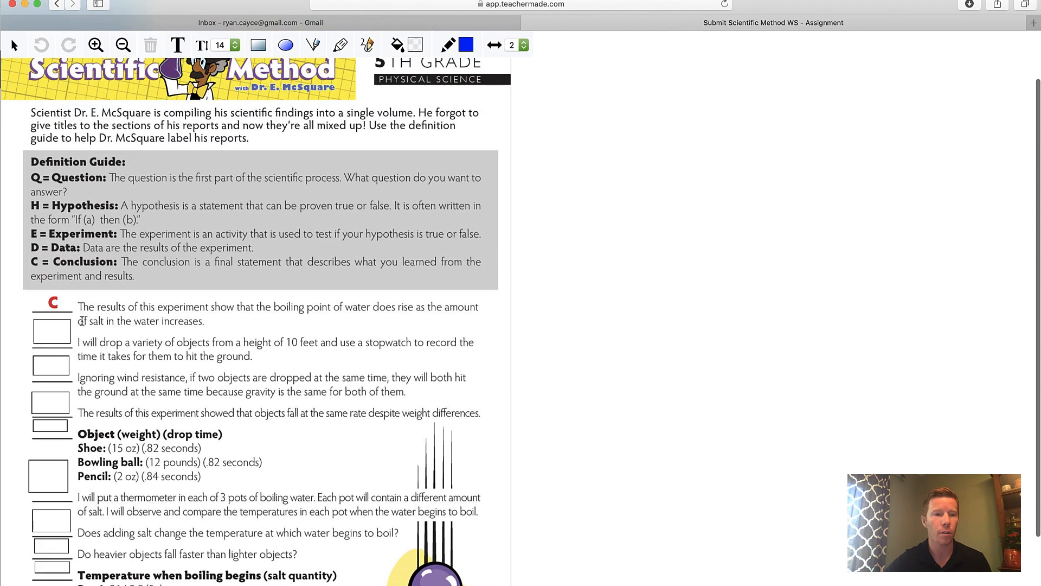
left_click(51, 367)
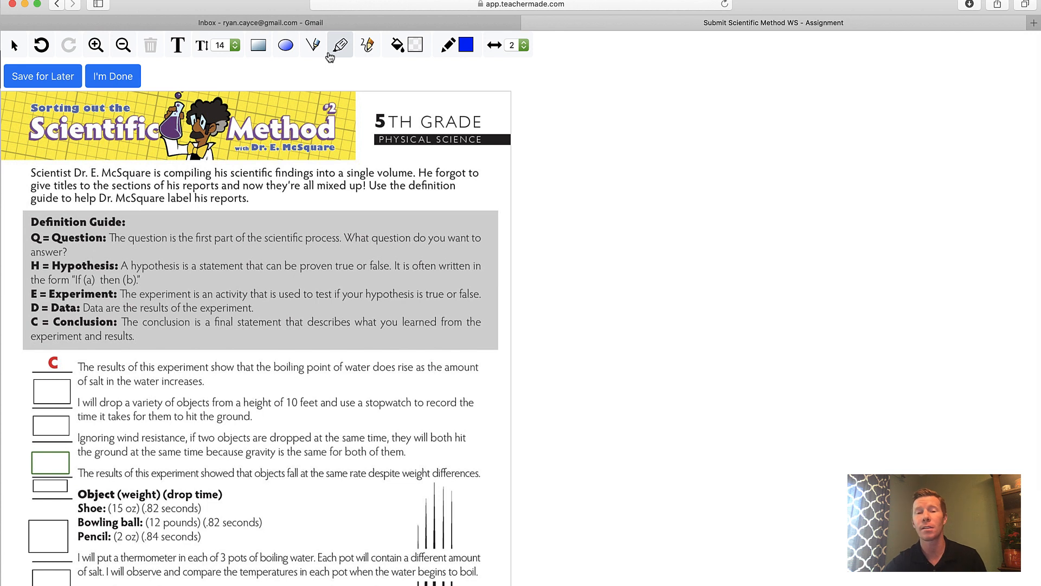
mouse_move(339, 45)
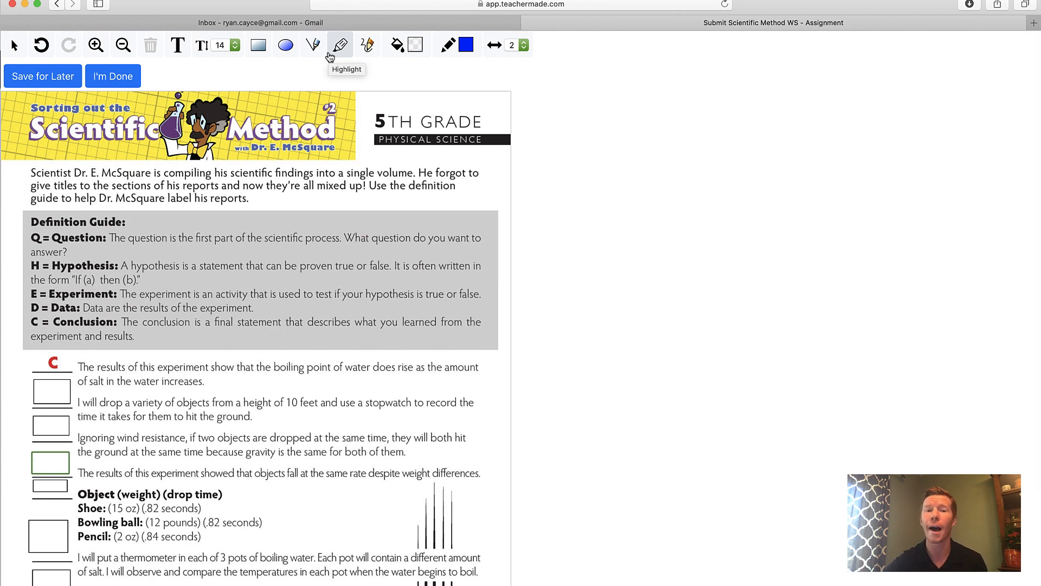
mouse_move(454, 113)
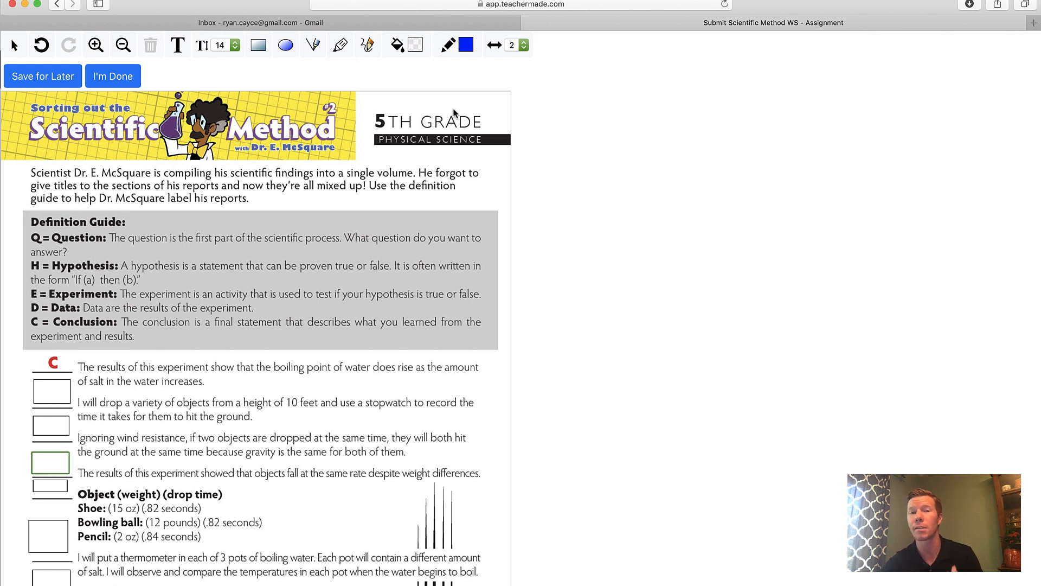
mouse_move(283, 189)
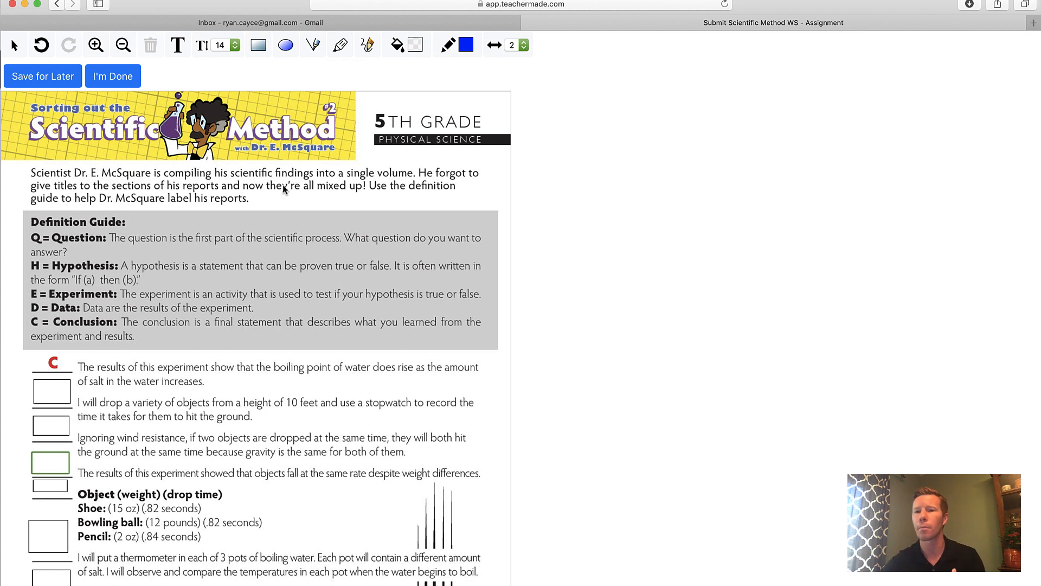
mouse_move(296, 165)
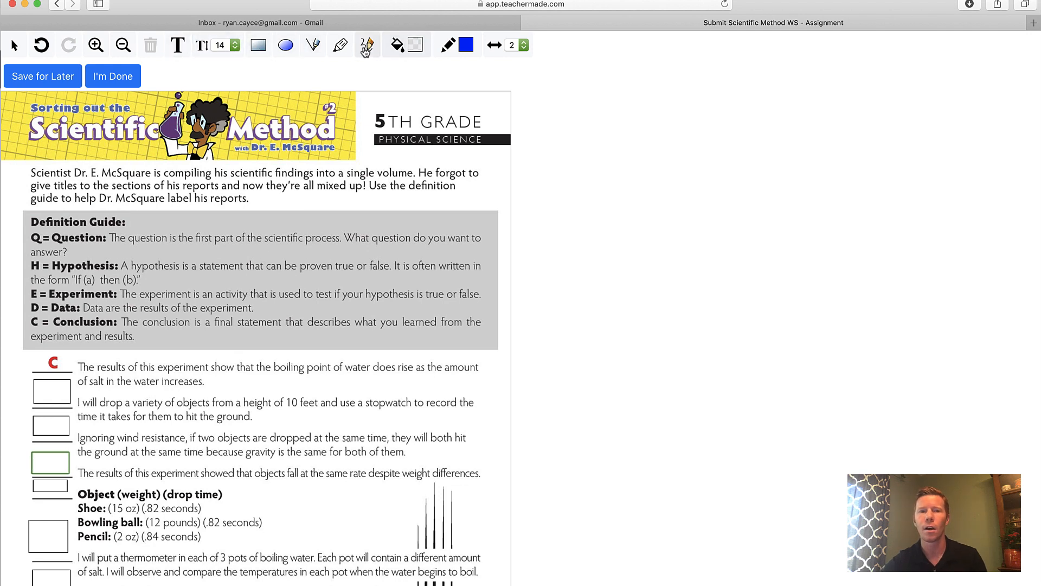
scroll("up", 3)
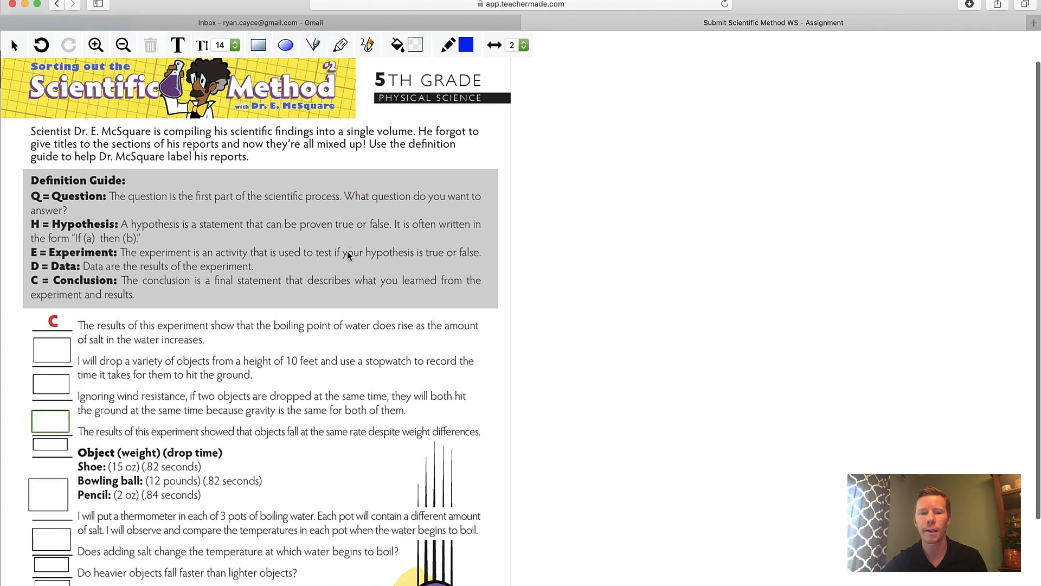
scroll("down", 3)
type("E")
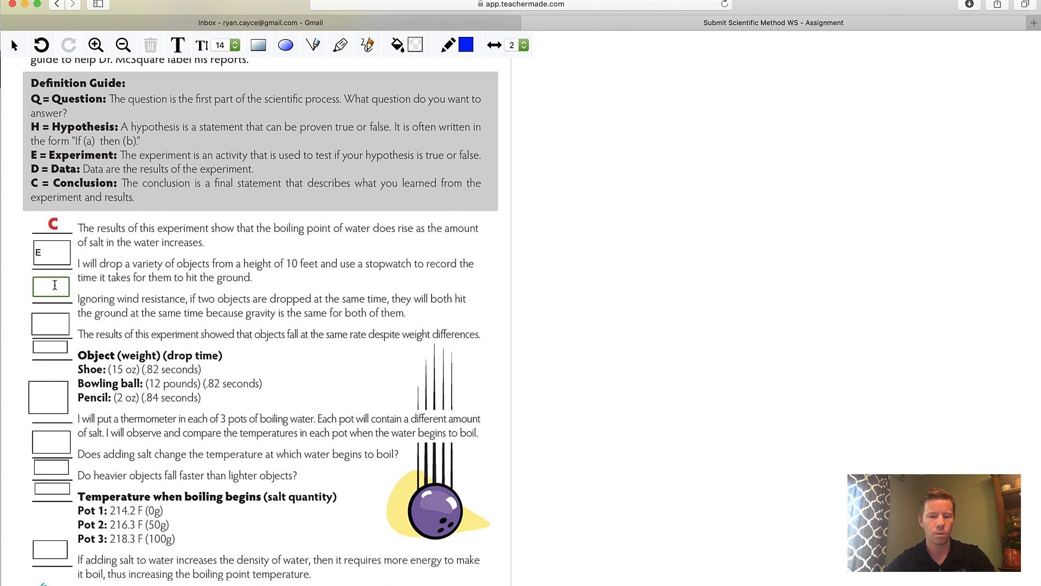
Step: Fill the remaining report answer boxes with the letter H and move to the next box
type("H")
left_click(49, 323)
type("D")
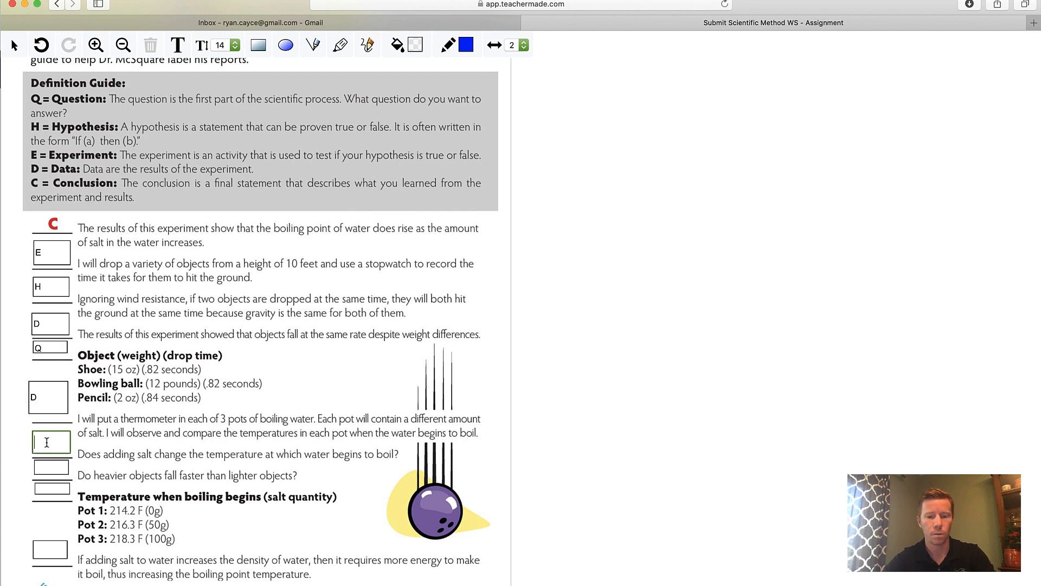
type("H")
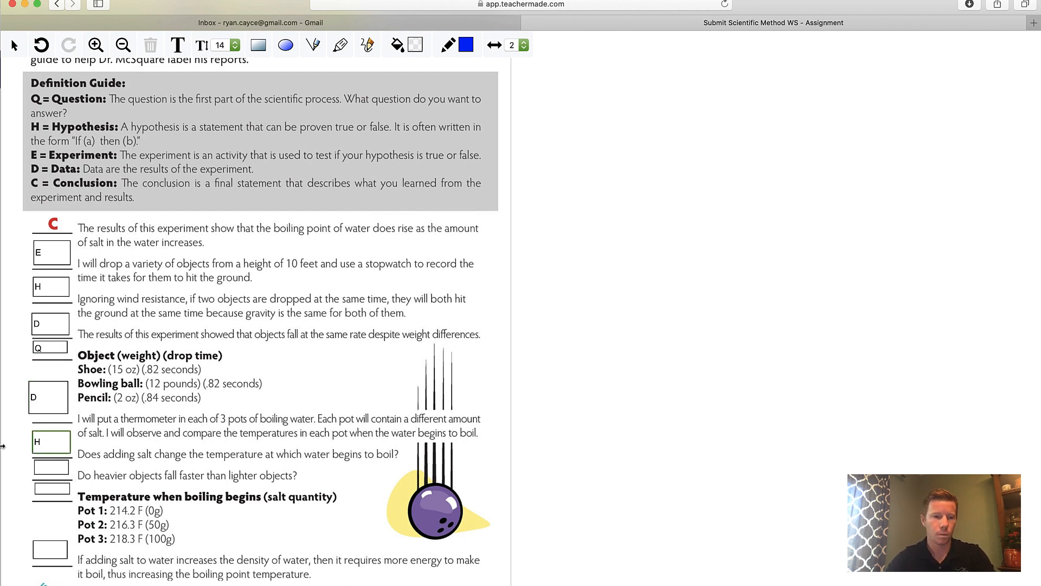
left_click(51, 466)
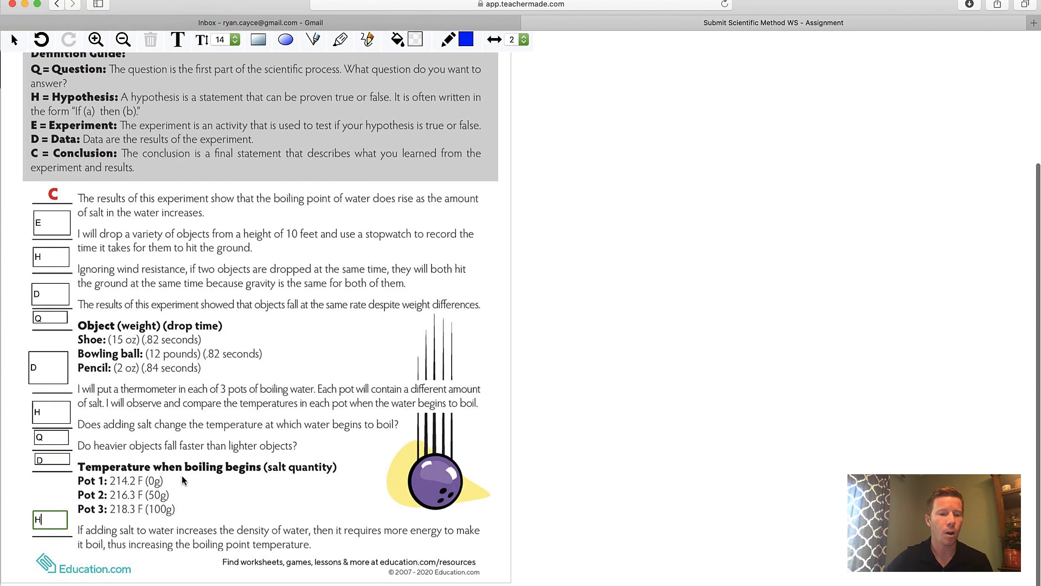
scroll("up", 3)
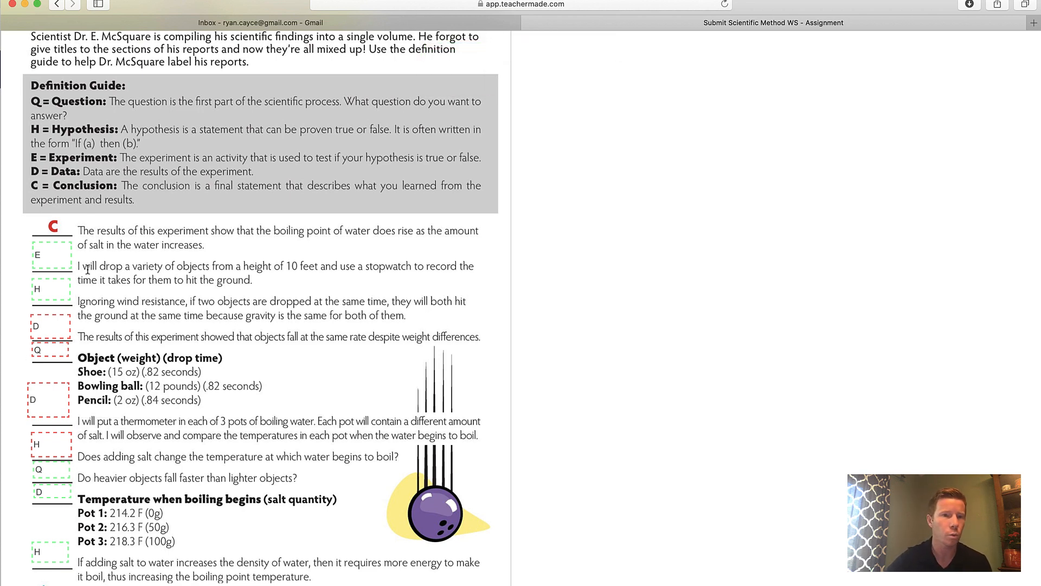
mouse_move(81, 306)
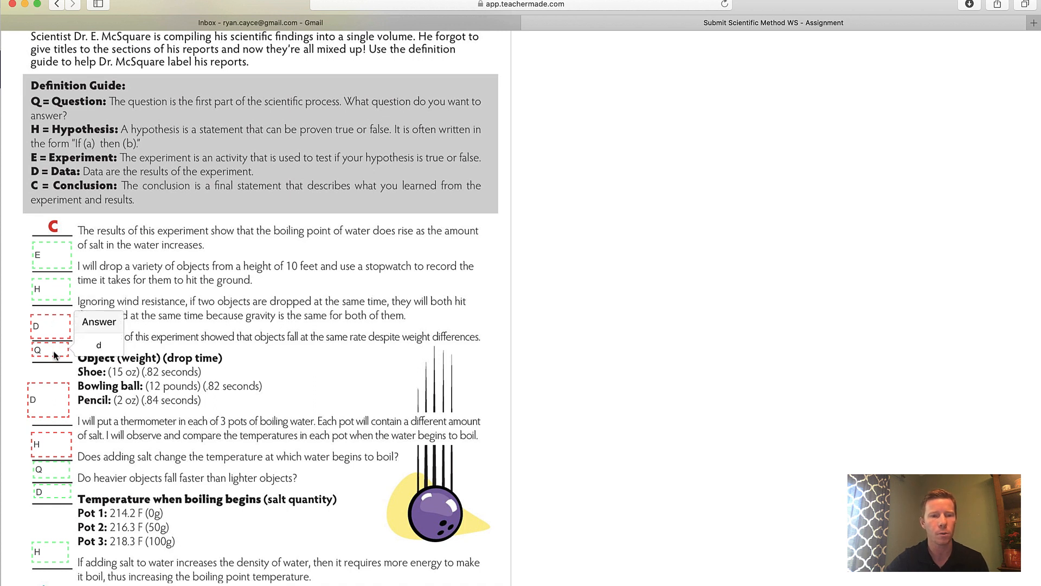
mouse_move(54, 446)
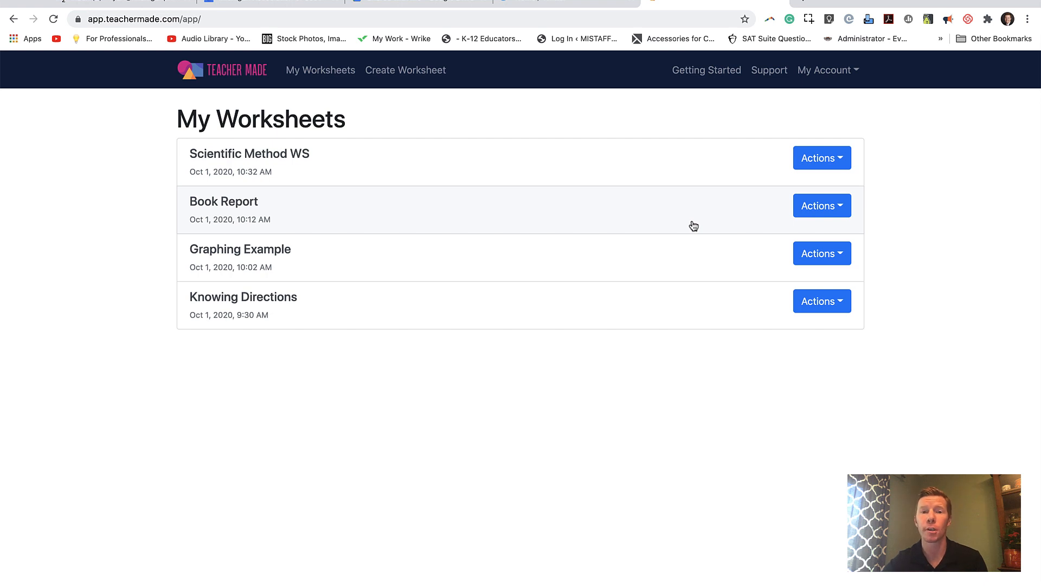
mouse_move(407, 295)
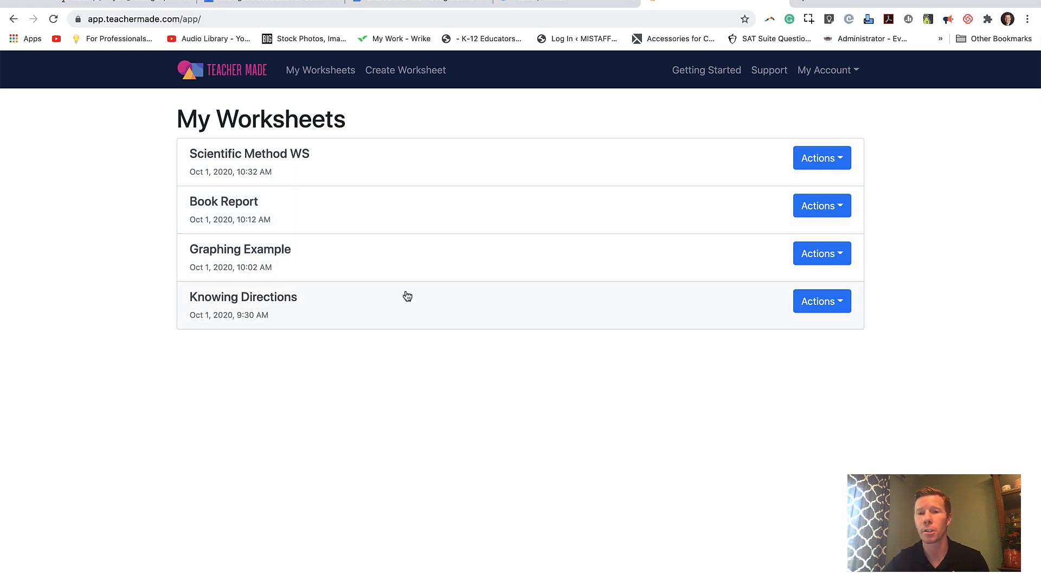
mouse_move(385, 167)
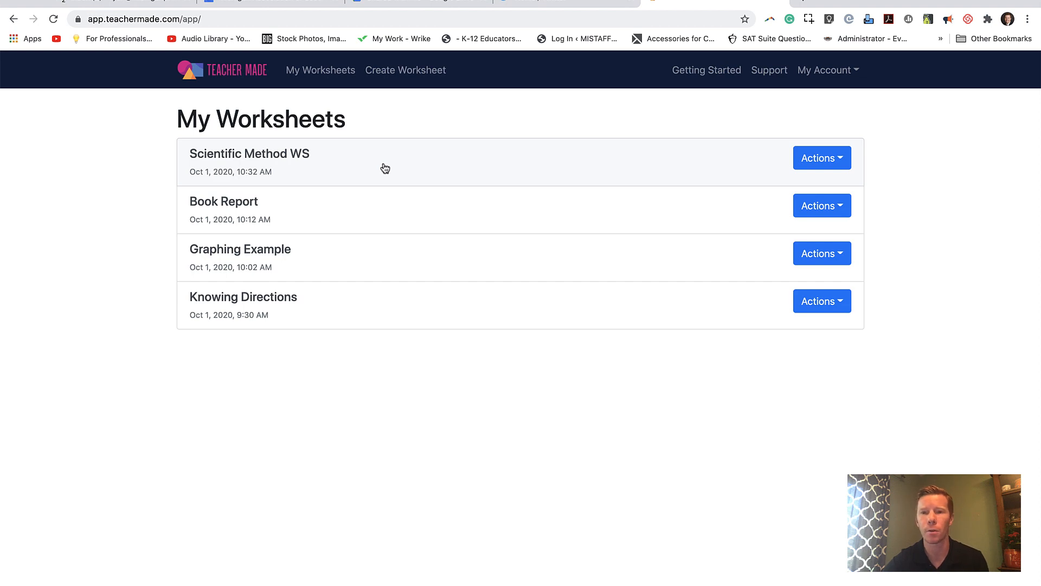
Step: Open the Scientific Method WS worksheet and its assignment's submissions list showing Ima Student at 5/9
left_click(250, 153)
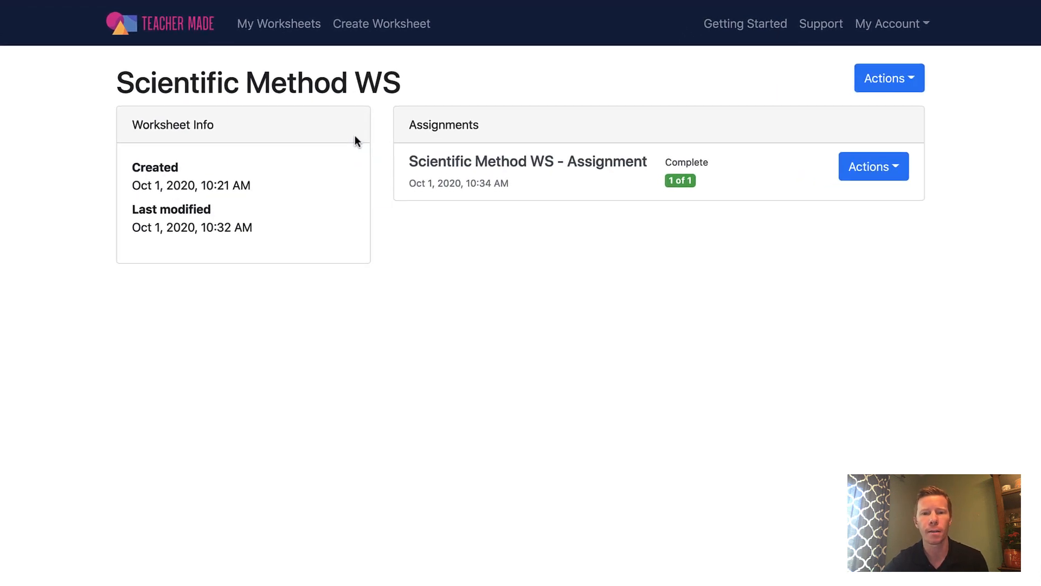
mouse_move(681, 188)
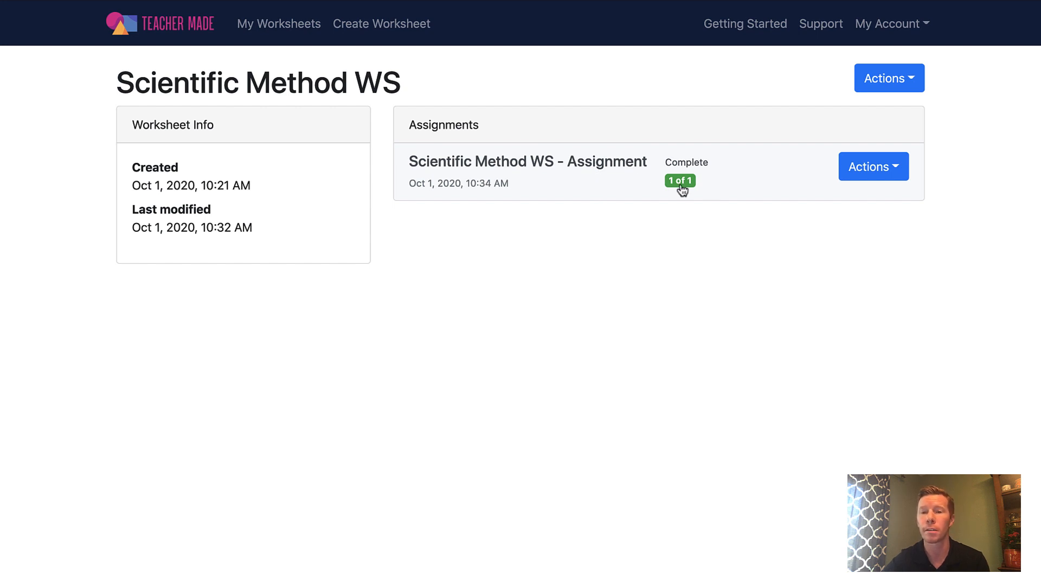
mouse_move(598, 197)
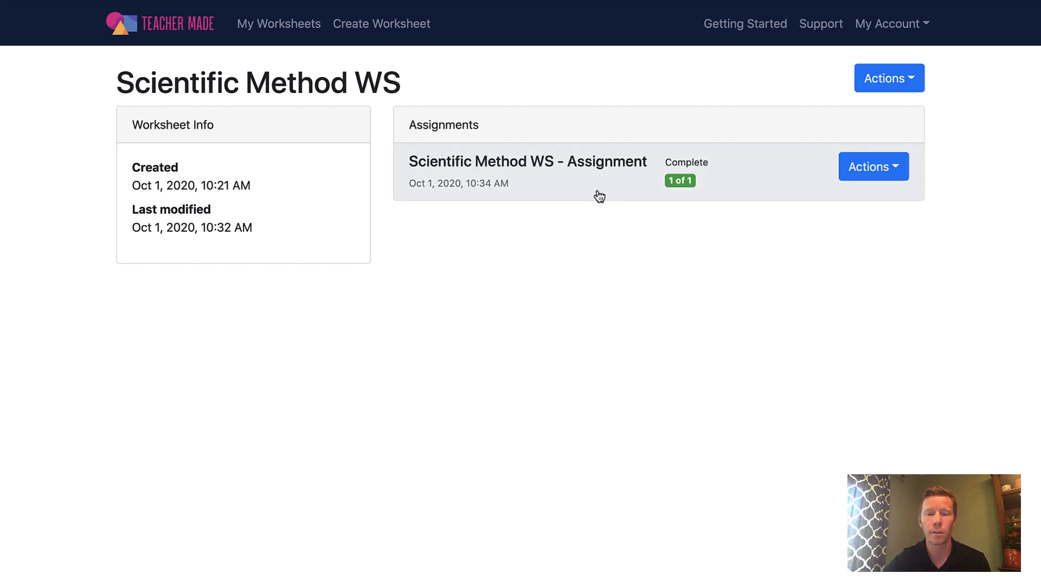
left_click(527, 162)
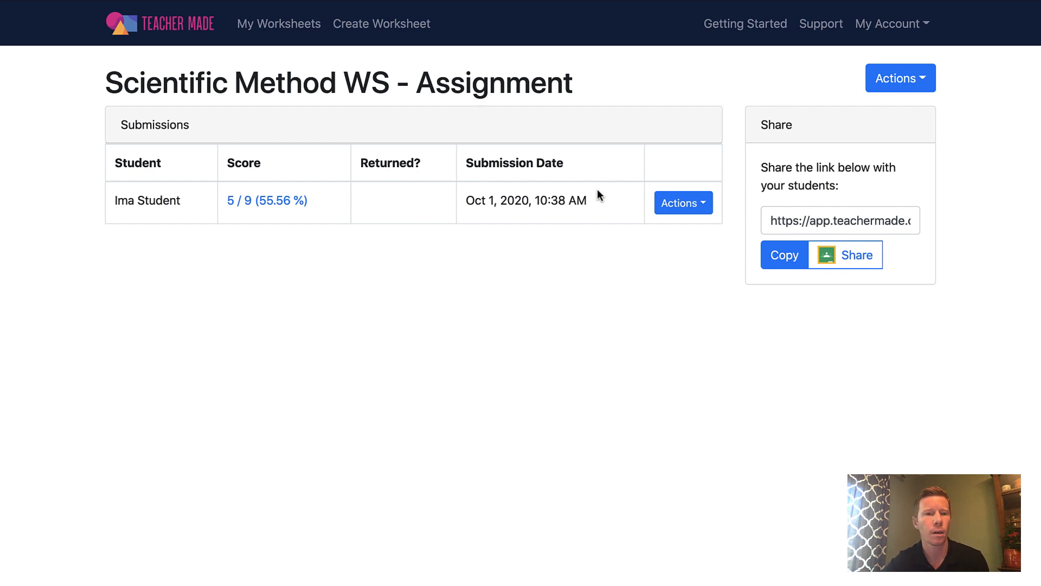
mouse_move(111, 198)
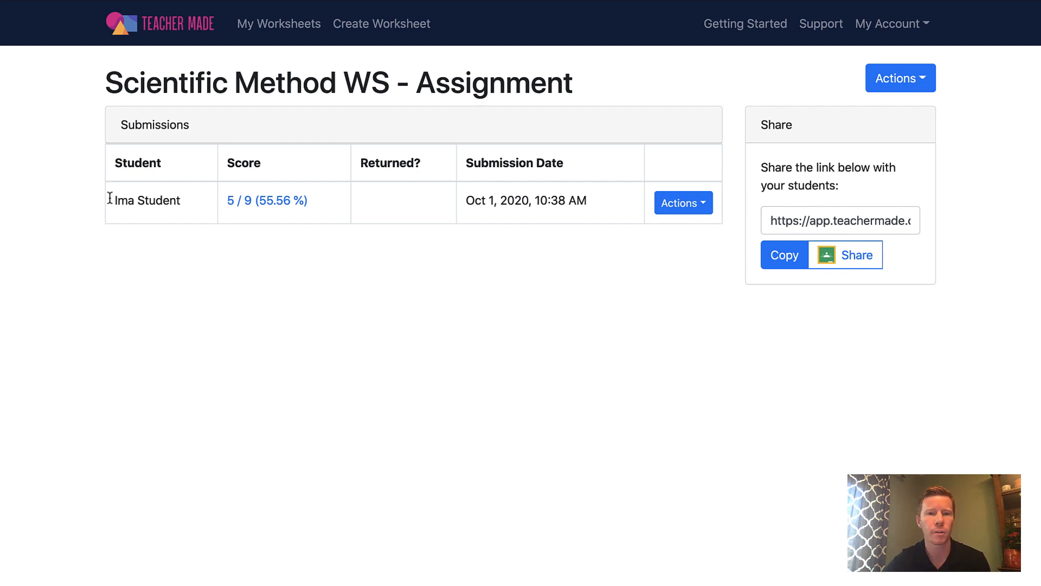
mouse_move(267, 200)
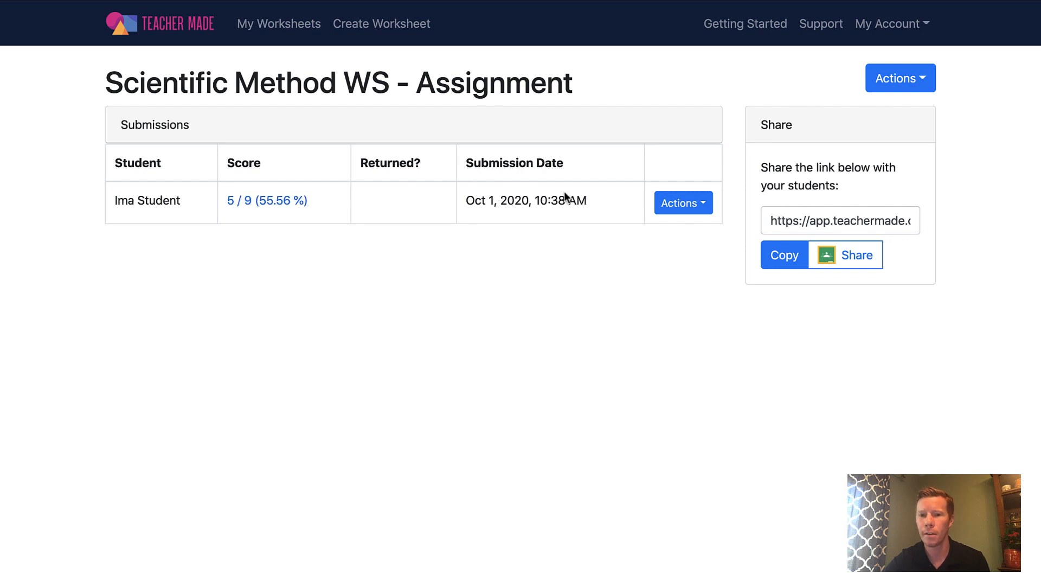
mouse_move(267, 200)
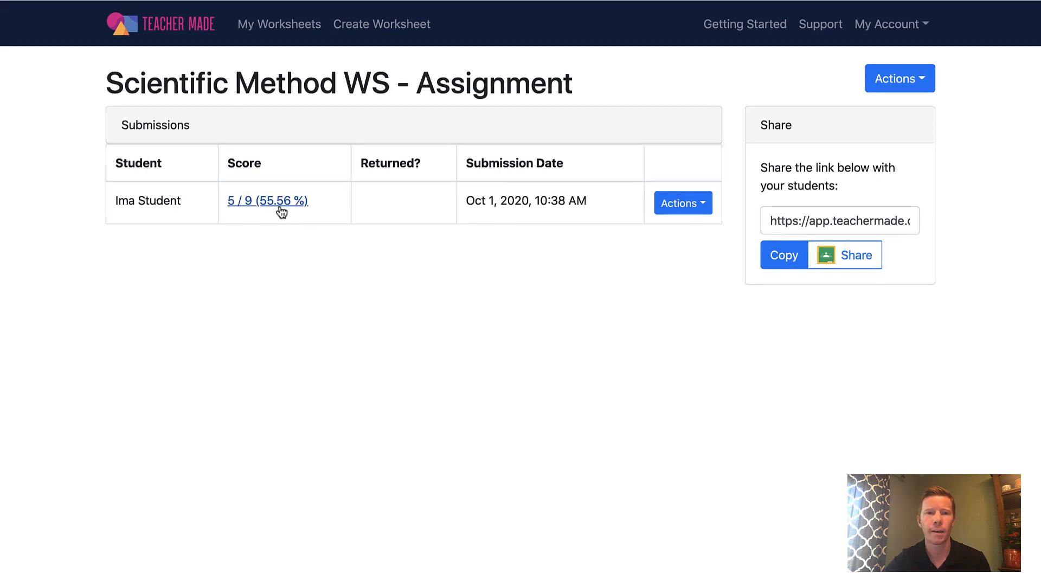
Step: Review Ima Student's Scientific Method submission and add the comment "Great try!"
left_click(266, 201)
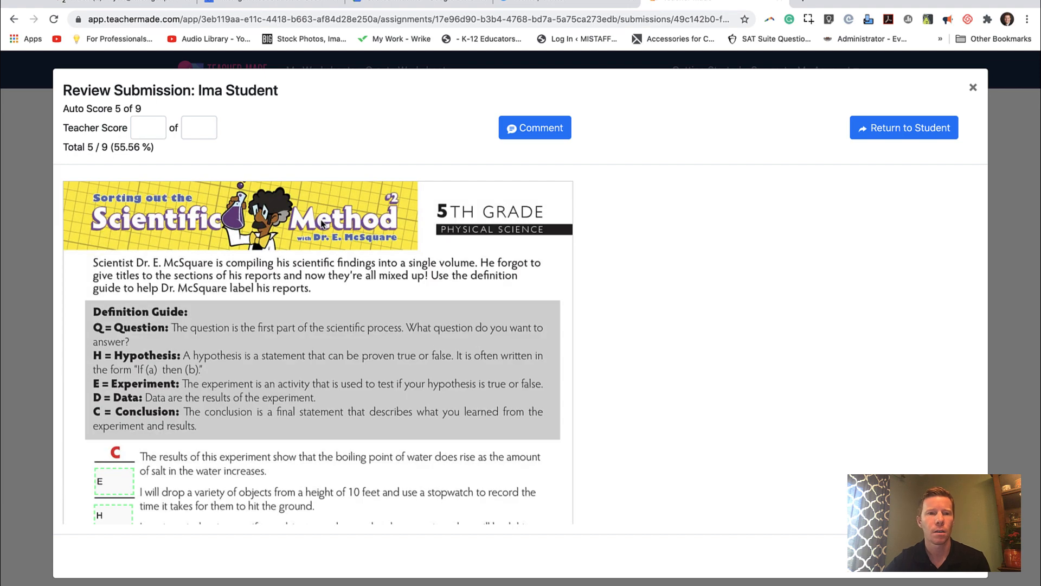
scroll("down", 3)
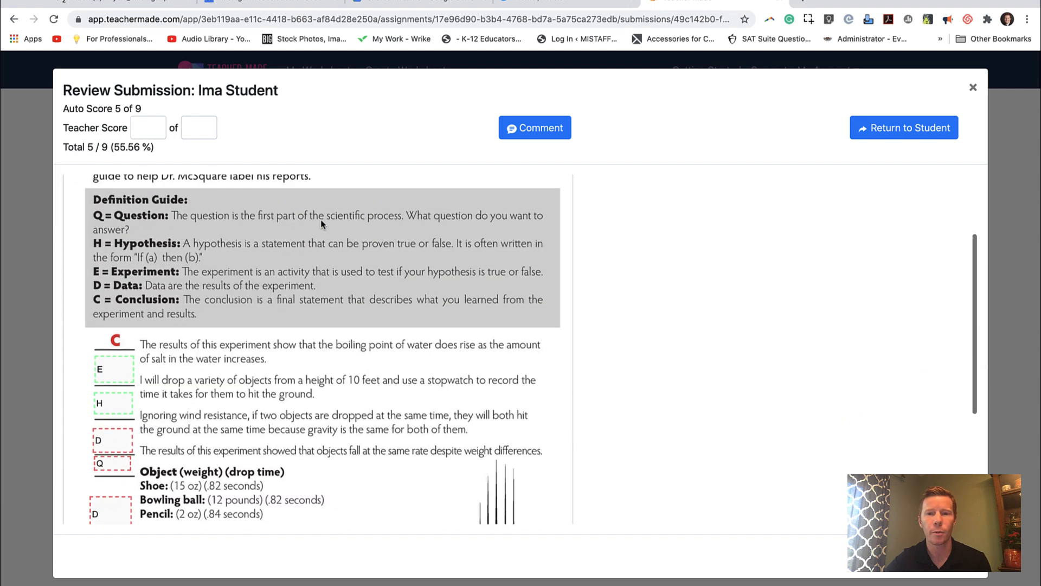
scroll("up", 3)
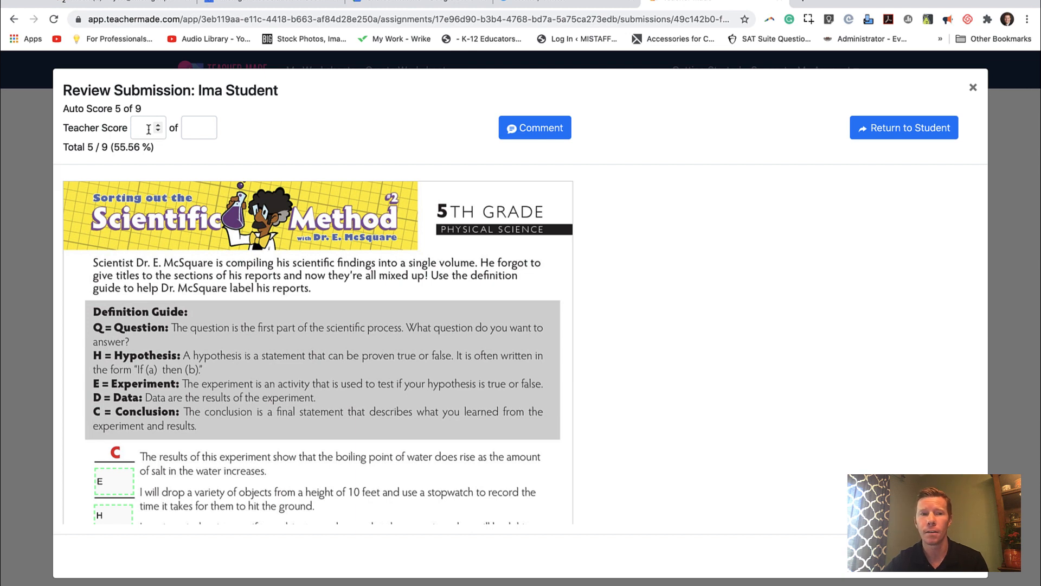
left_click(535, 128)
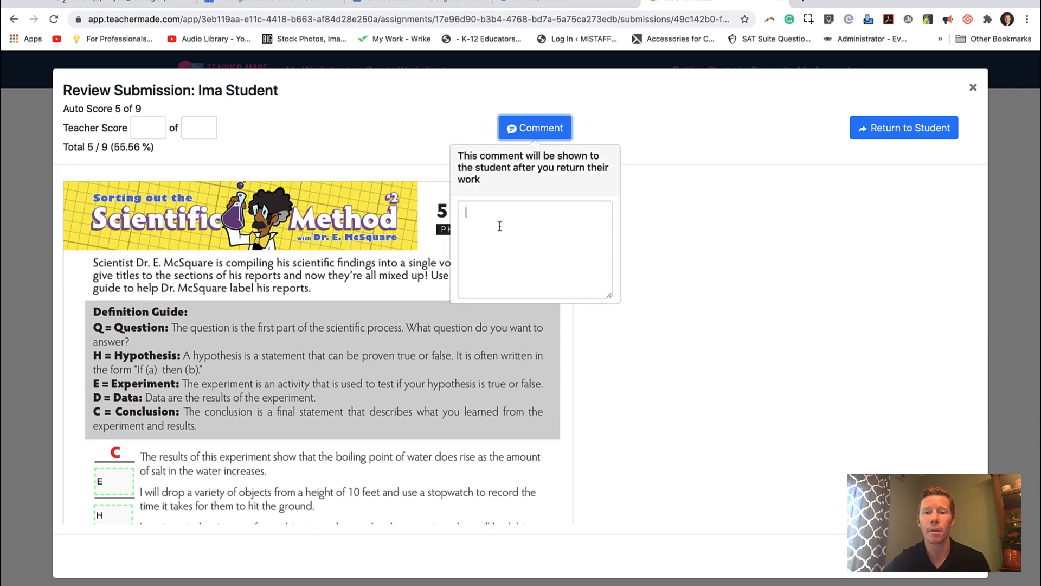
type("Great try")
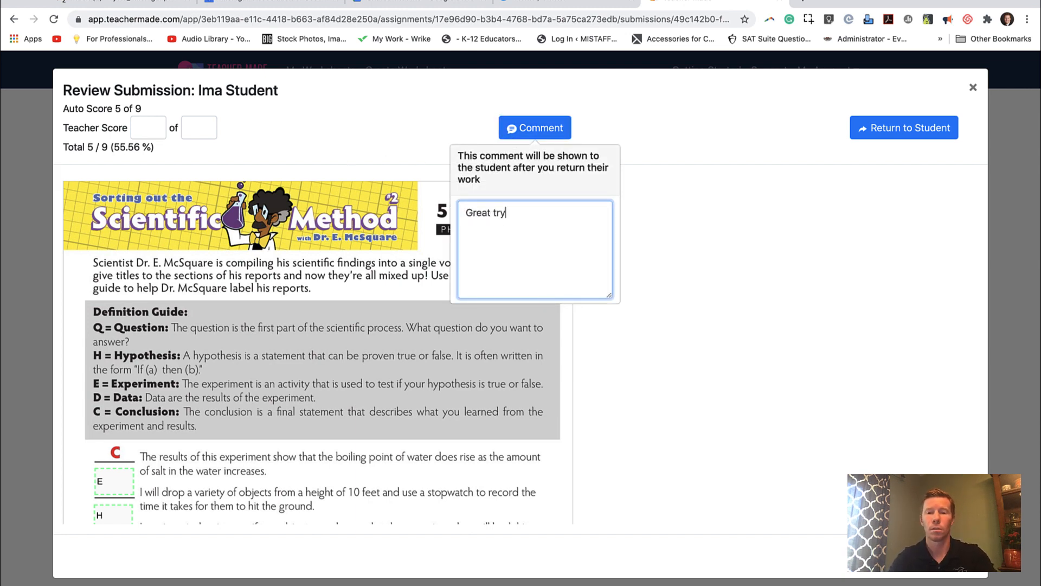
type("!")
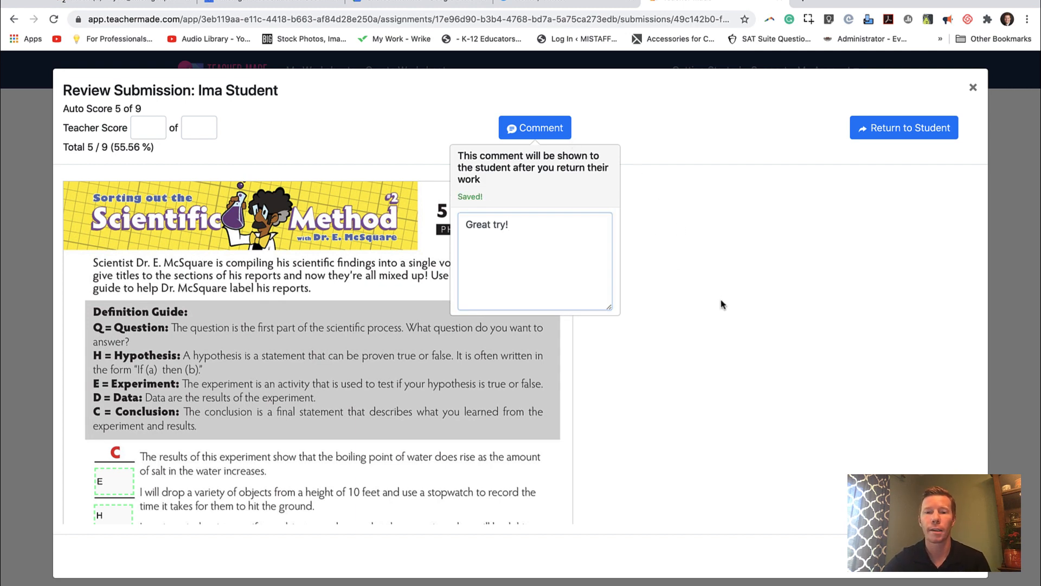
left_click(534, 128)
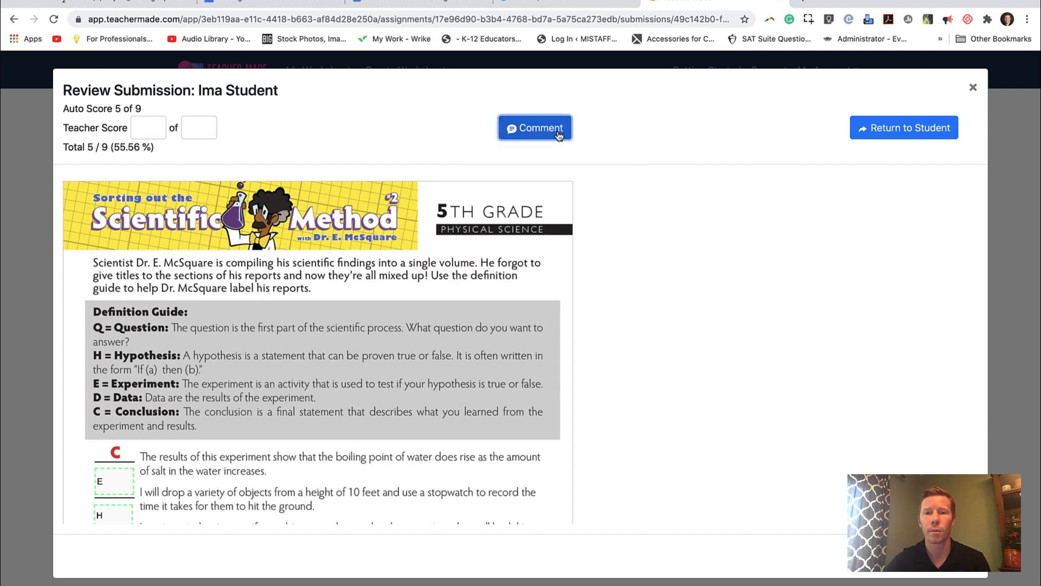
mouse_move(708, 186)
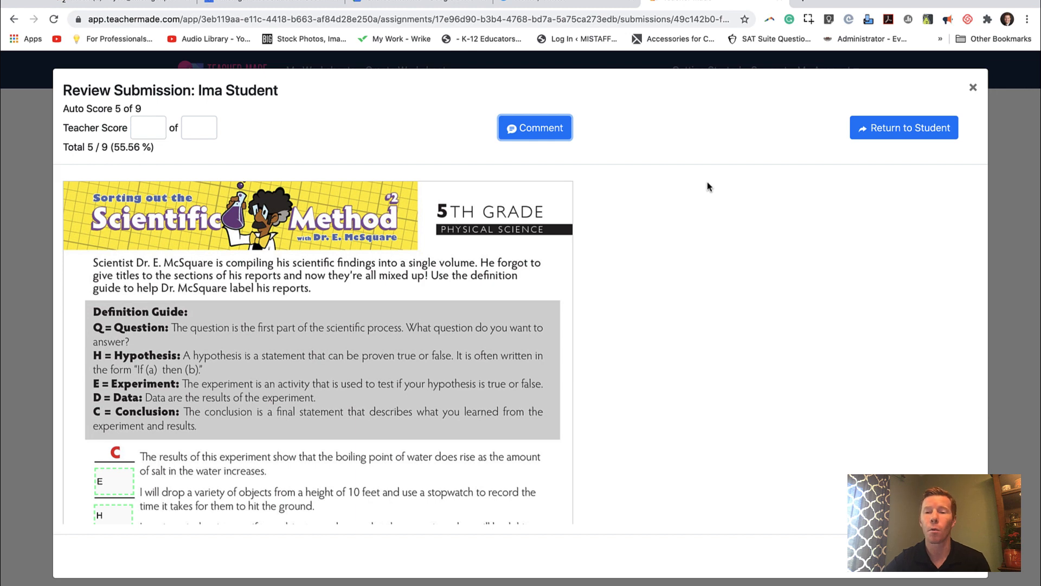
mouse_move(927, 138)
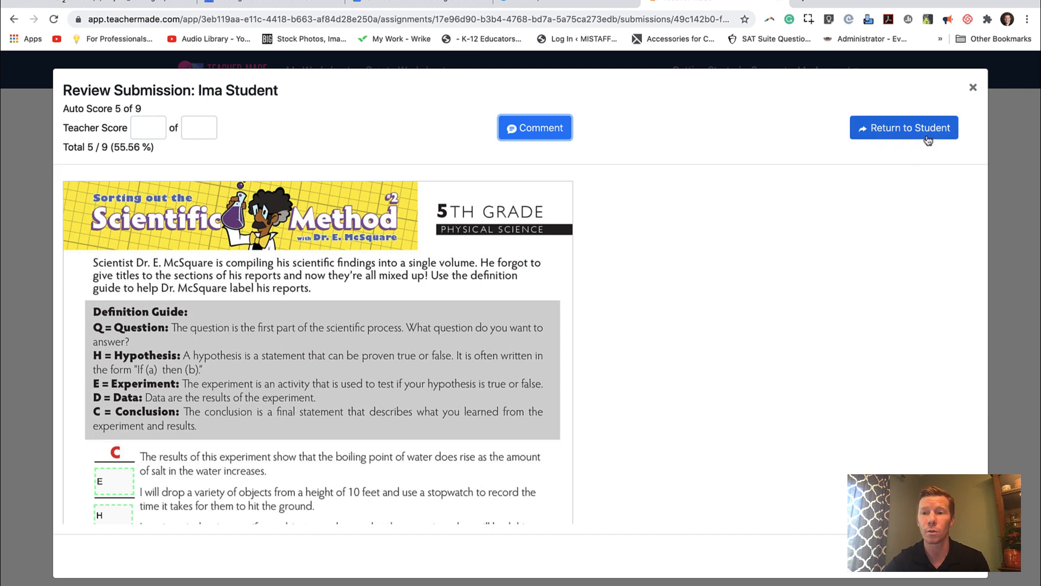
Step: Return the reviewed work to the student and go back to the submissions list showing it as Returned
left_click(903, 128)
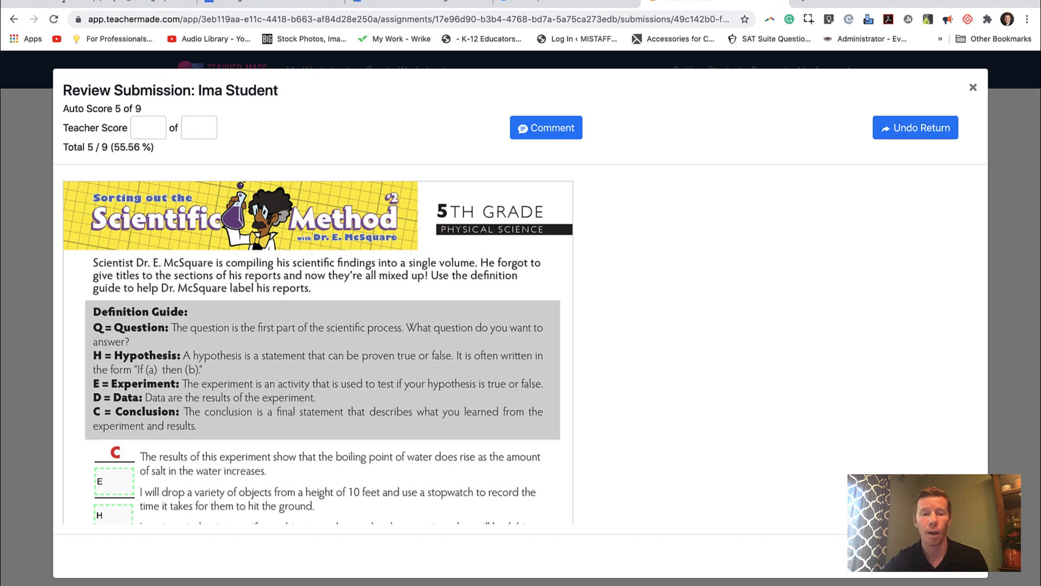
scroll("down", 3)
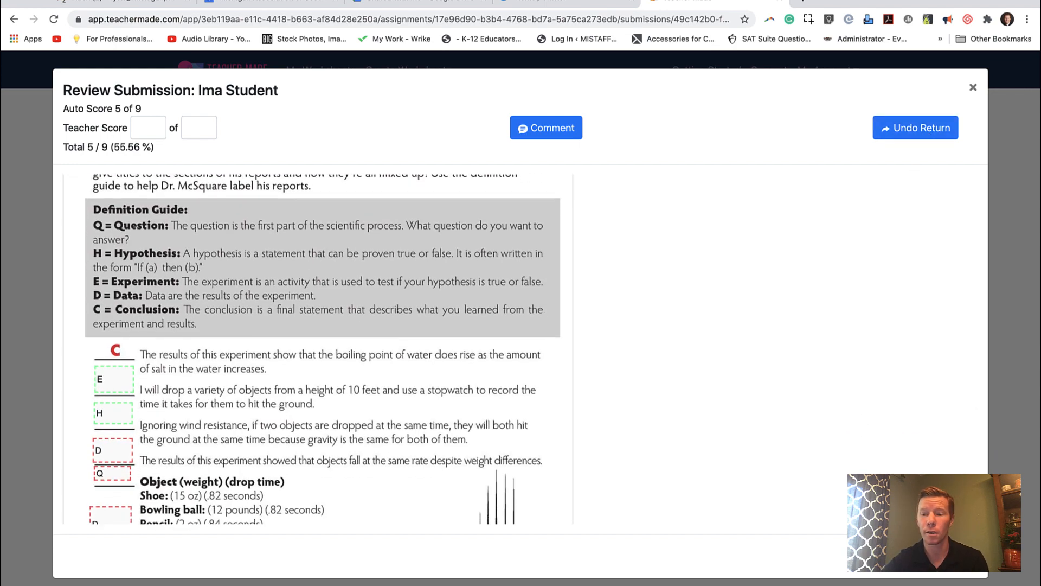
left_click(973, 86)
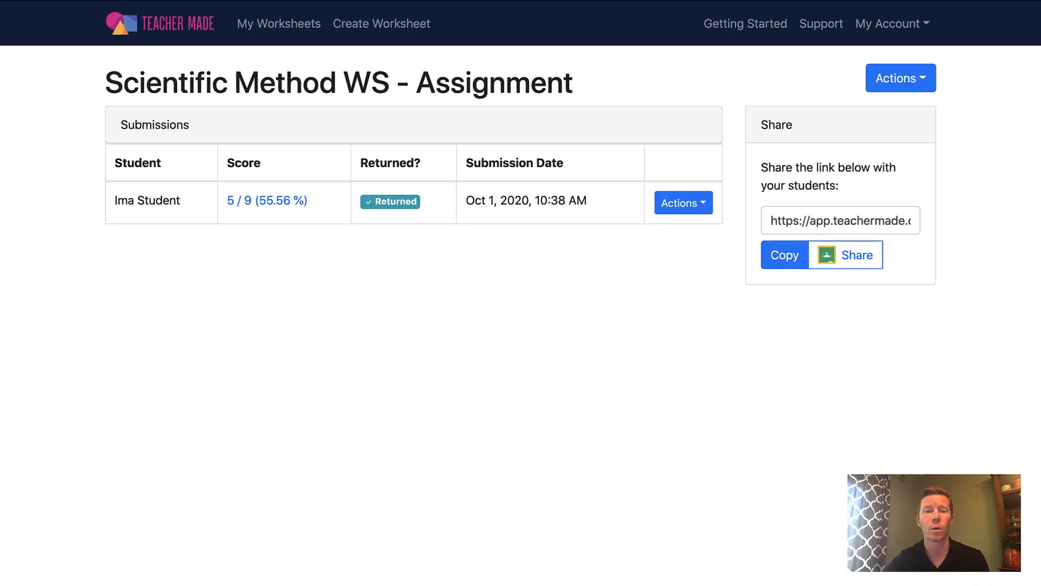
mouse_move(682, 203)
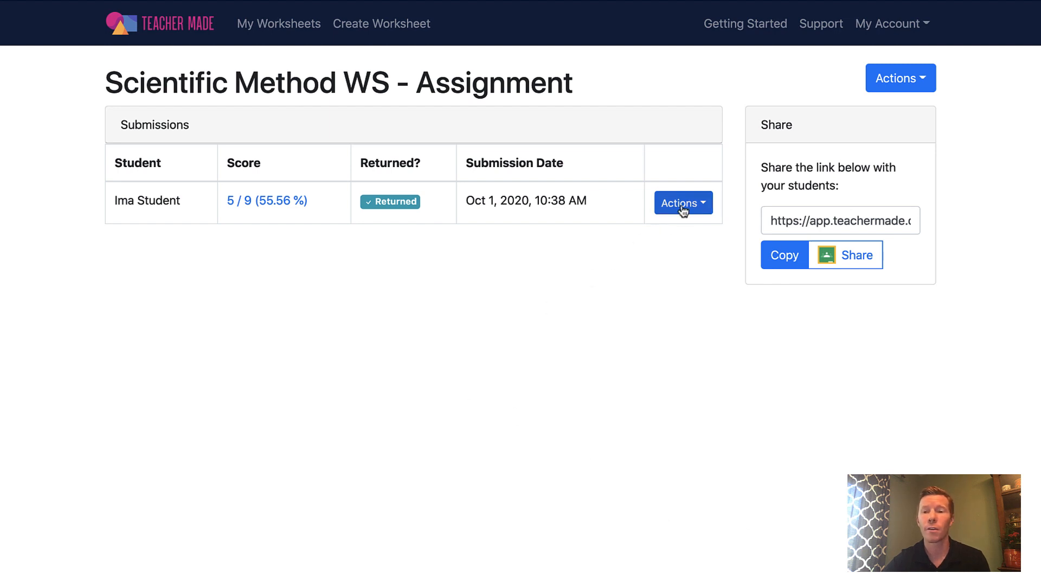
left_click(681, 203)
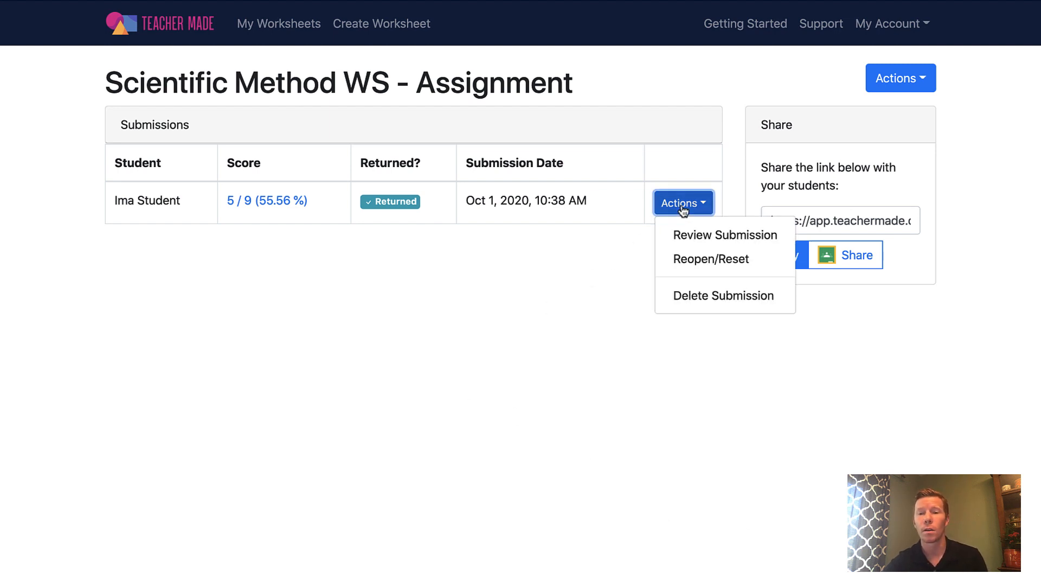
mouse_move(725, 234)
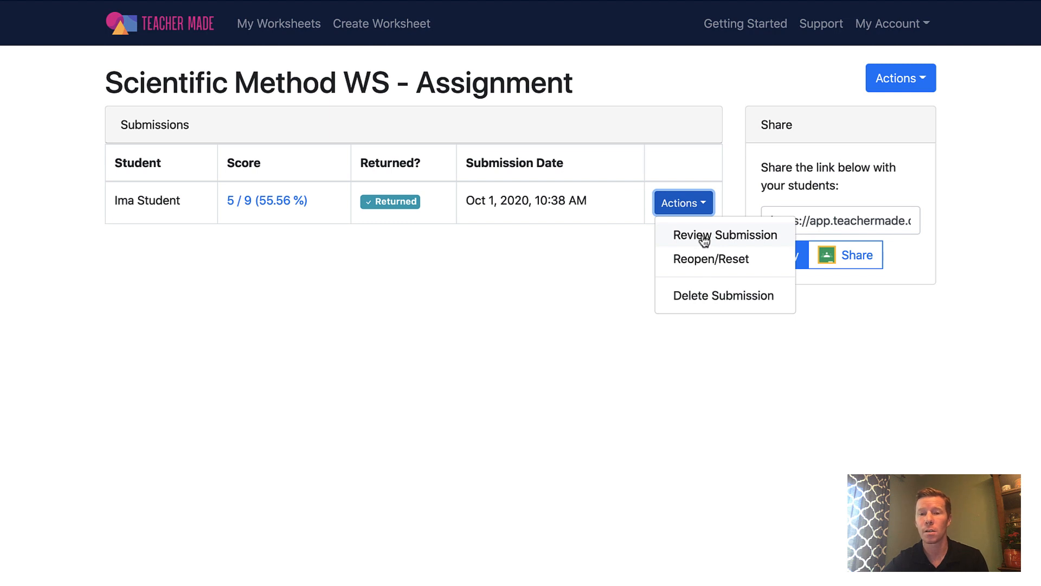
mouse_move(706, 268)
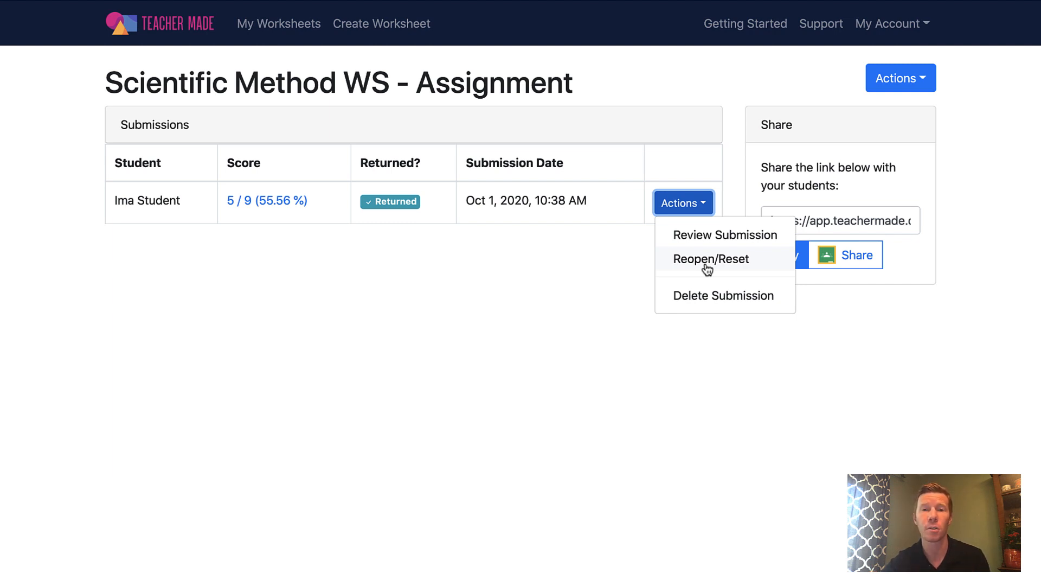
mouse_move(700, 295)
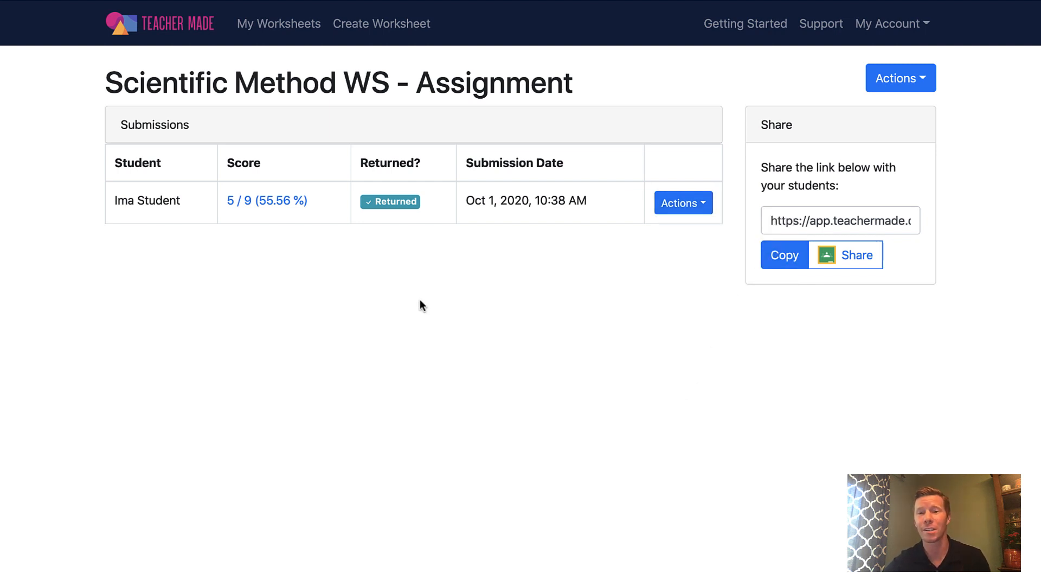
mouse_move(545, 346)
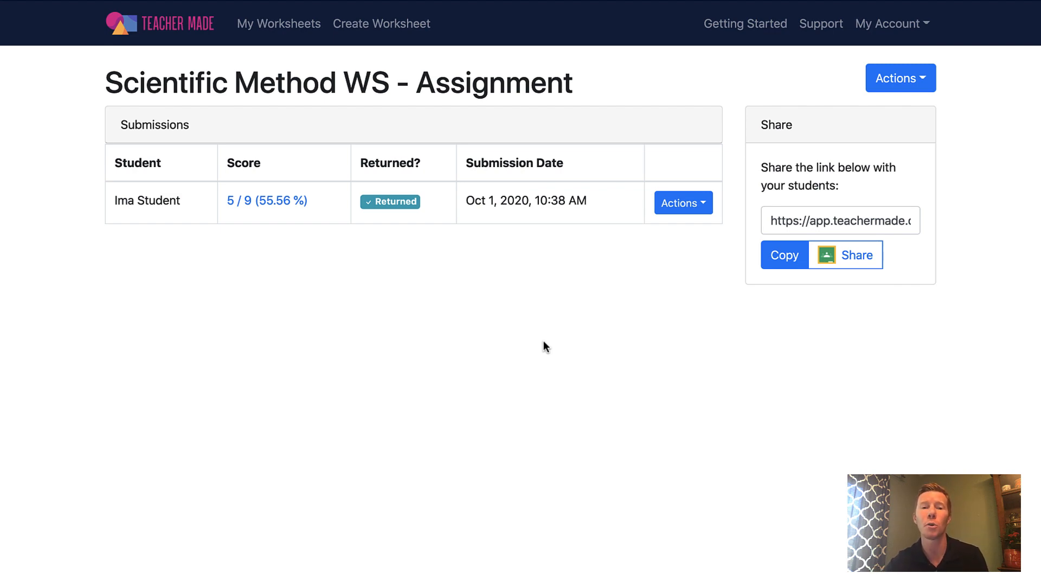
Step: Look through the colour-by-number subtraction submission, then move to the Plotting Ordered Pairs one
left_click(266, 201)
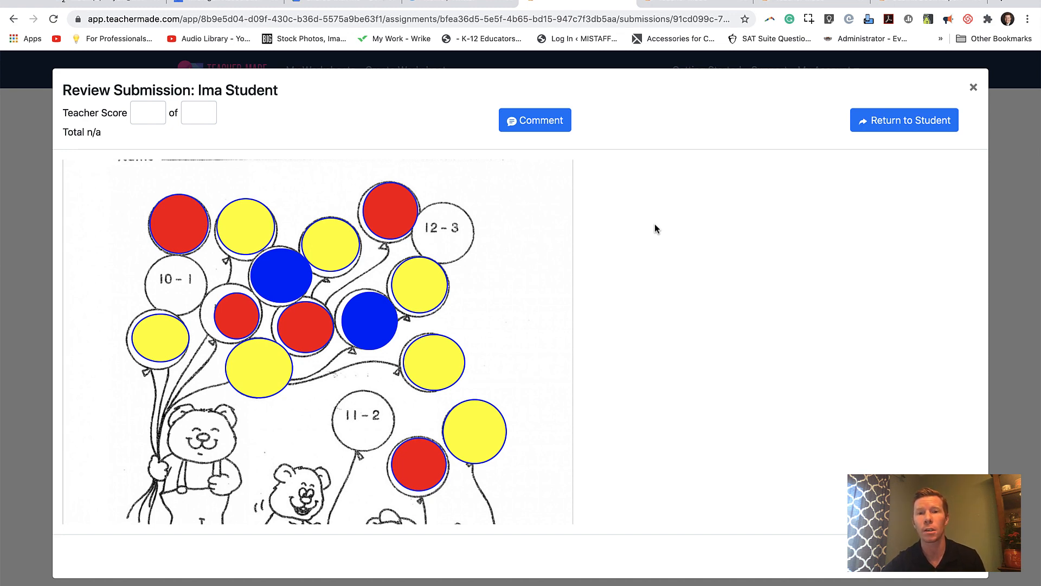
mouse_move(539, 356)
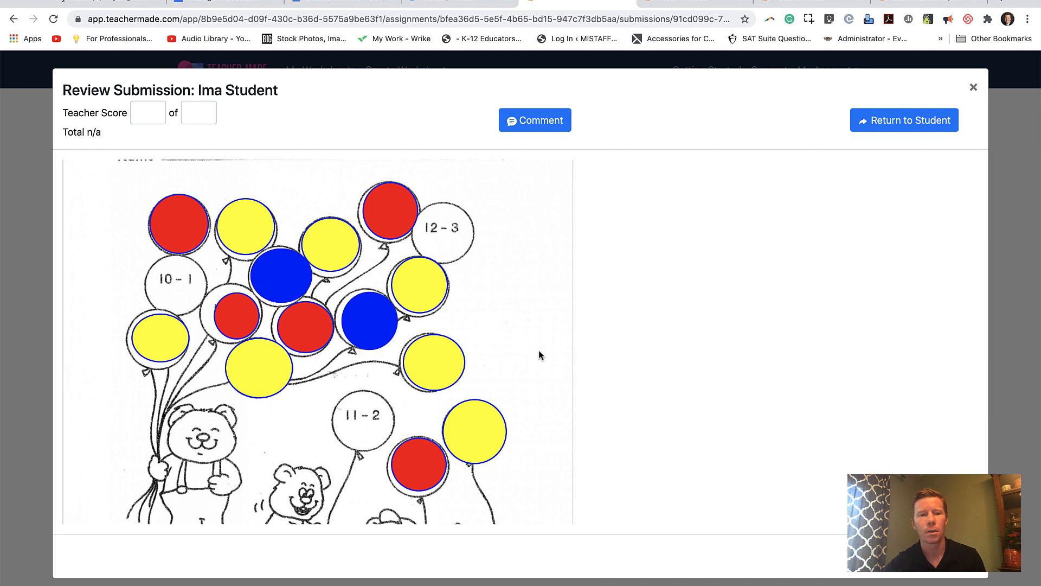
scroll("up", 3)
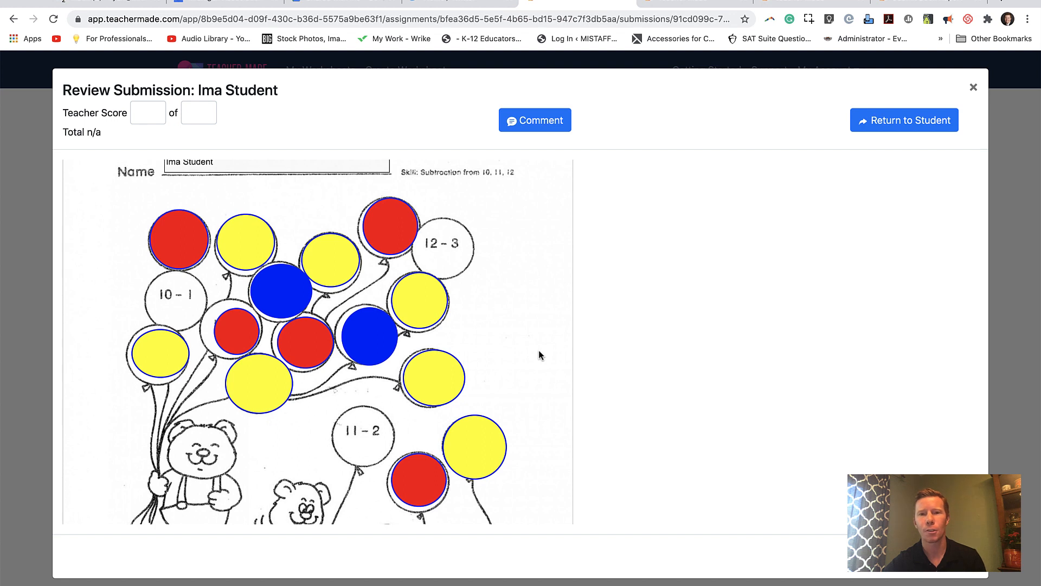
scroll("down", 3)
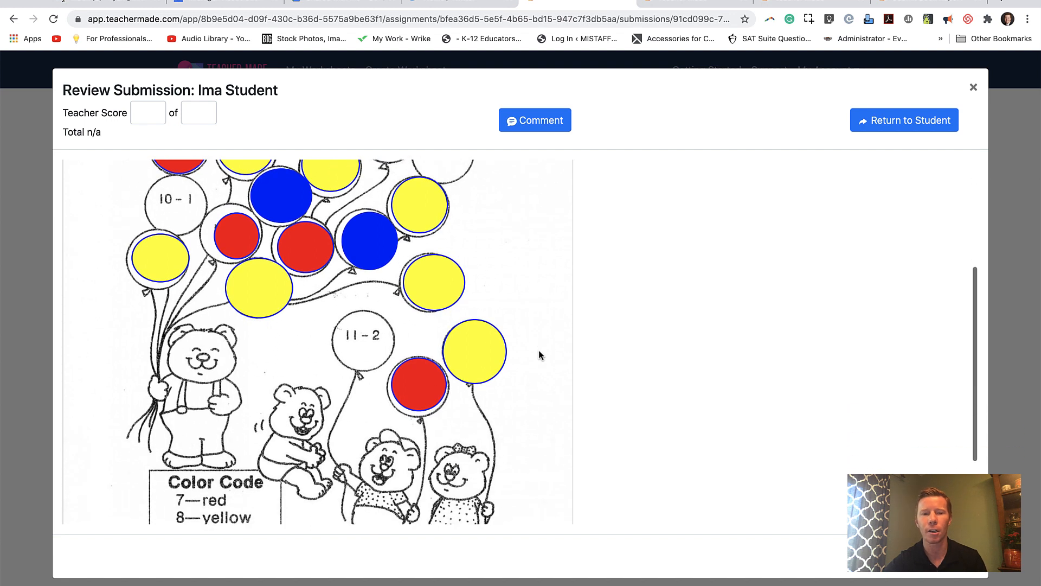
scroll("down", 3)
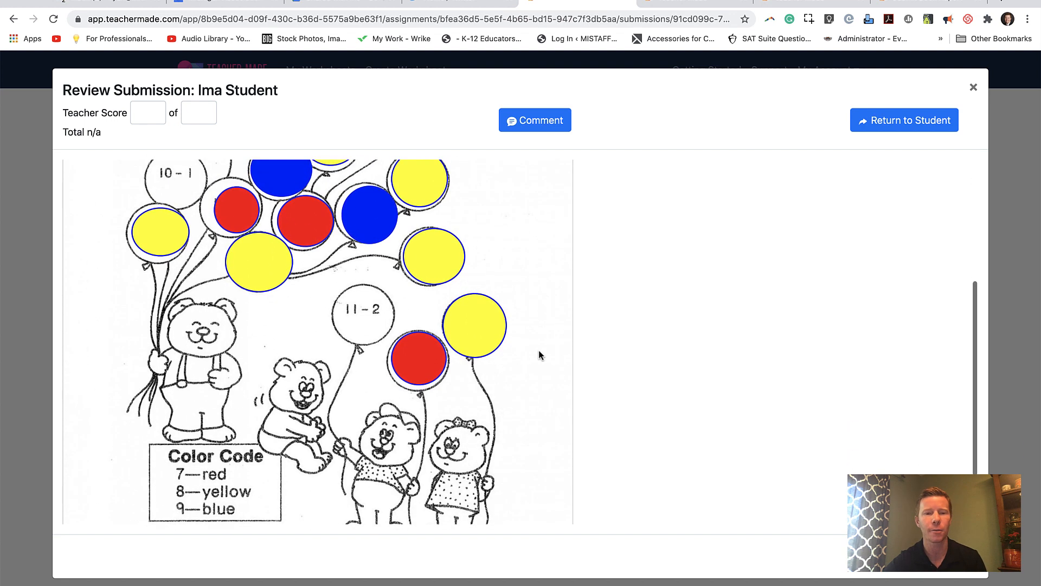
scroll("up", 3)
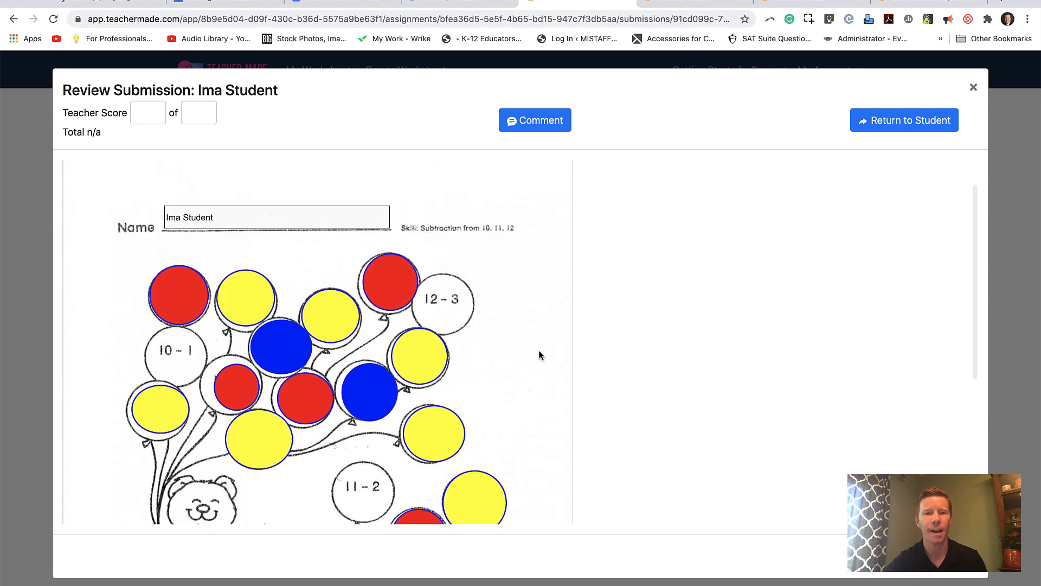
left_click(903, 120)
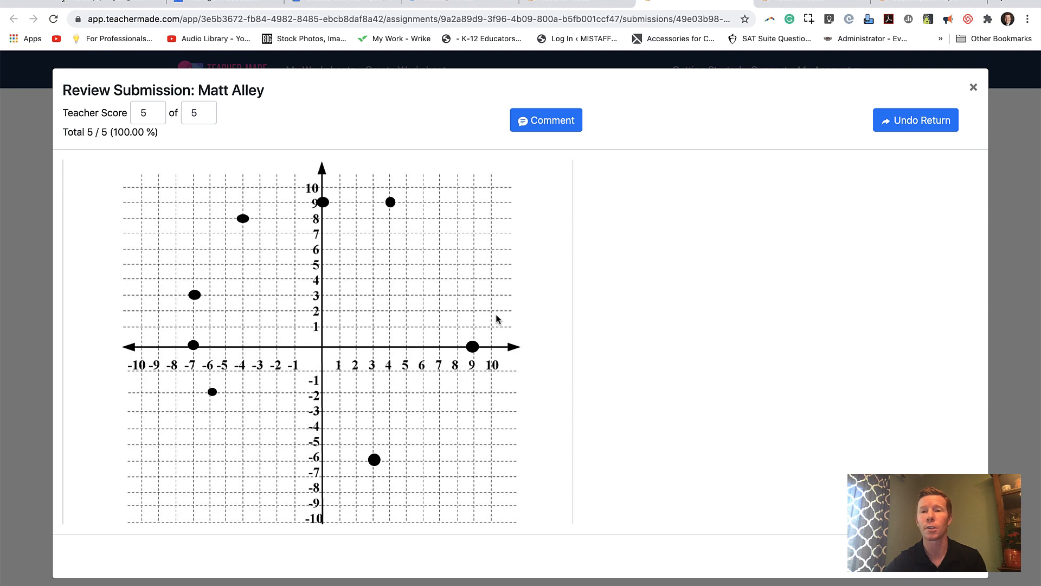
Step: Scroll through the Plotting Ordered Pairs graph scored 5 of 5, then move to Using Intermediate Directions
scroll("down", 3)
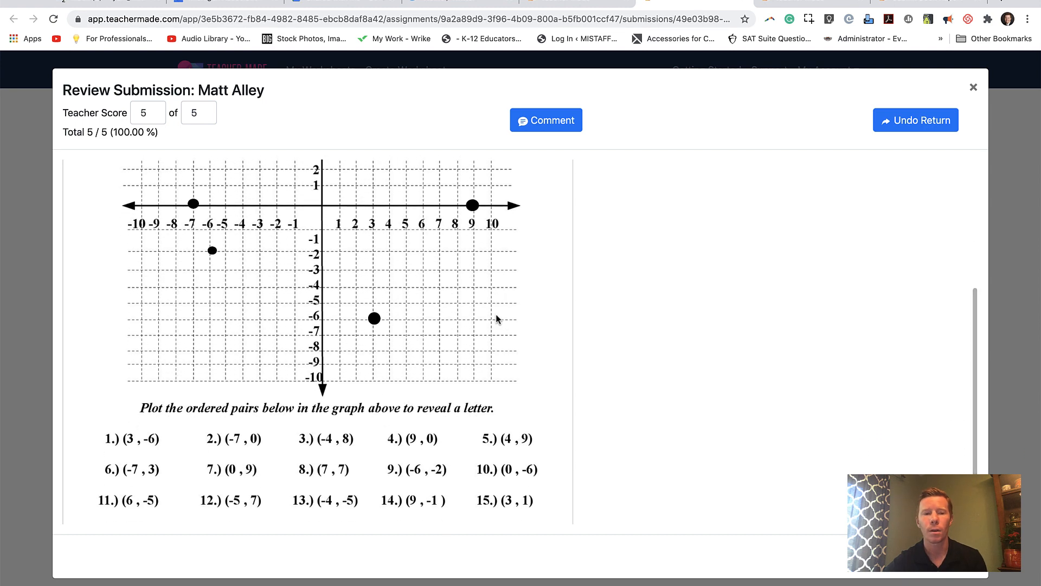
scroll("down", 3)
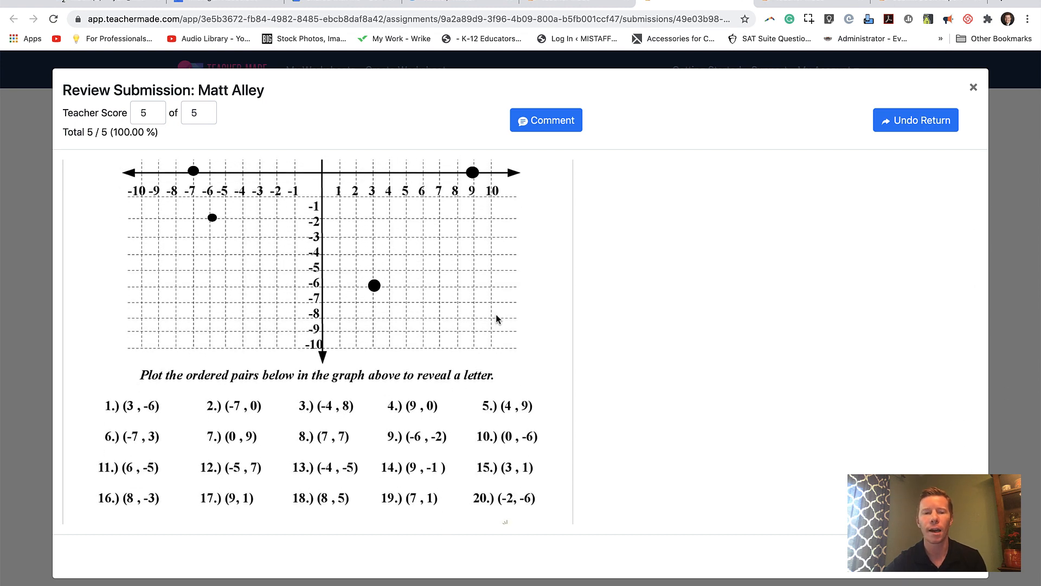
scroll("down", 3)
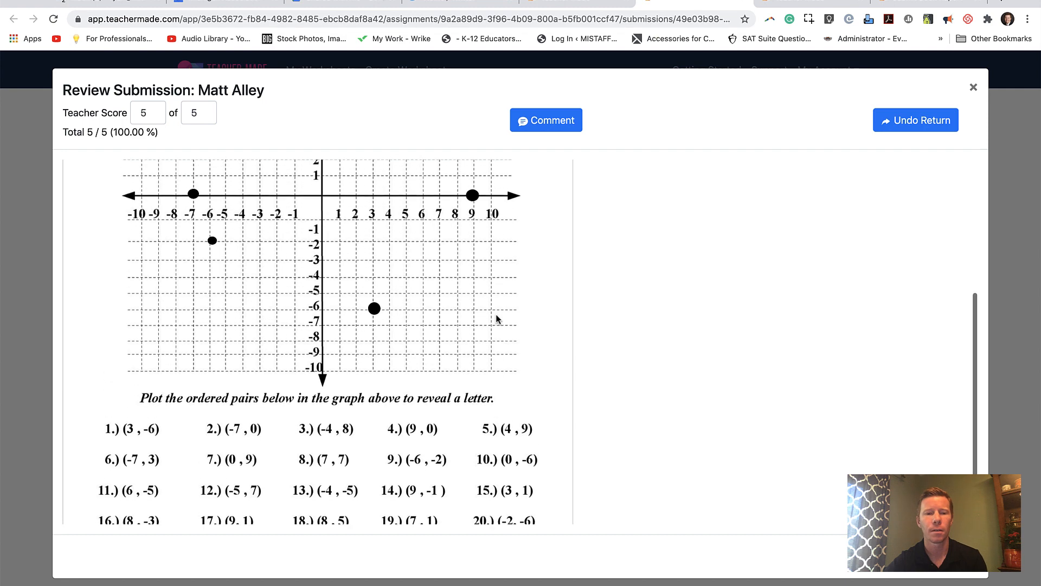
scroll("up", 3)
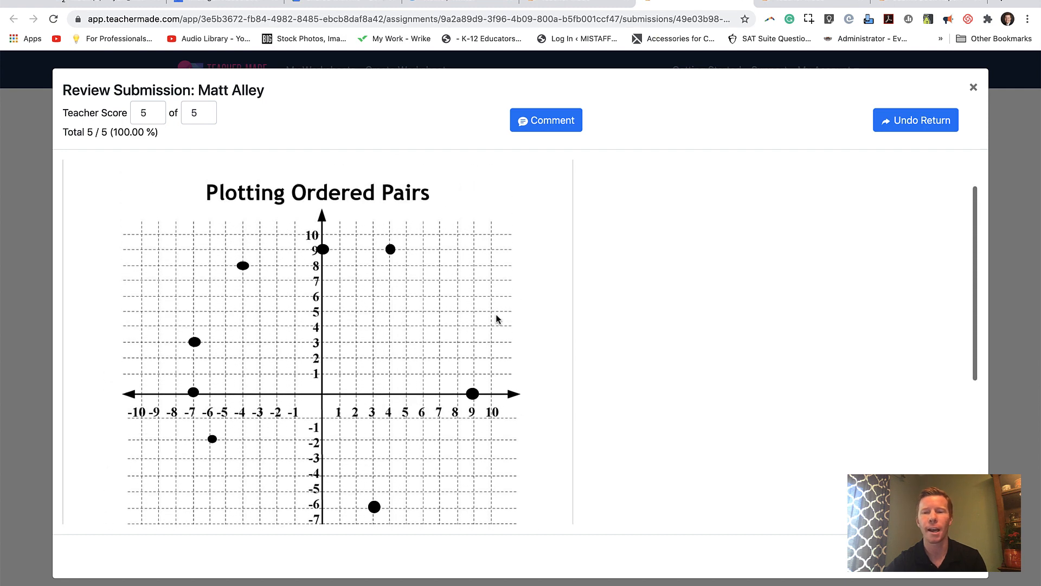
left_click(197, 111)
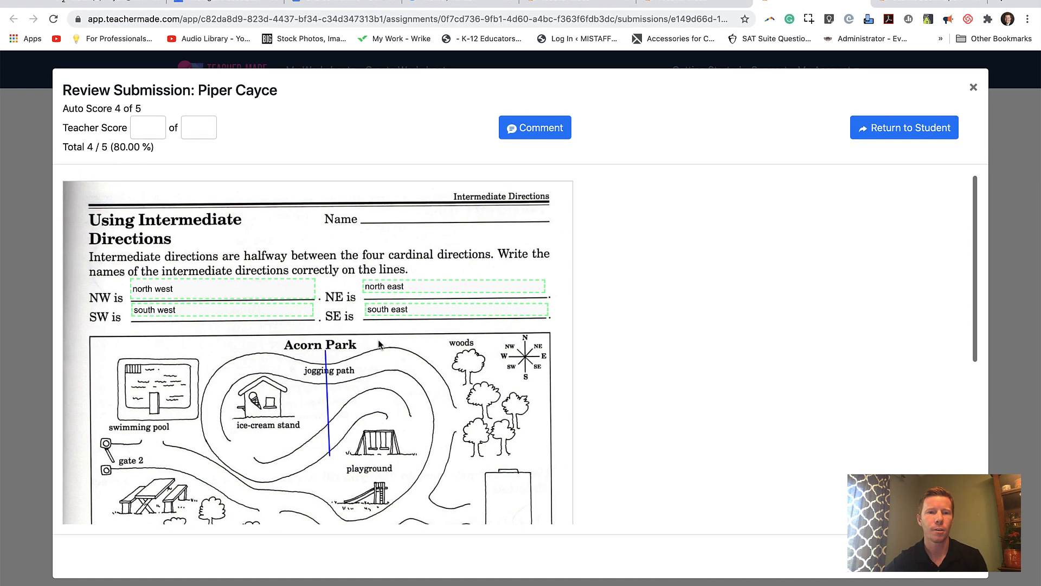
Step: Scroll the Using Intermediate Directions submission, scored 4 of 5, to the incorrect first map answer
scroll("down", 3)
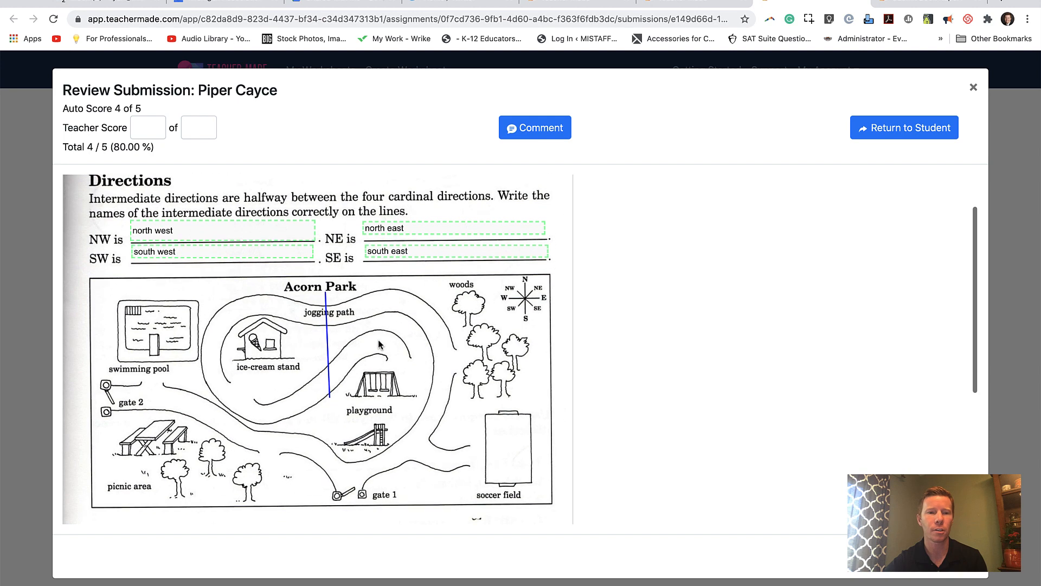
scroll("down", 3)
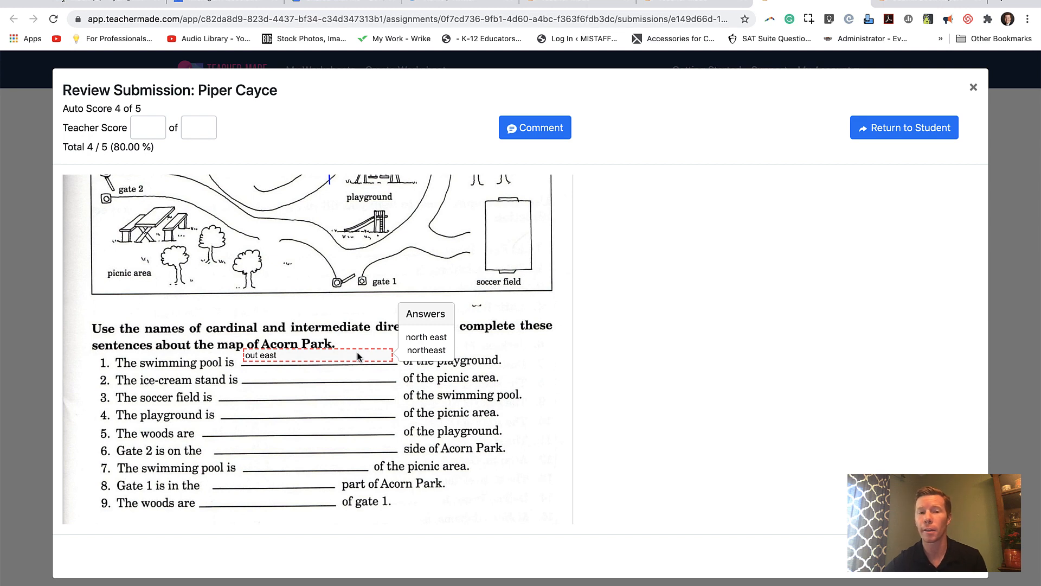
scroll("up", 3)
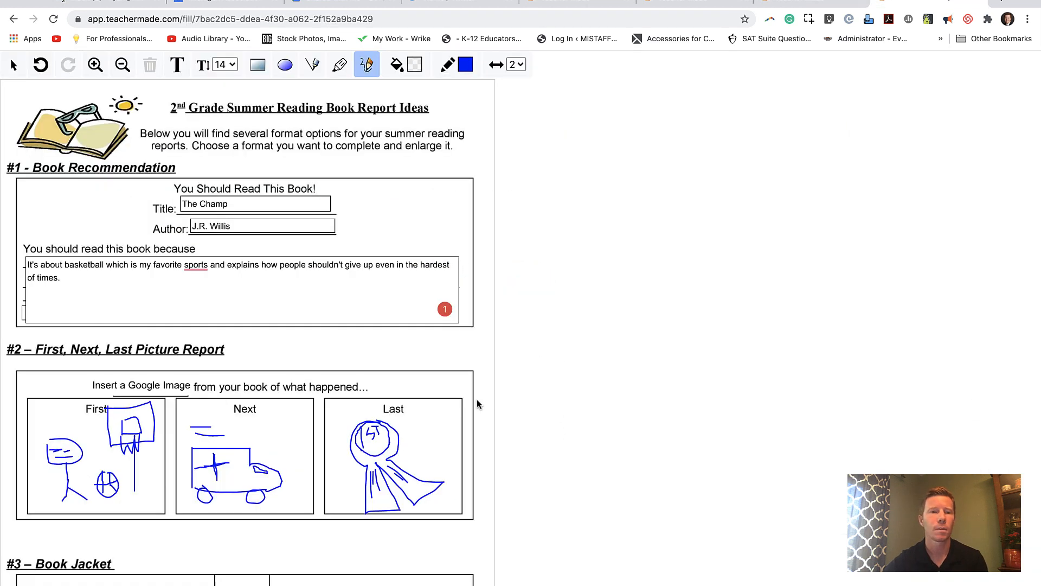
Step: Scroll through the 2nd Grade Summer Reading Book Report, then return to the subtraction submission
scroll("down", 3)
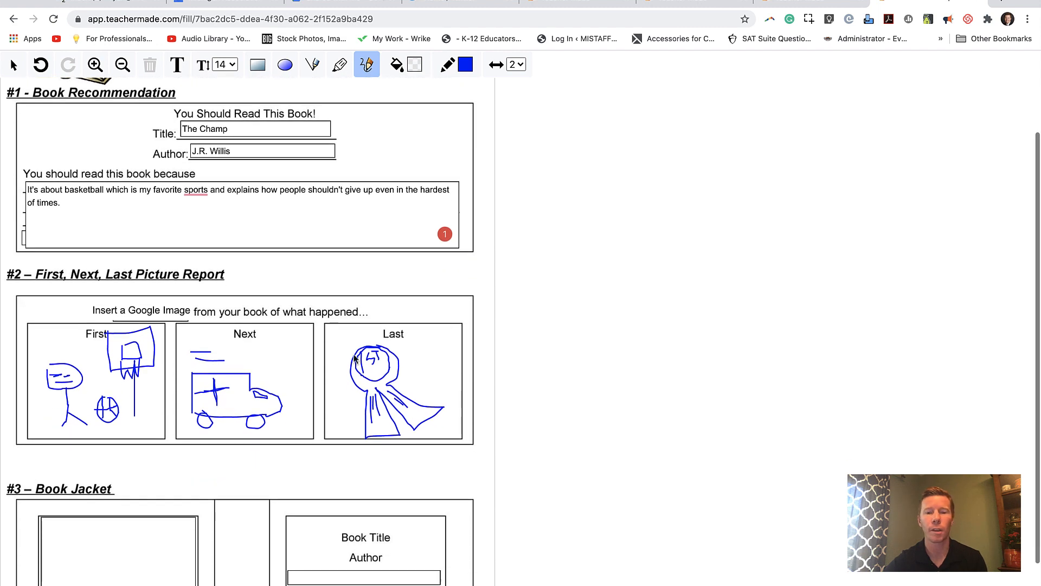
scroll("up", 3)
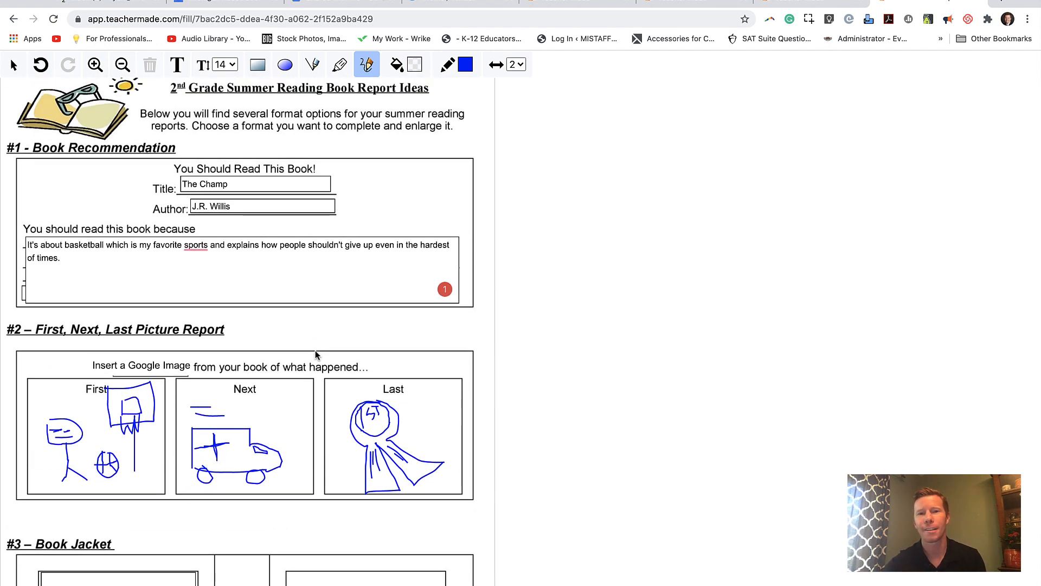
left_click(366, 64)
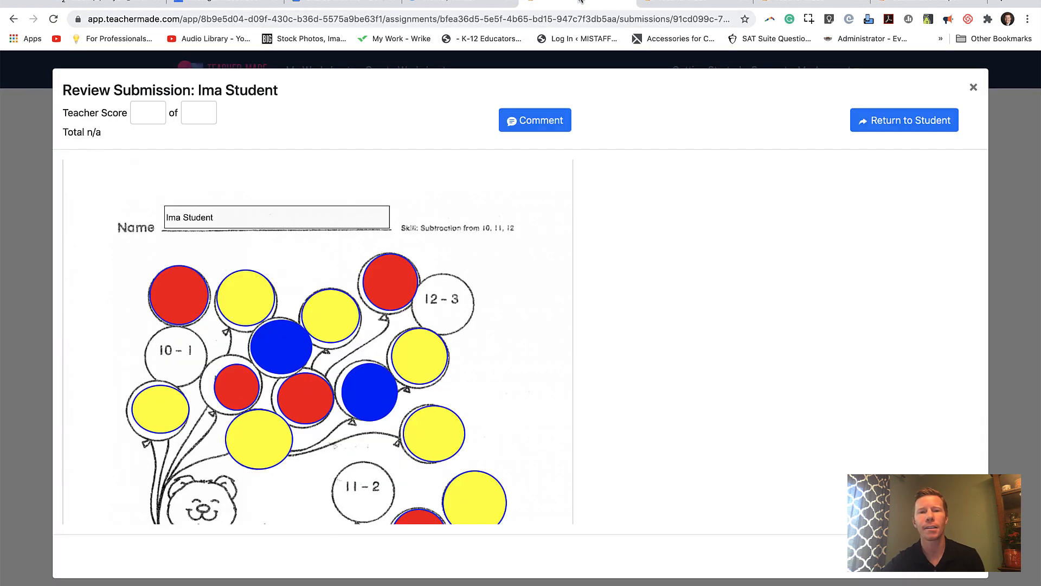
Step: Close the subtraction submission review and go to the TeacherMade home page
left_click(974, 87)
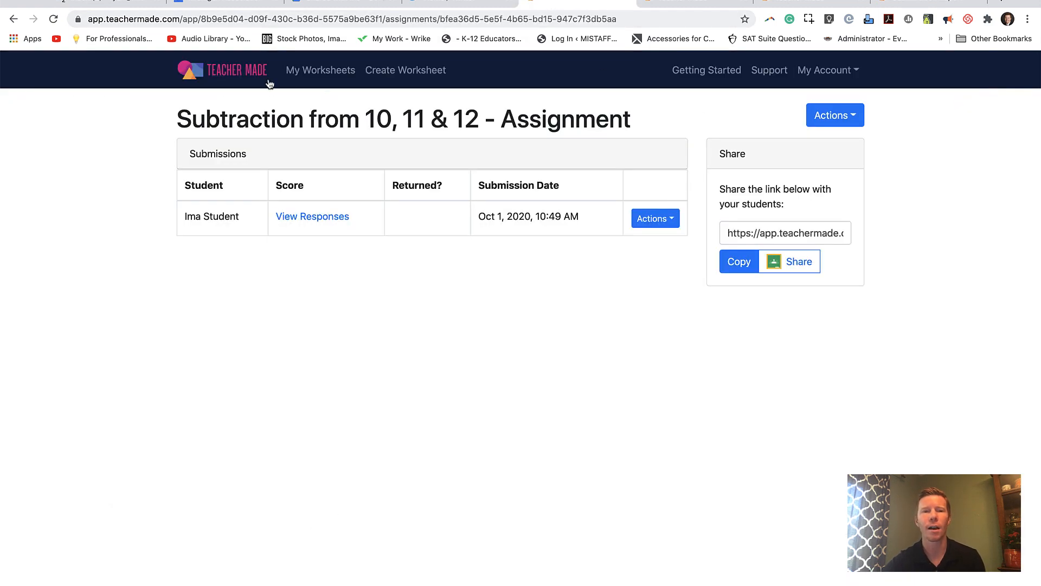
left_click(222, 70)
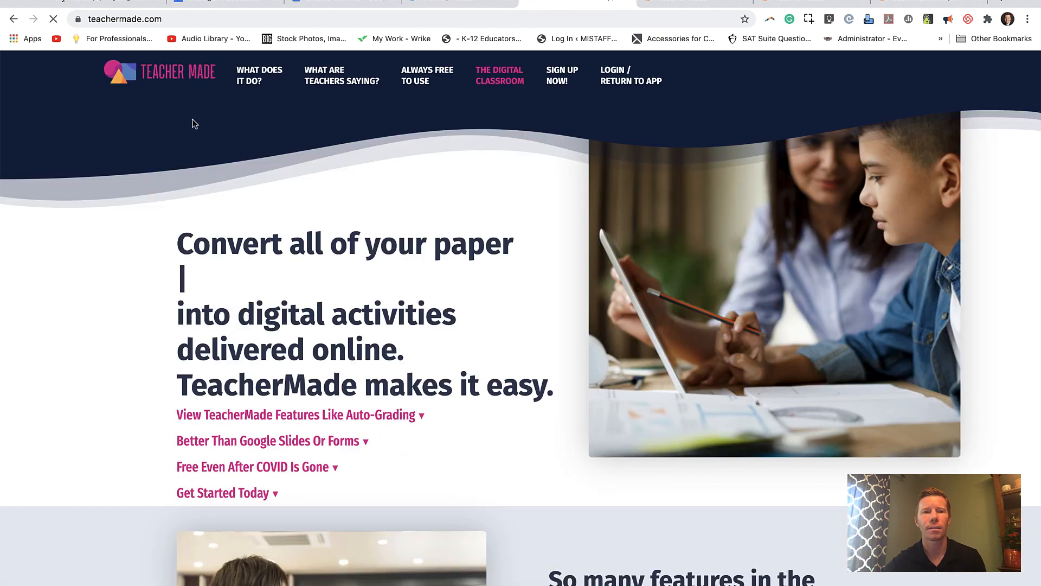